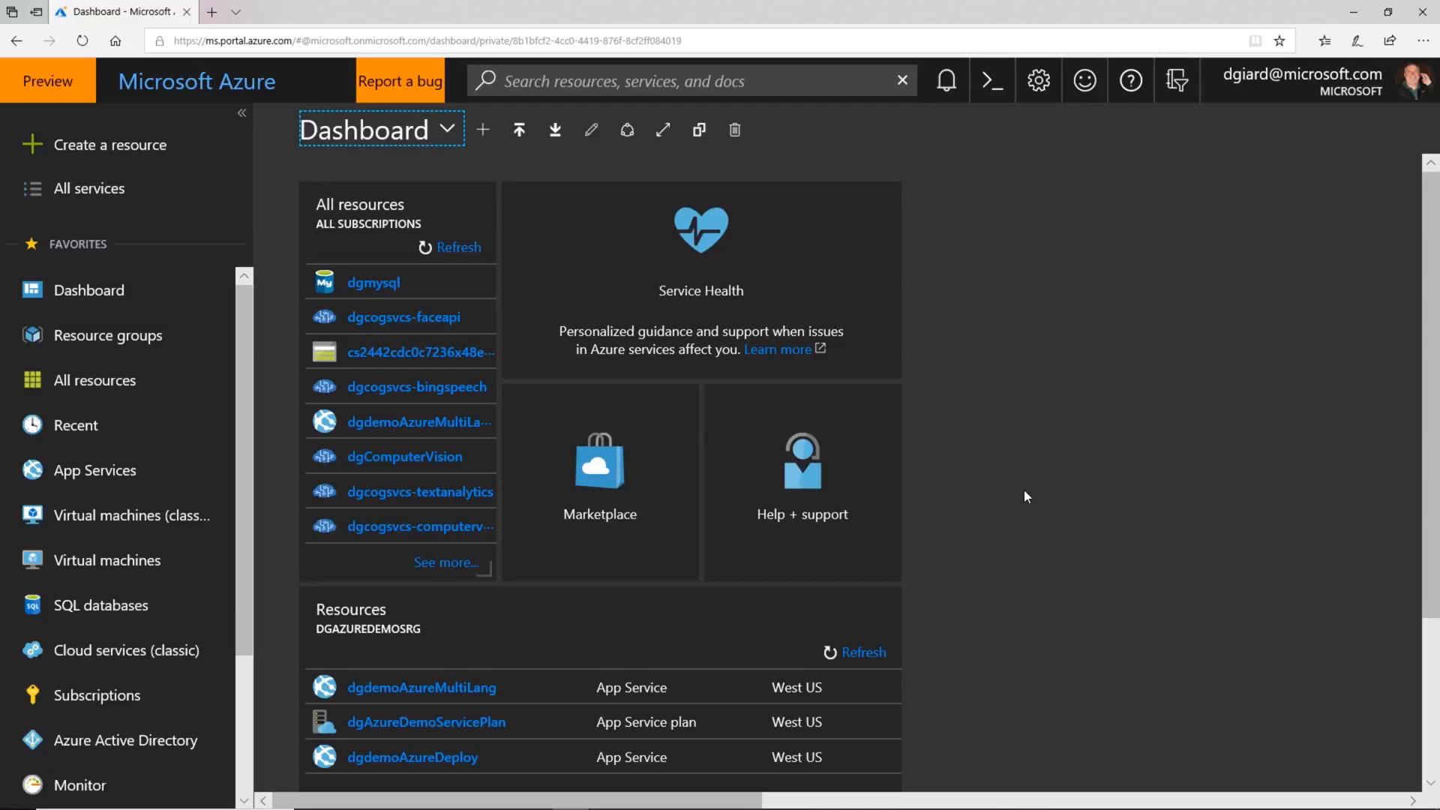
mouse_move(991, 399)
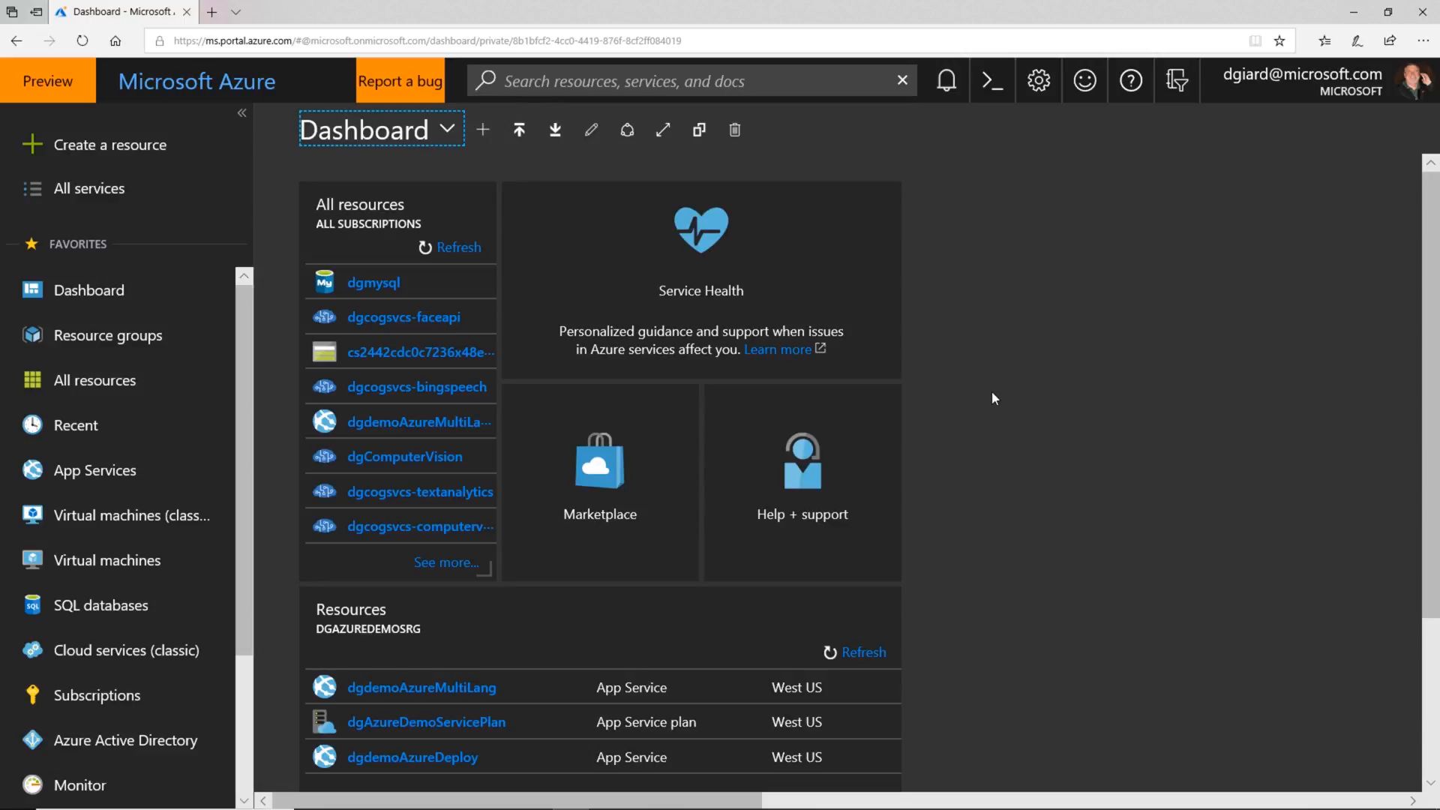
mouse_move(744, 169)
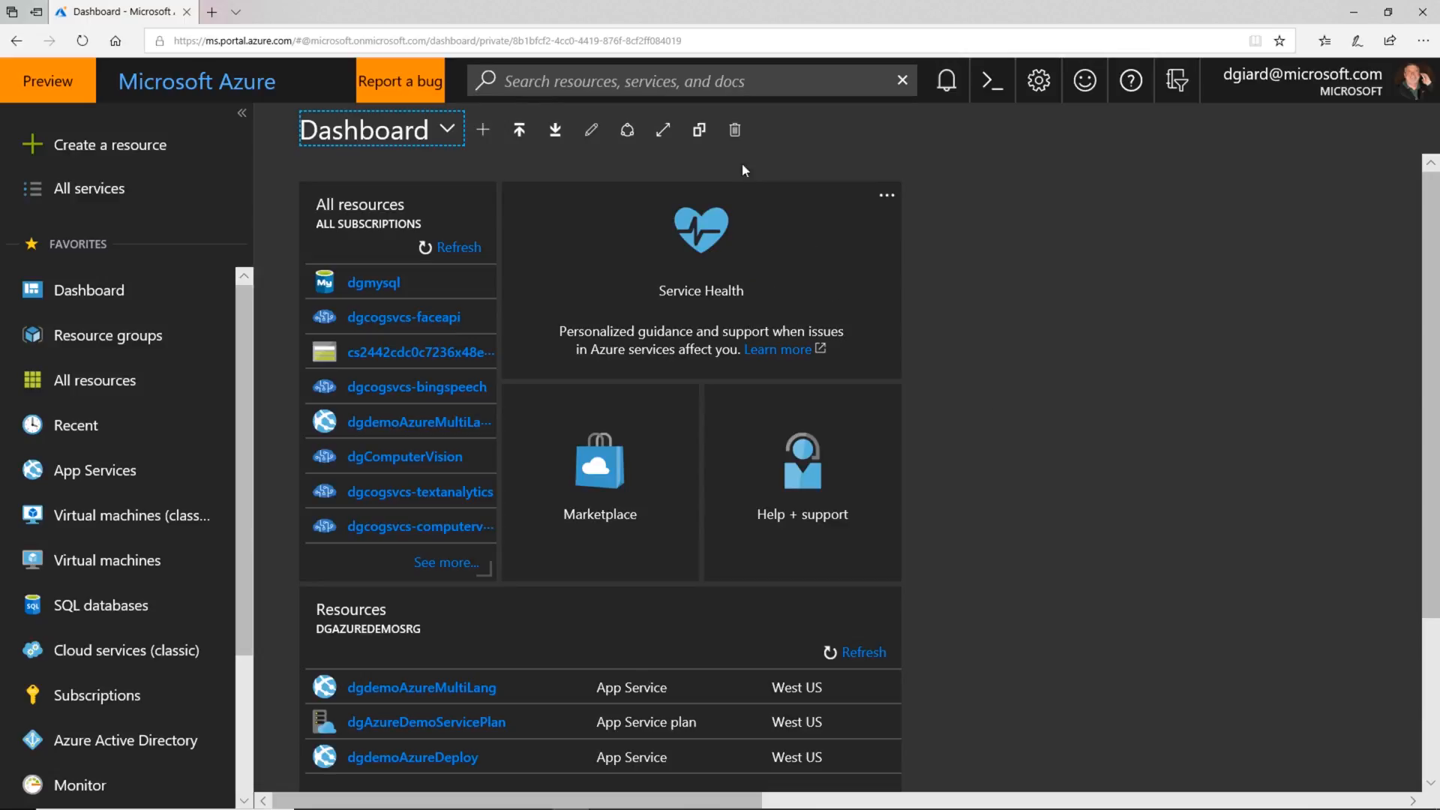
mouse_move(78, 156)
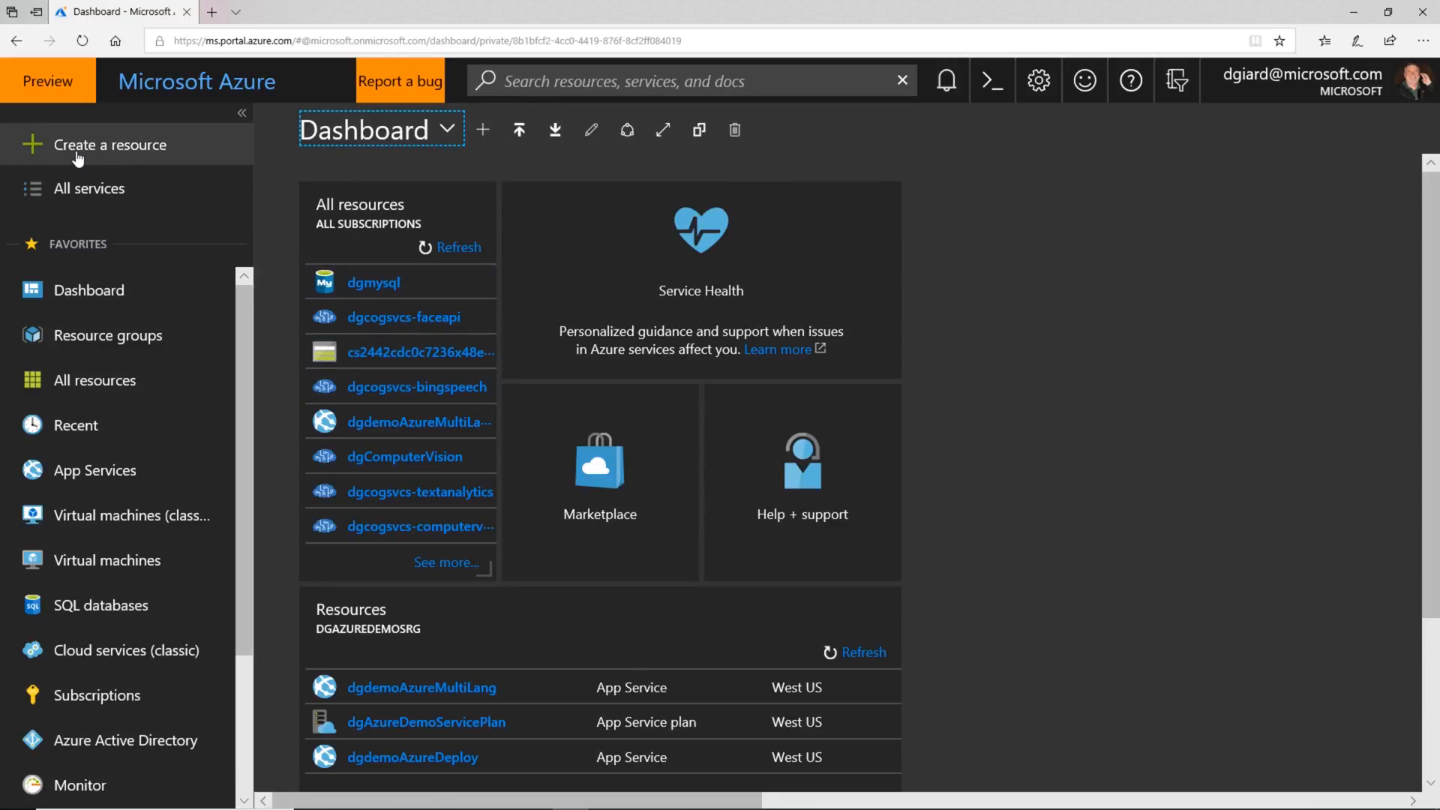
Start a new resource and show the marketplace's Databases category offerings.
left_click(109, 144)
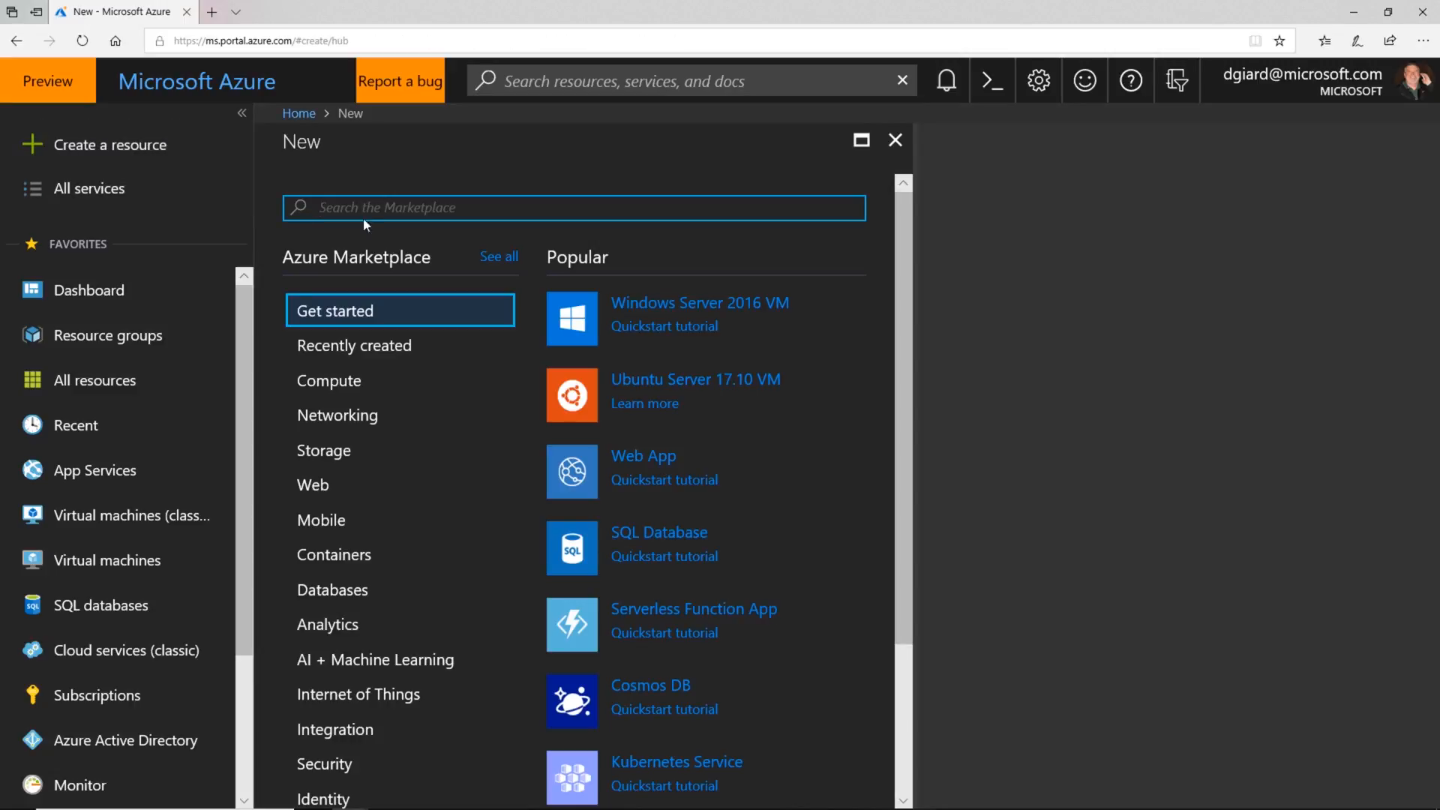
left_click(332, 590)
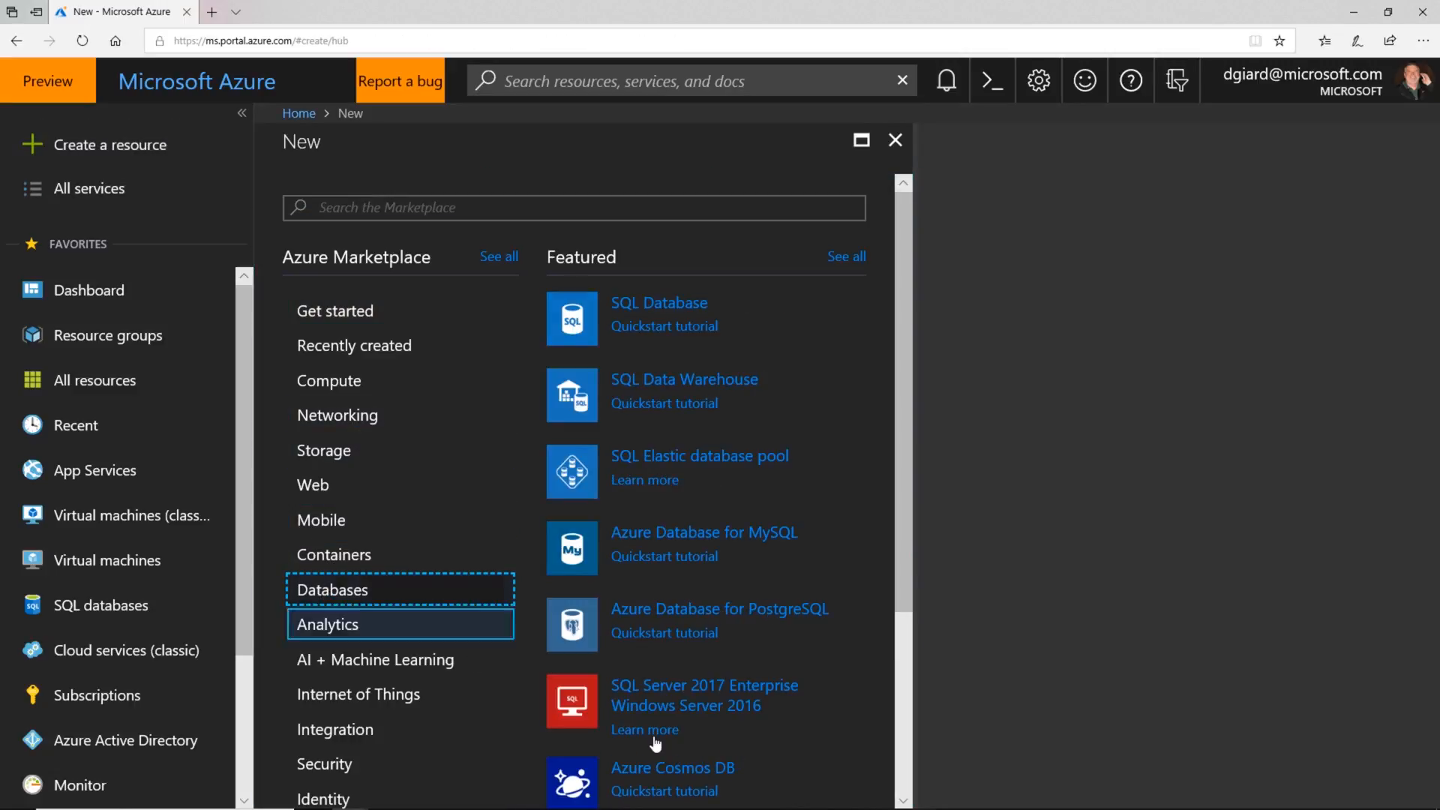
mouse_move(693, 540)
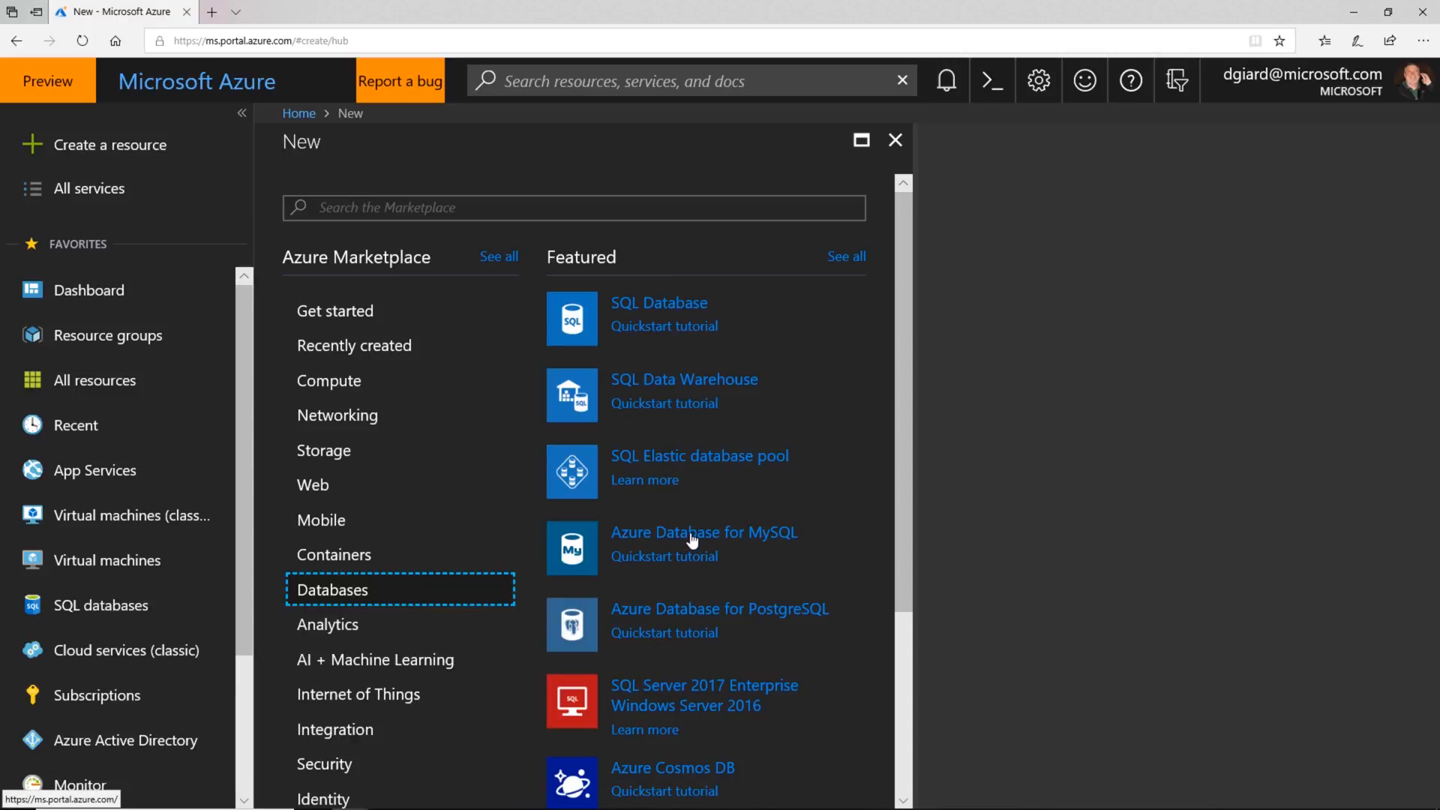
Begin an Azure Database for MySQL server named dgtestmysql in new resource group dgtestmysqlrg.
left_click(705, 532)
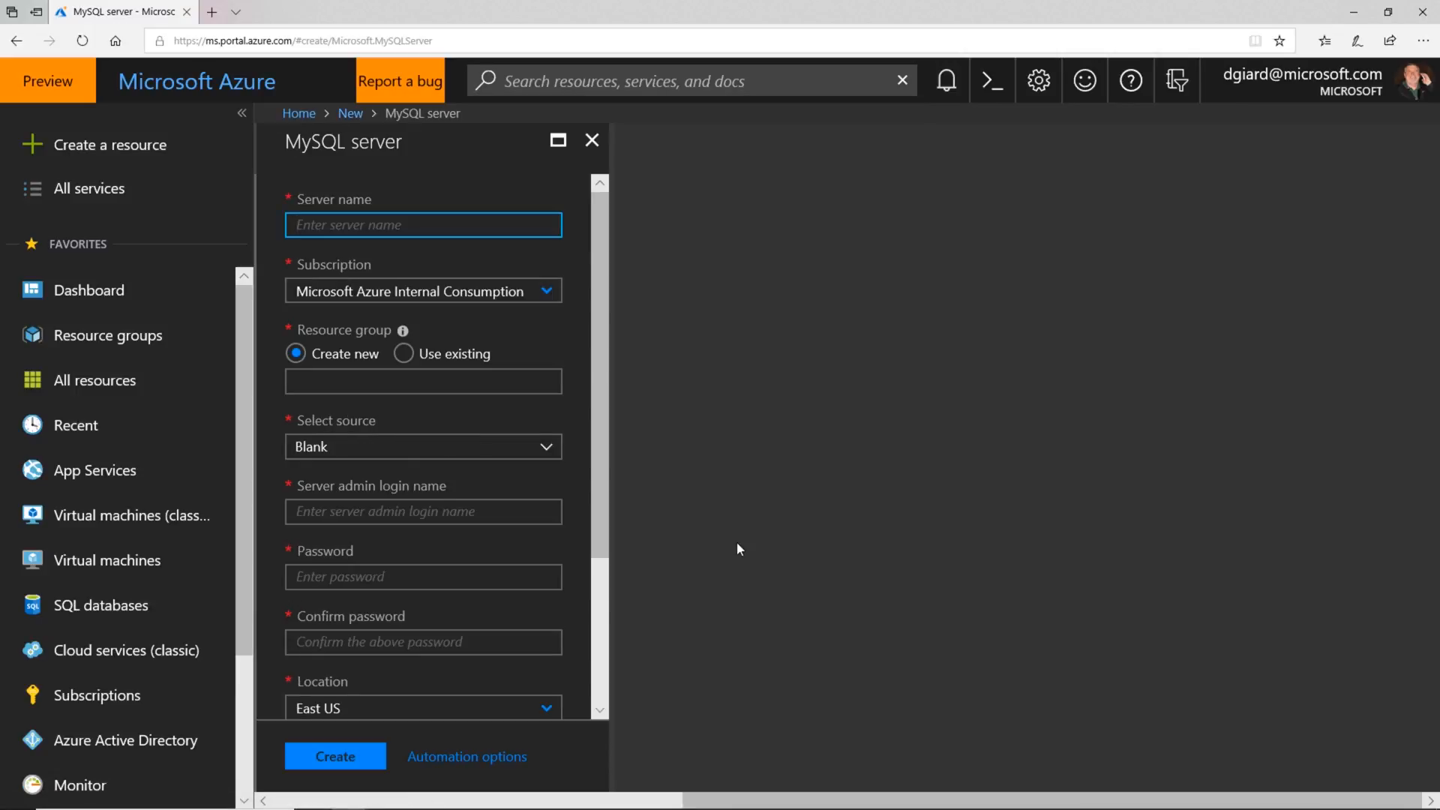
mouse_move(326, 178)
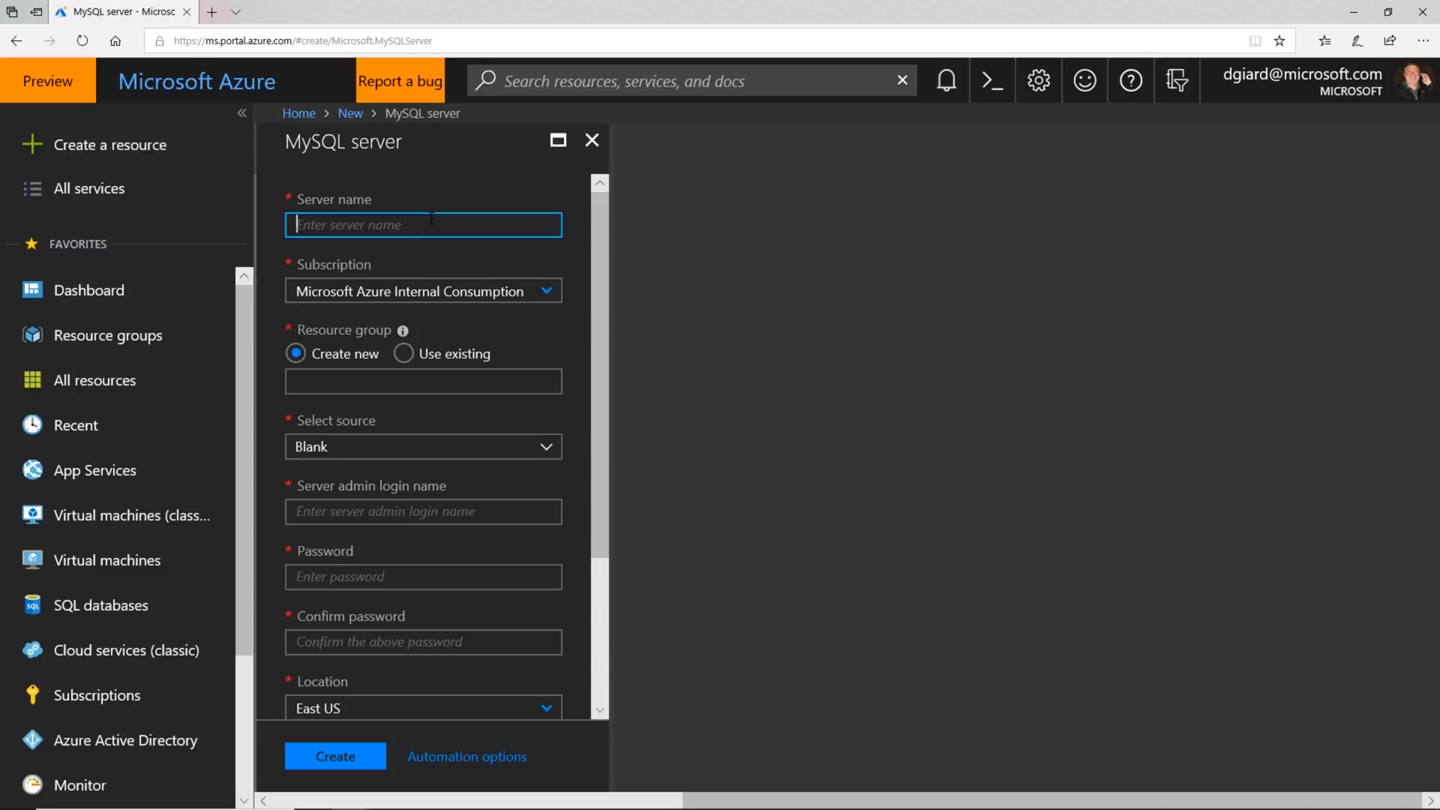
type("dg")
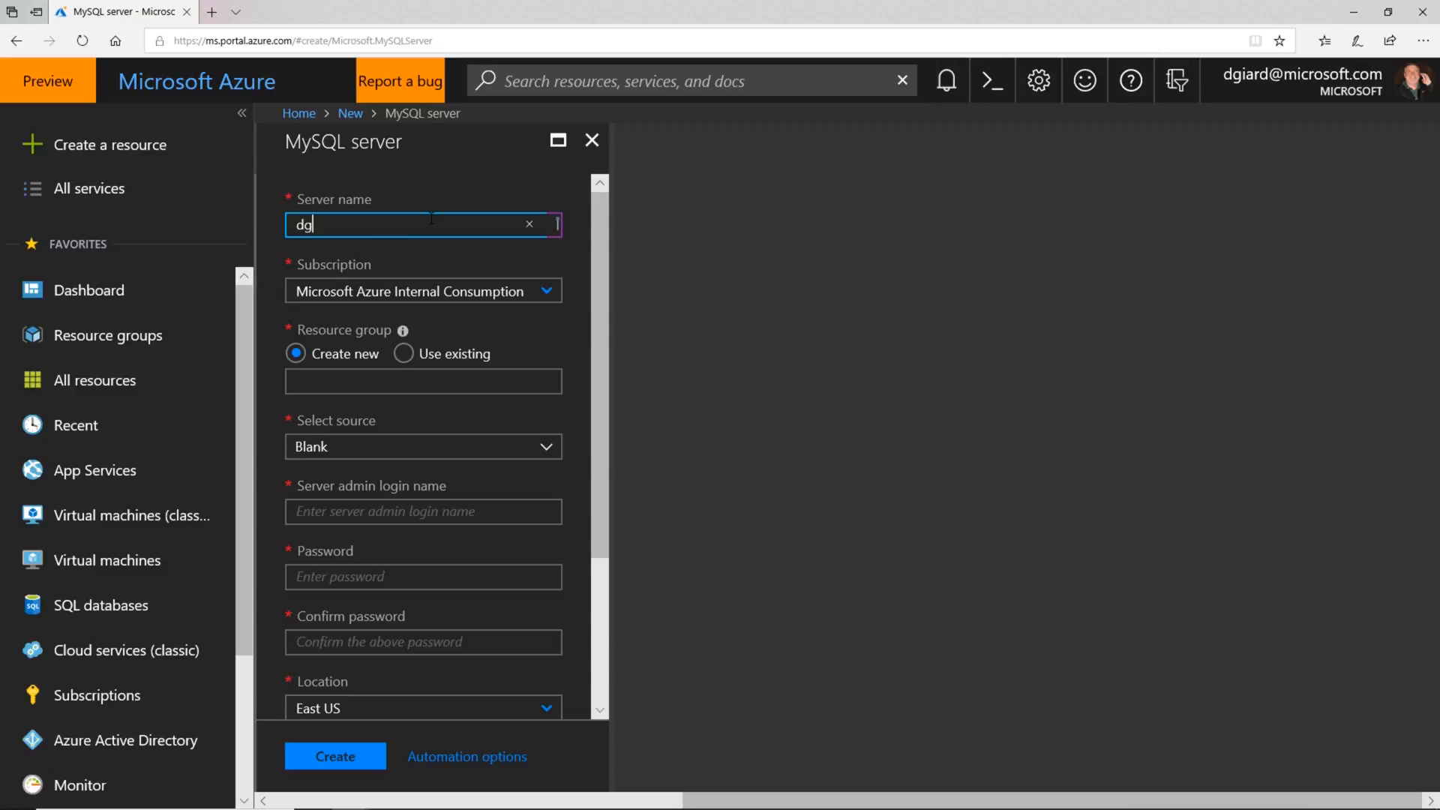
type("testmy")
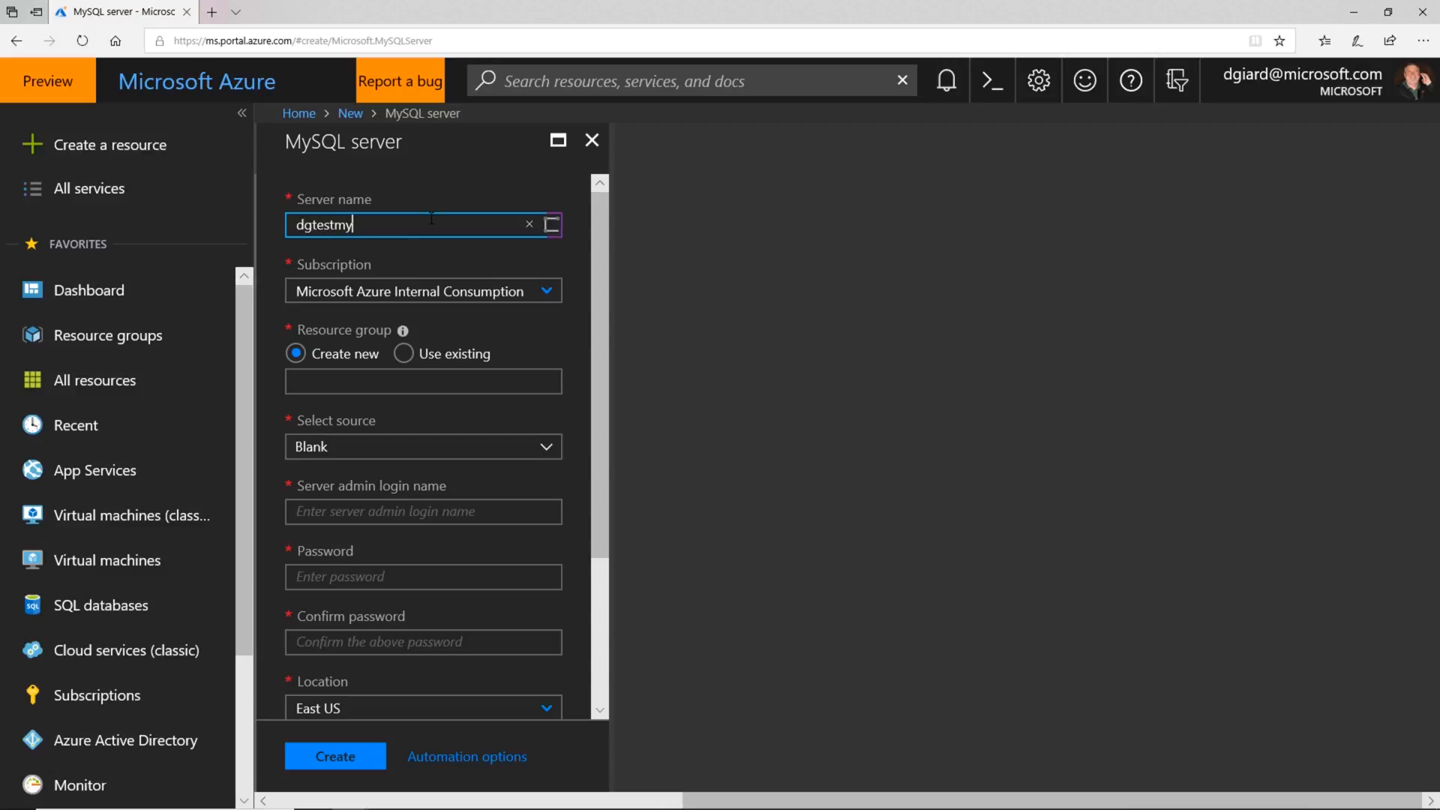
type("sql")
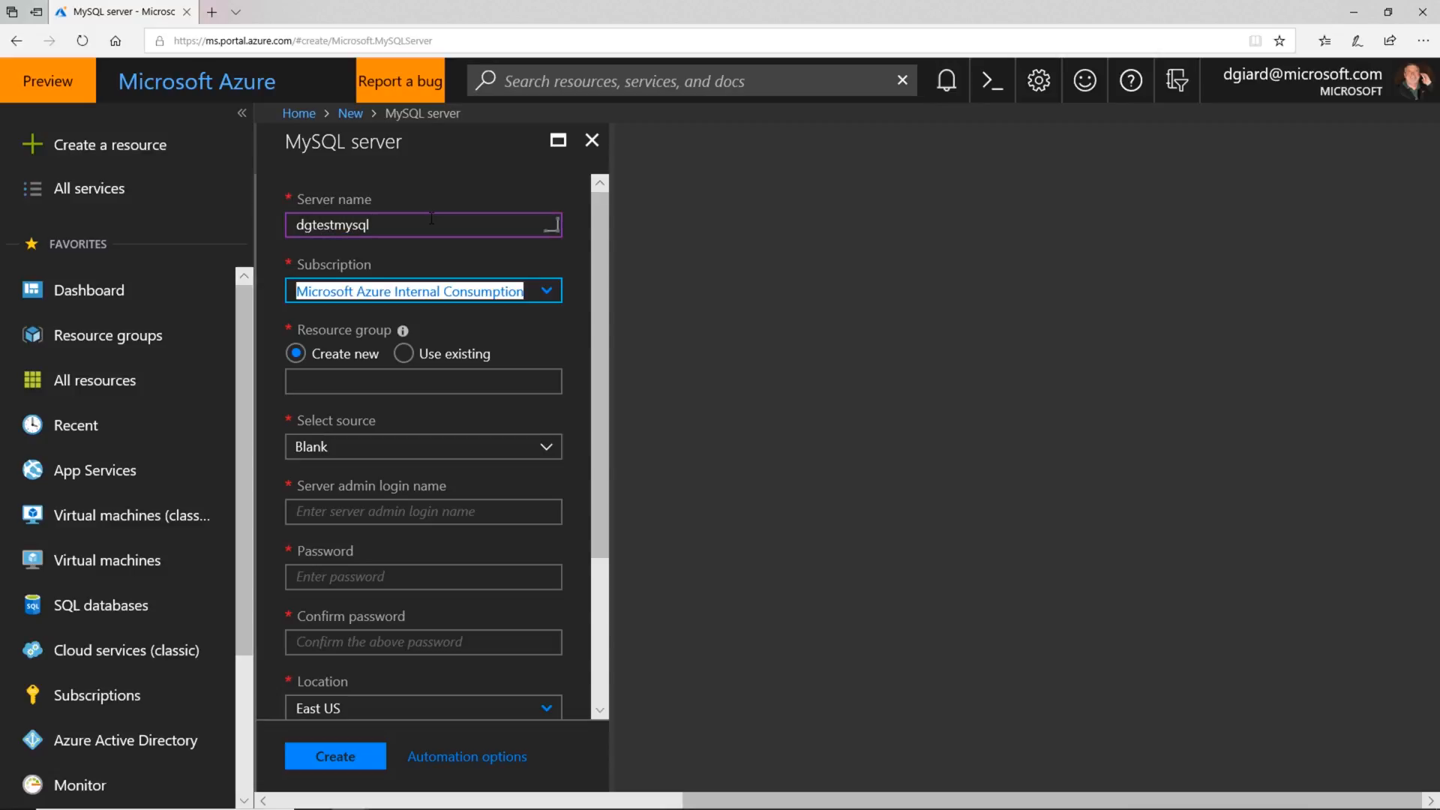
left_click(421, 379)
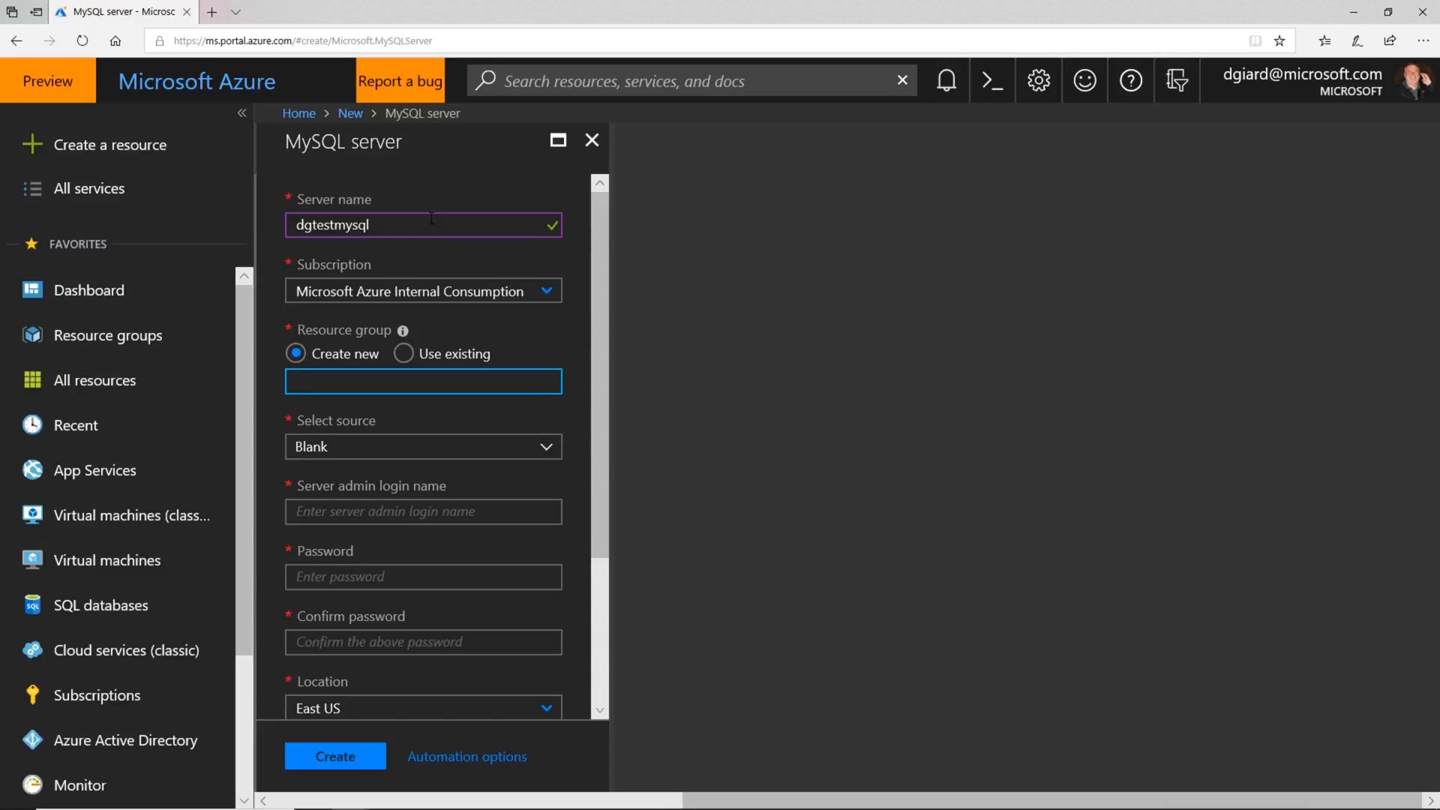
type("dgtestmysqlrg")
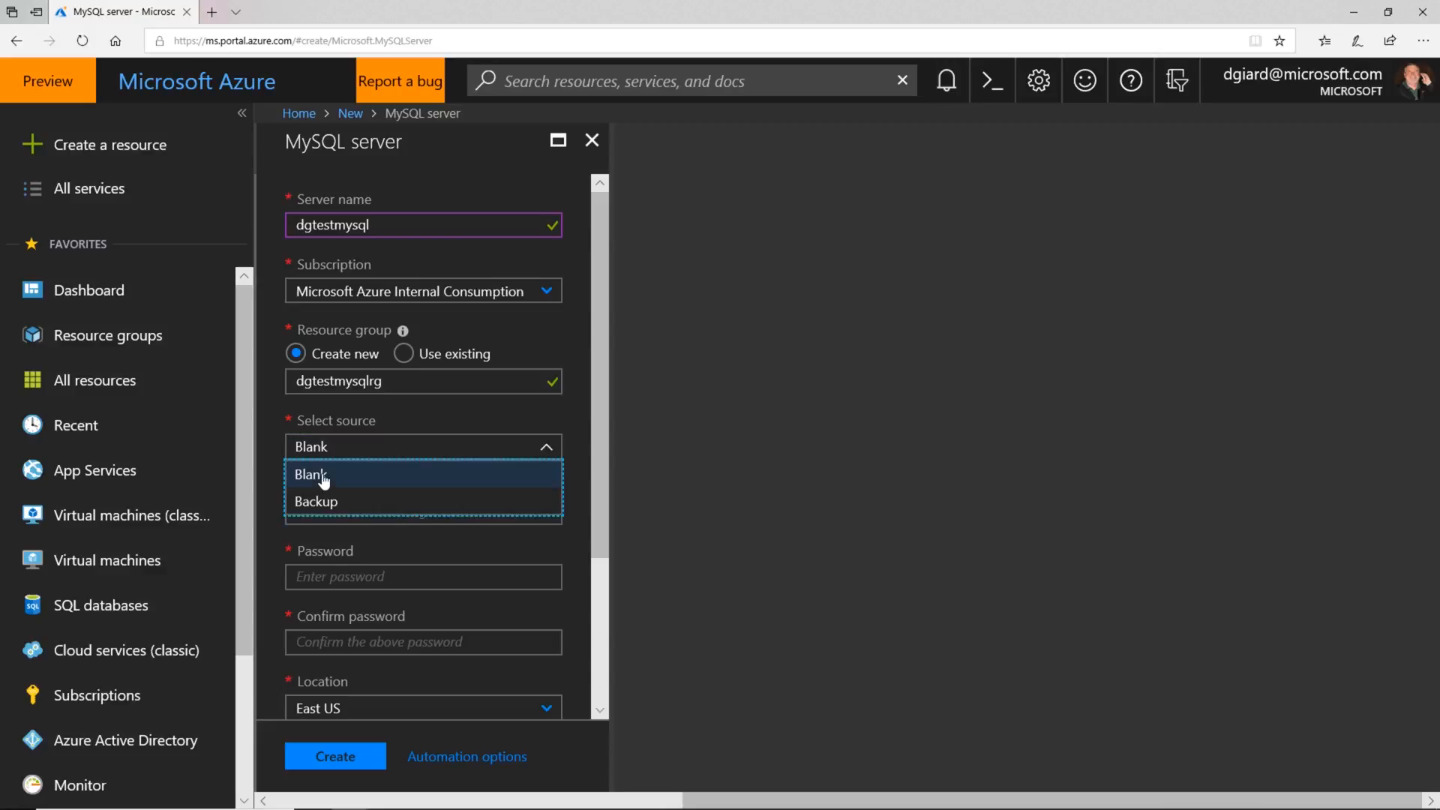
Keep a Blank source, set admin login dgiard, and enter the matching password.
left_click(310, 474)
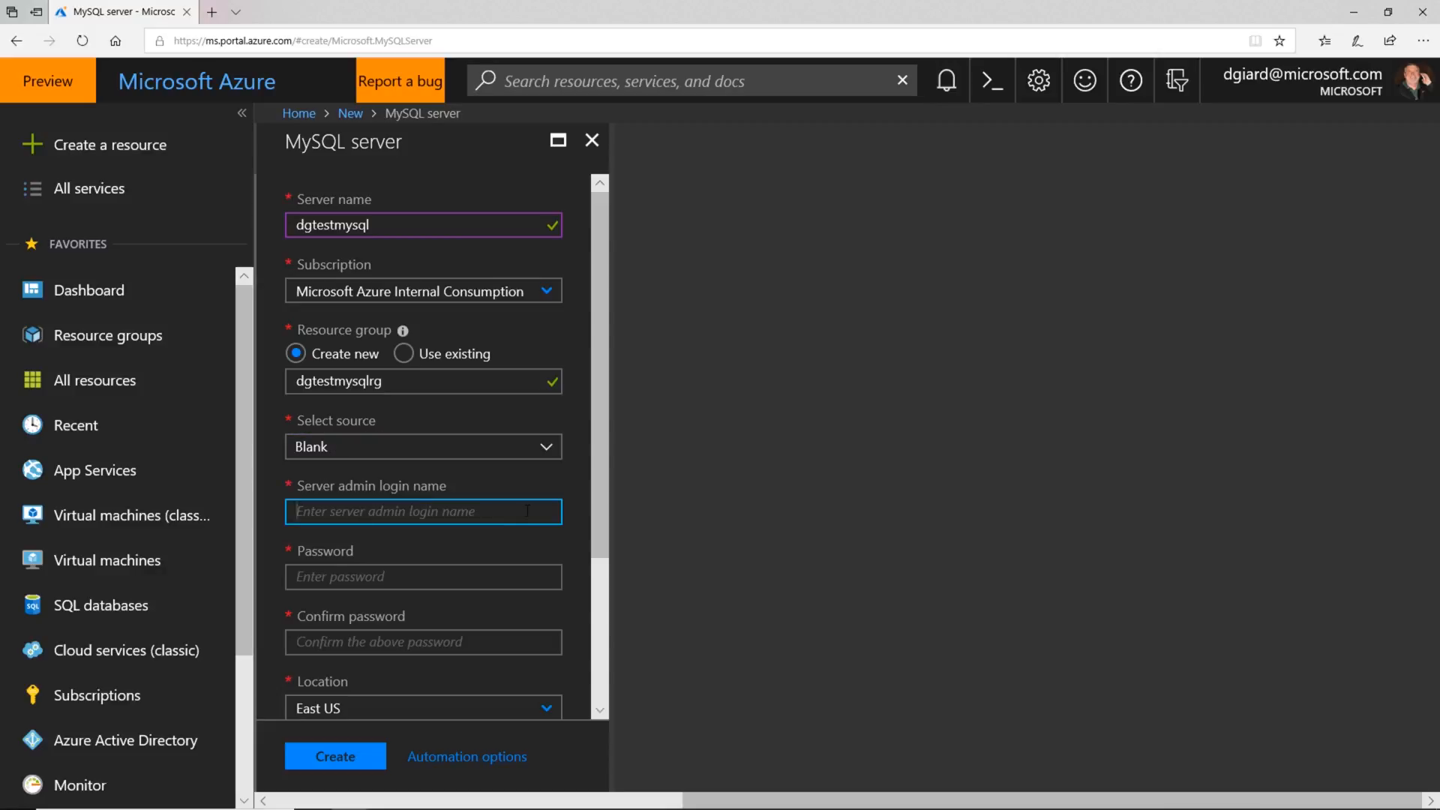
type("dgiard")
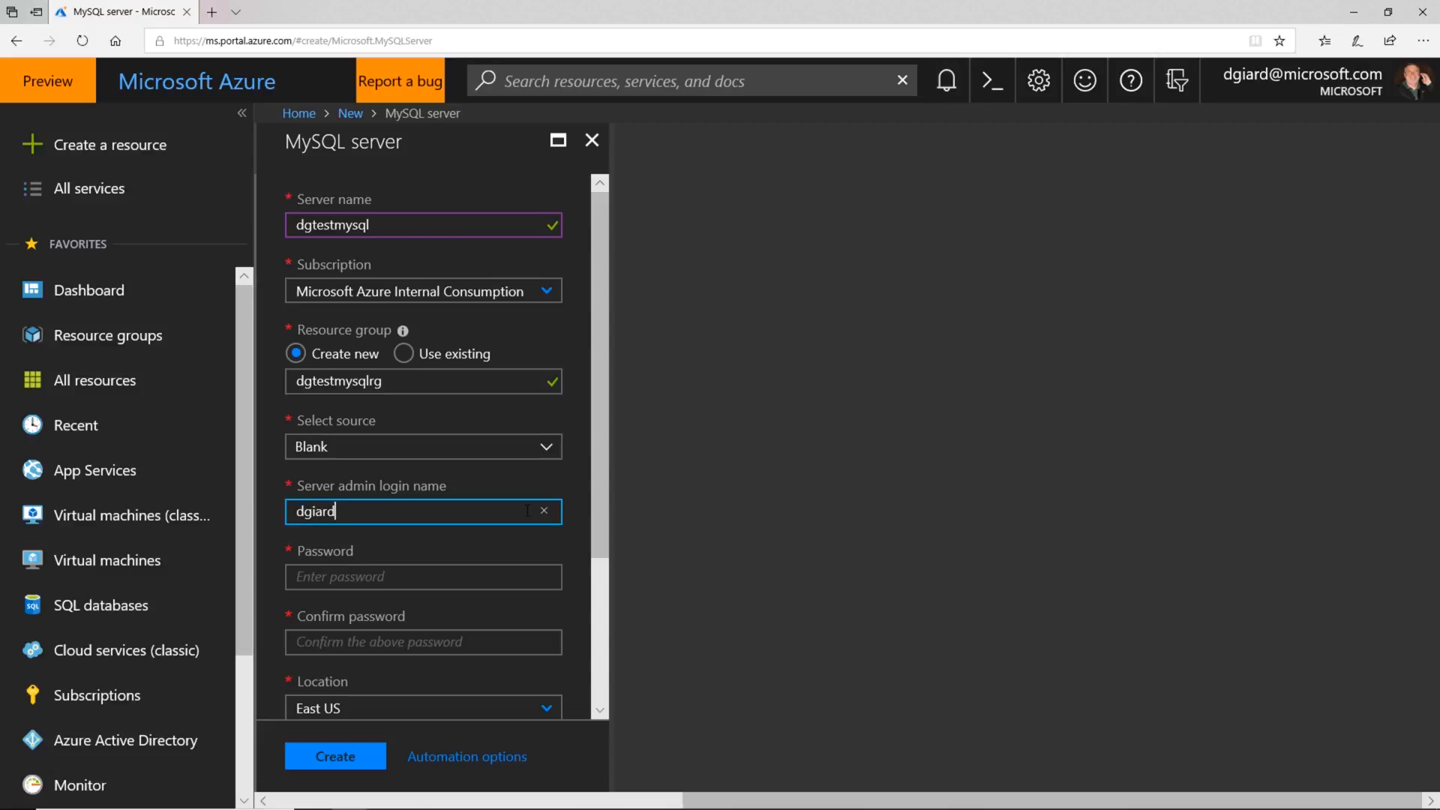
left_click(423, 576)
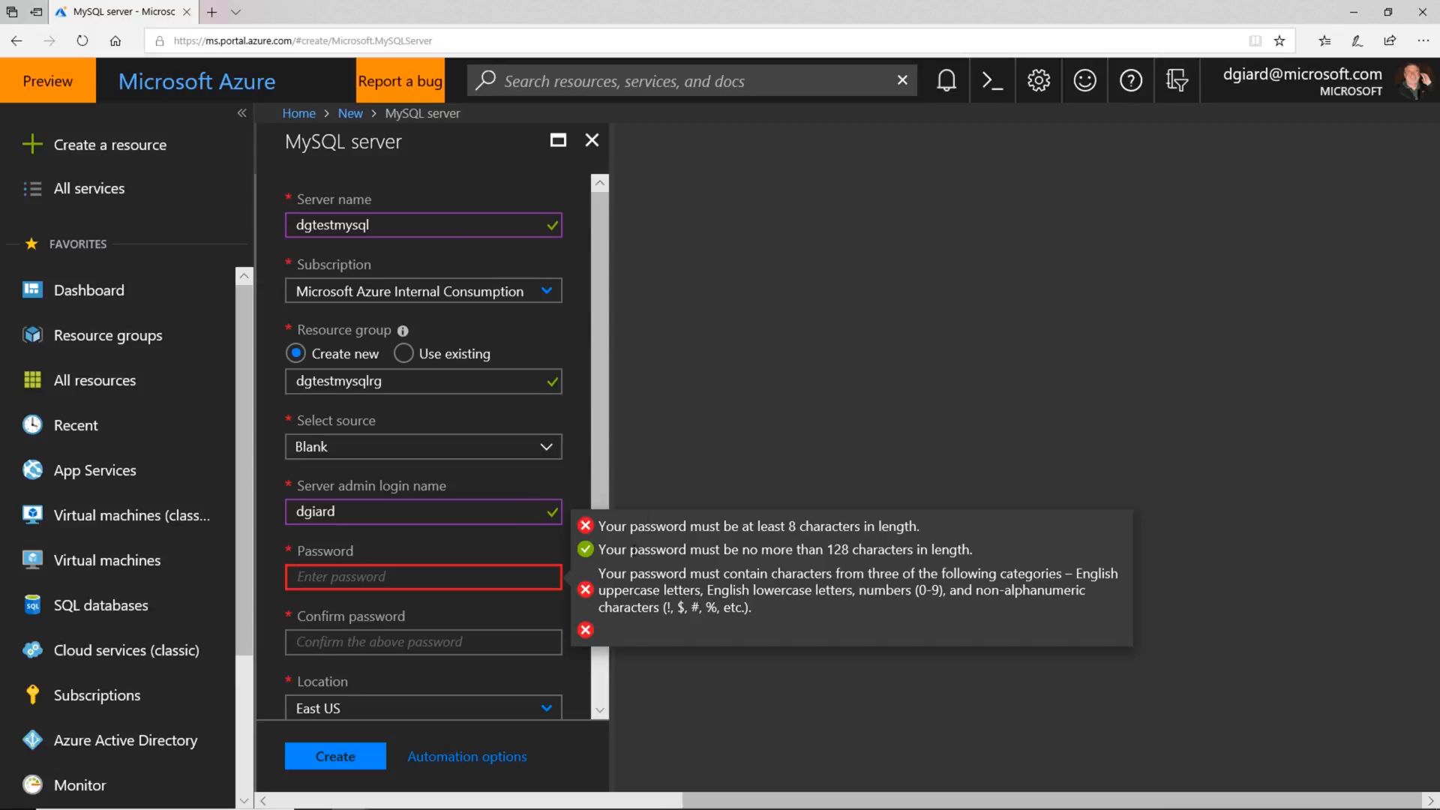
mouse_move(621, 497)
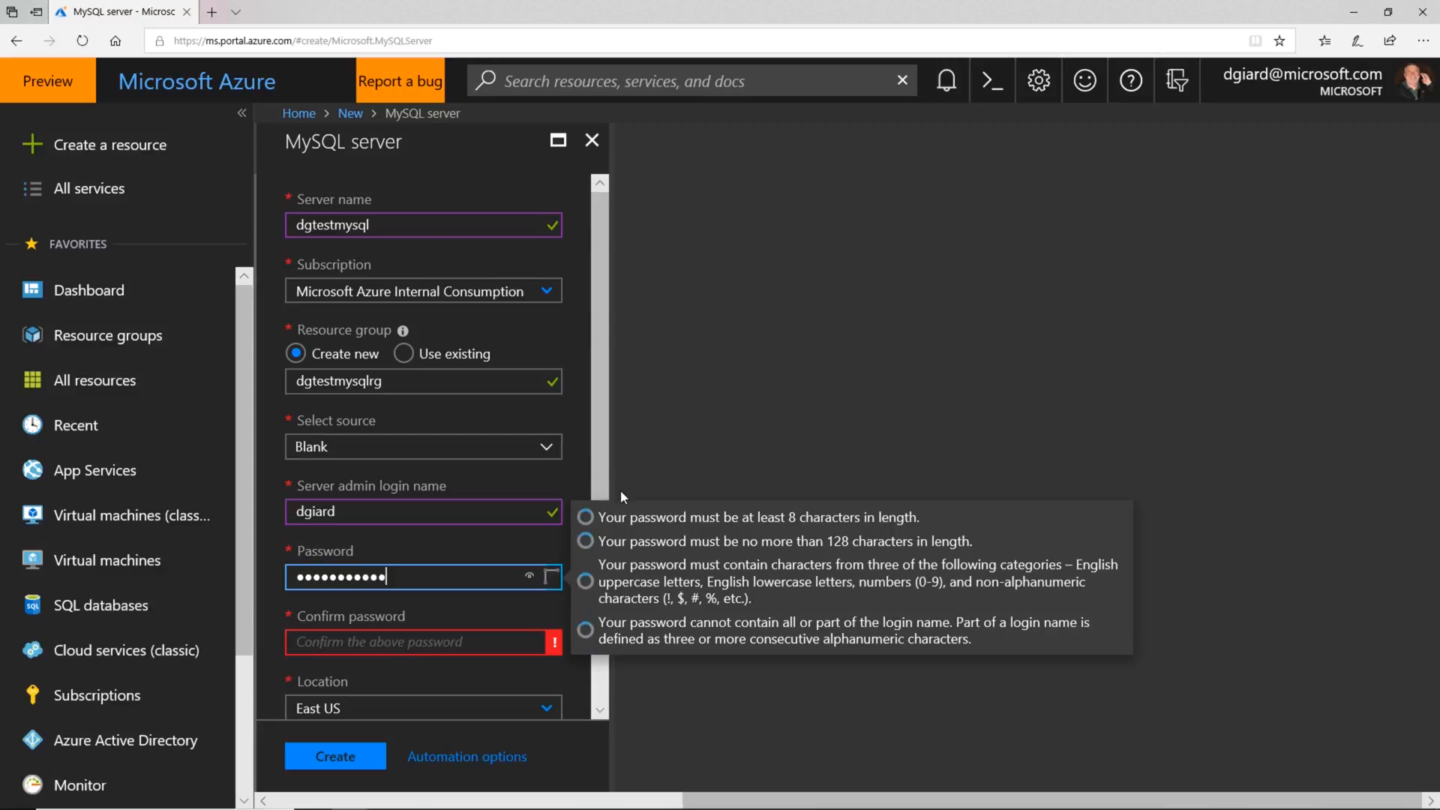
type("••")
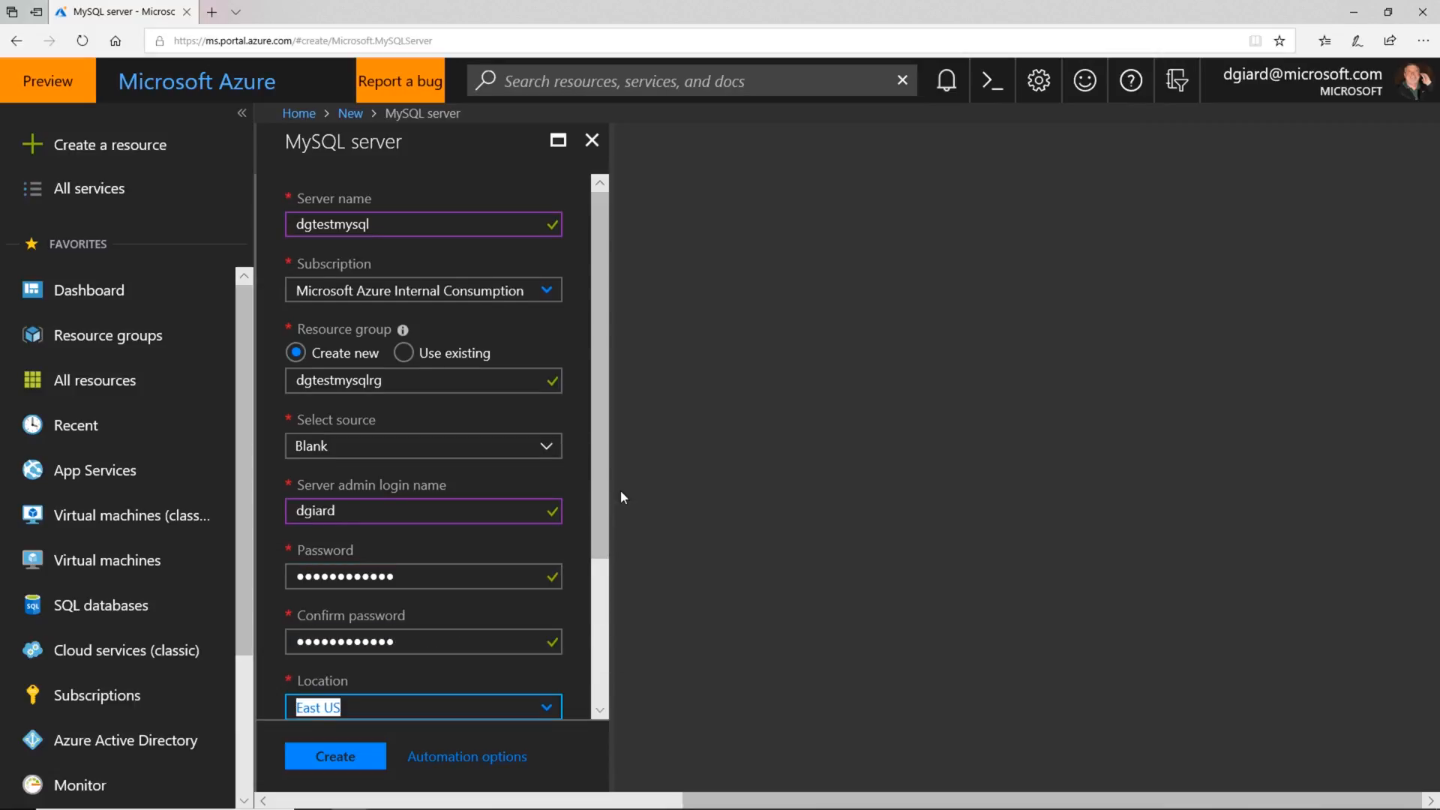
scroll("down", 3)
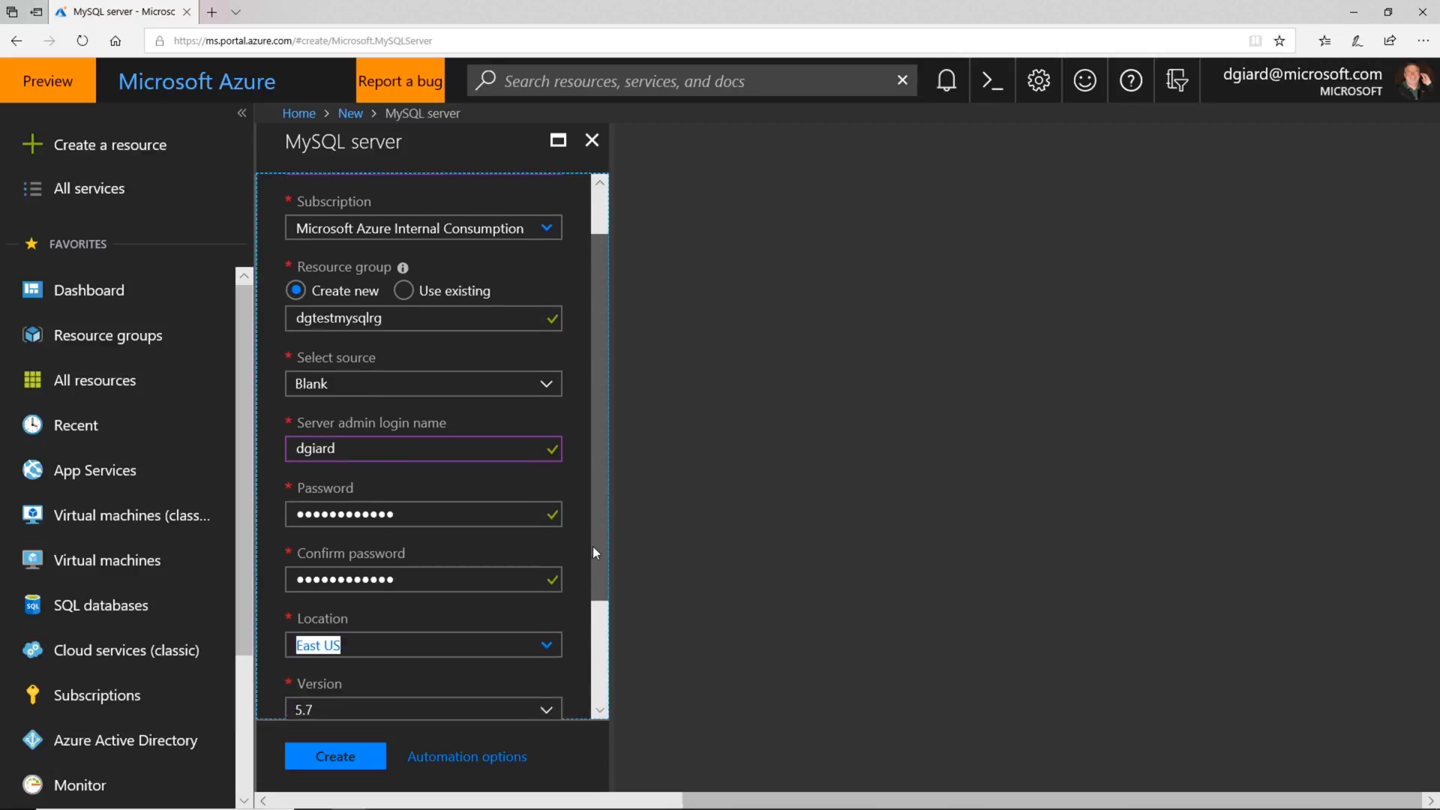
scroll("down", 3)
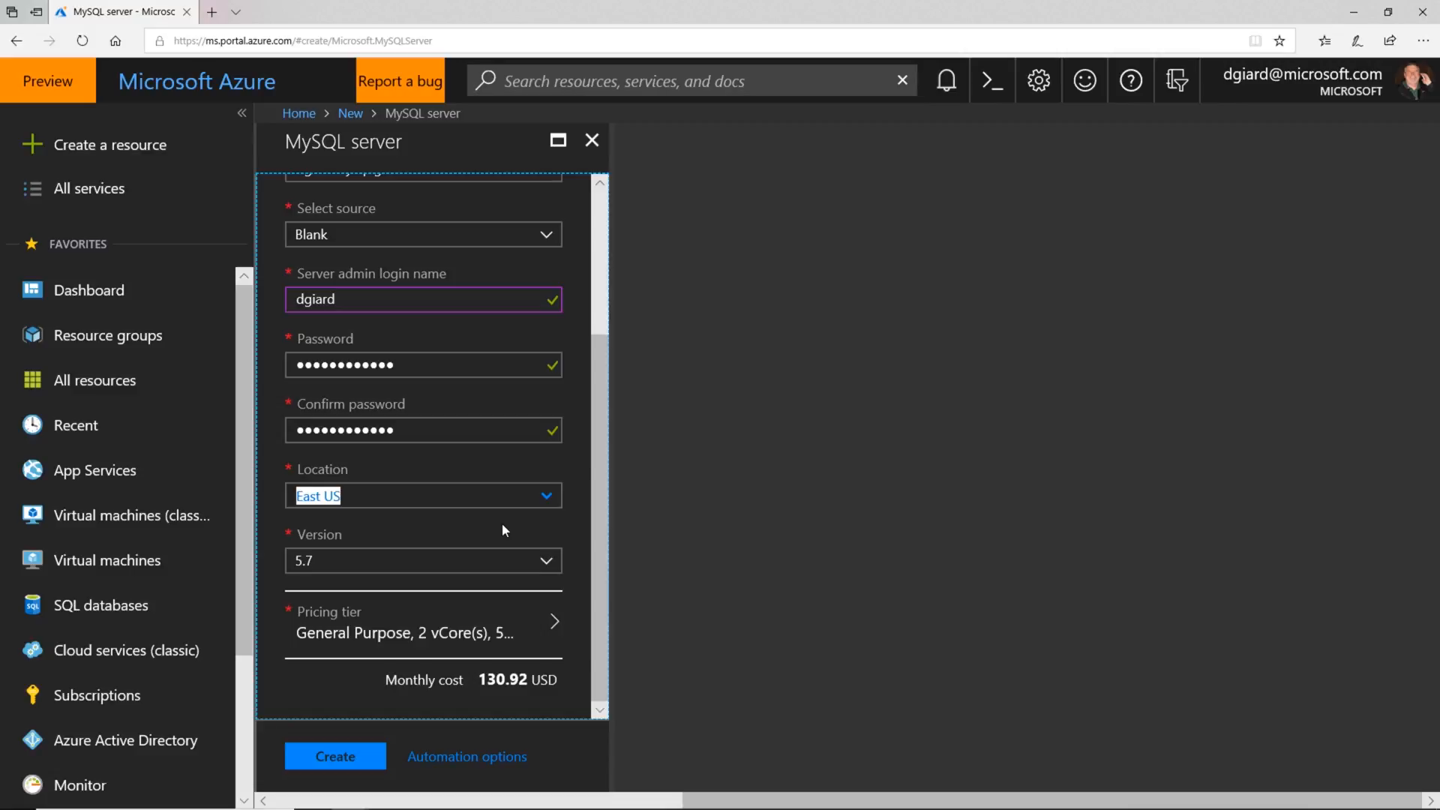
mouse_move(543, 564)
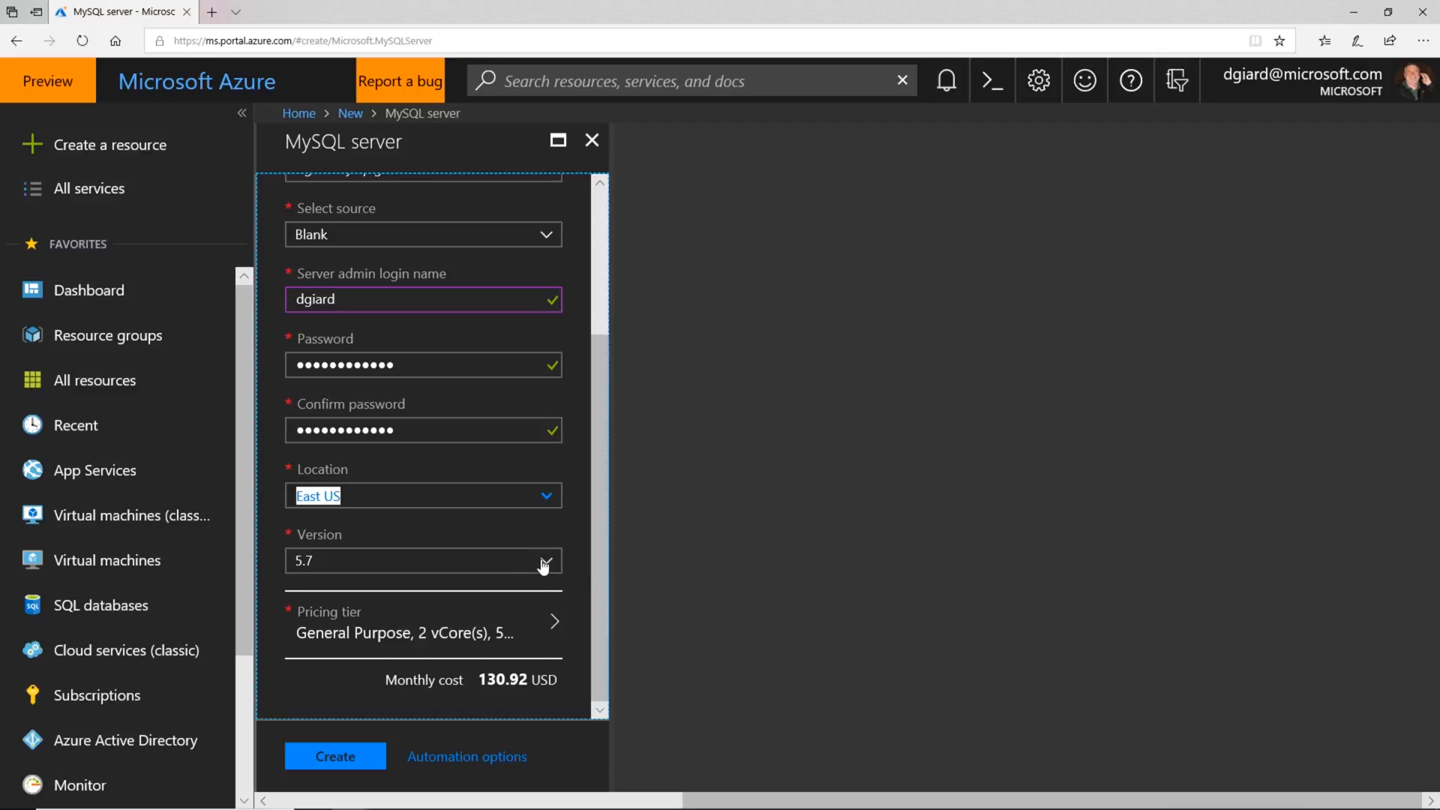
Keep MySQL version 5.7 and accept the General Purpose Gen 4, 2 vCore pricing tier.
left_click(543, 561)
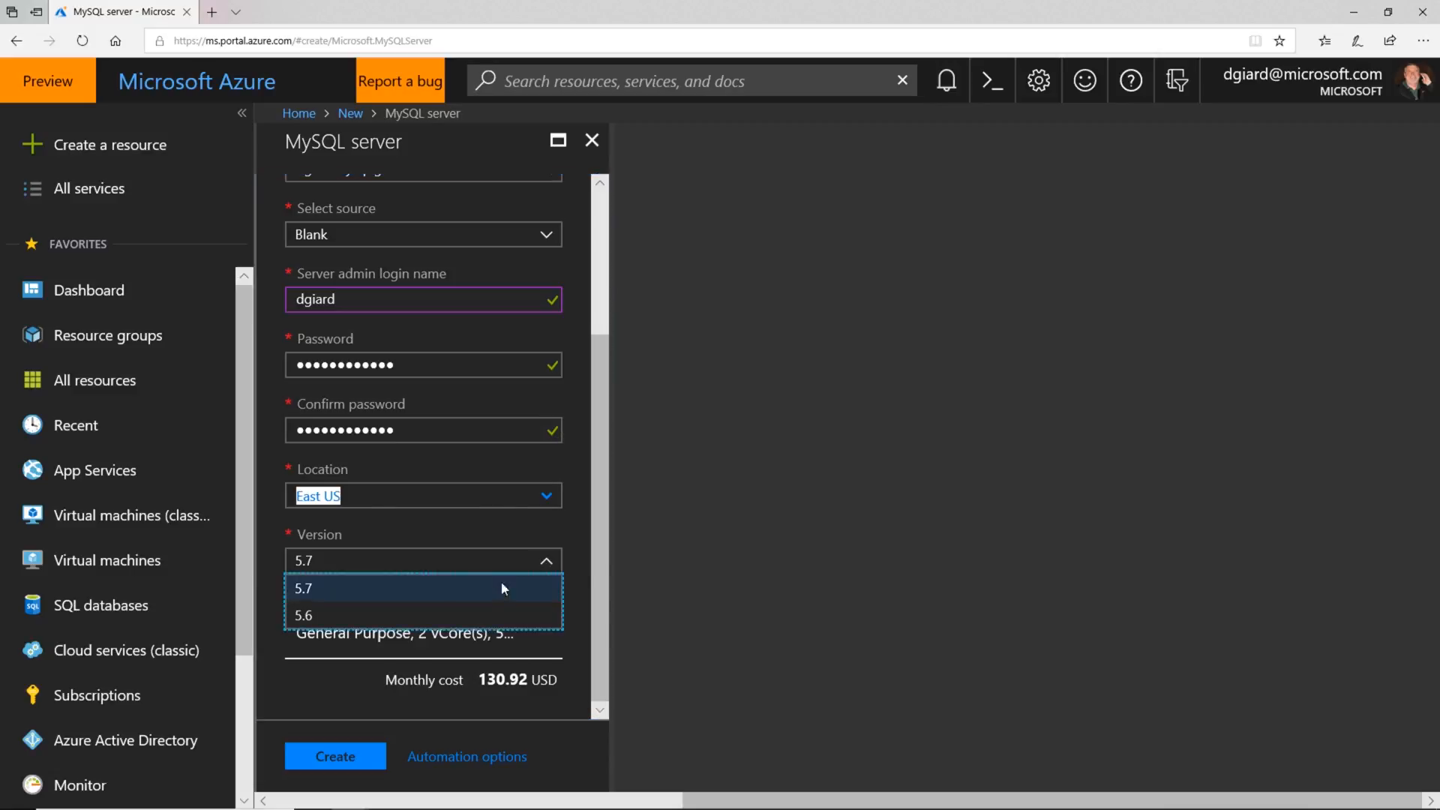
left_click(423, 588)
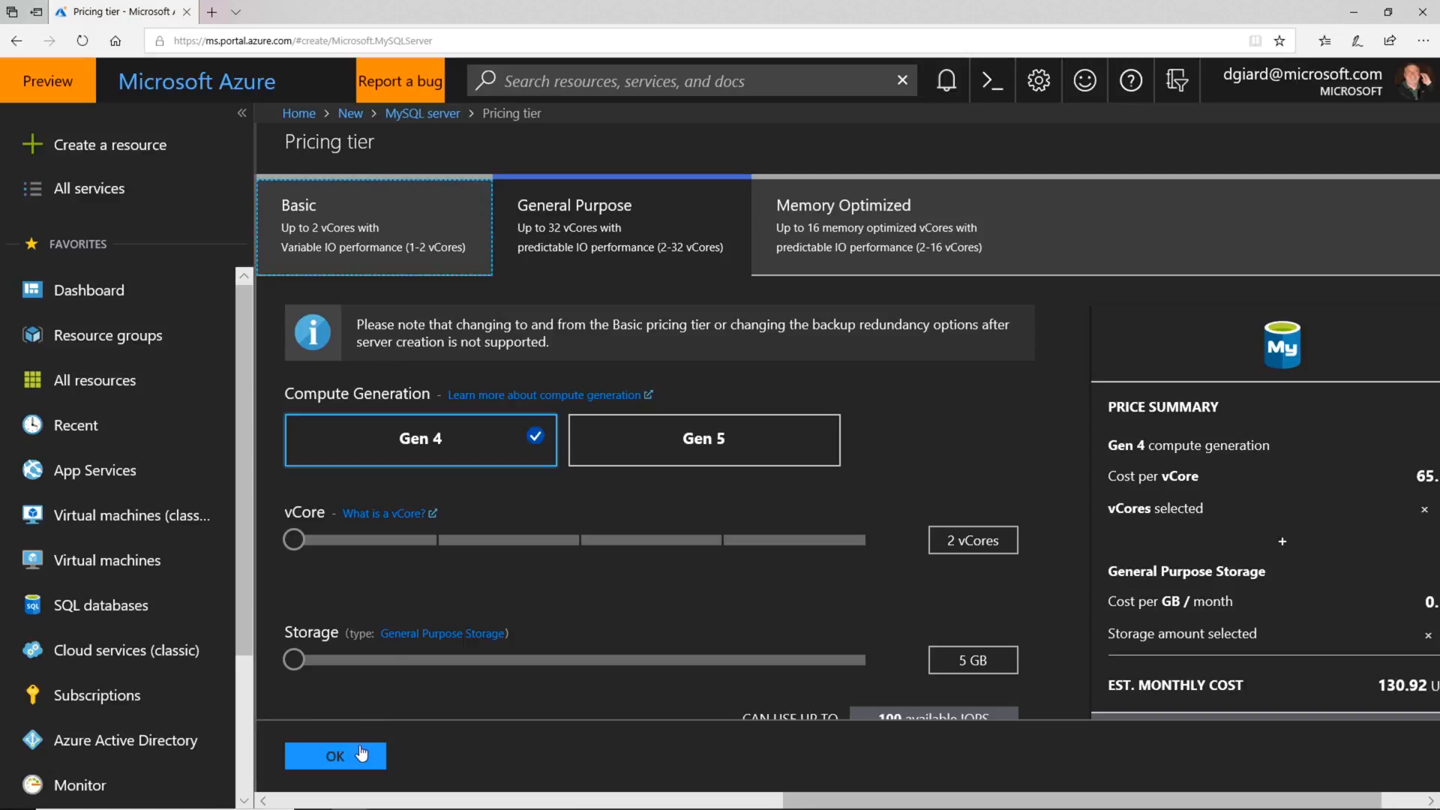
left_click(334, 754)
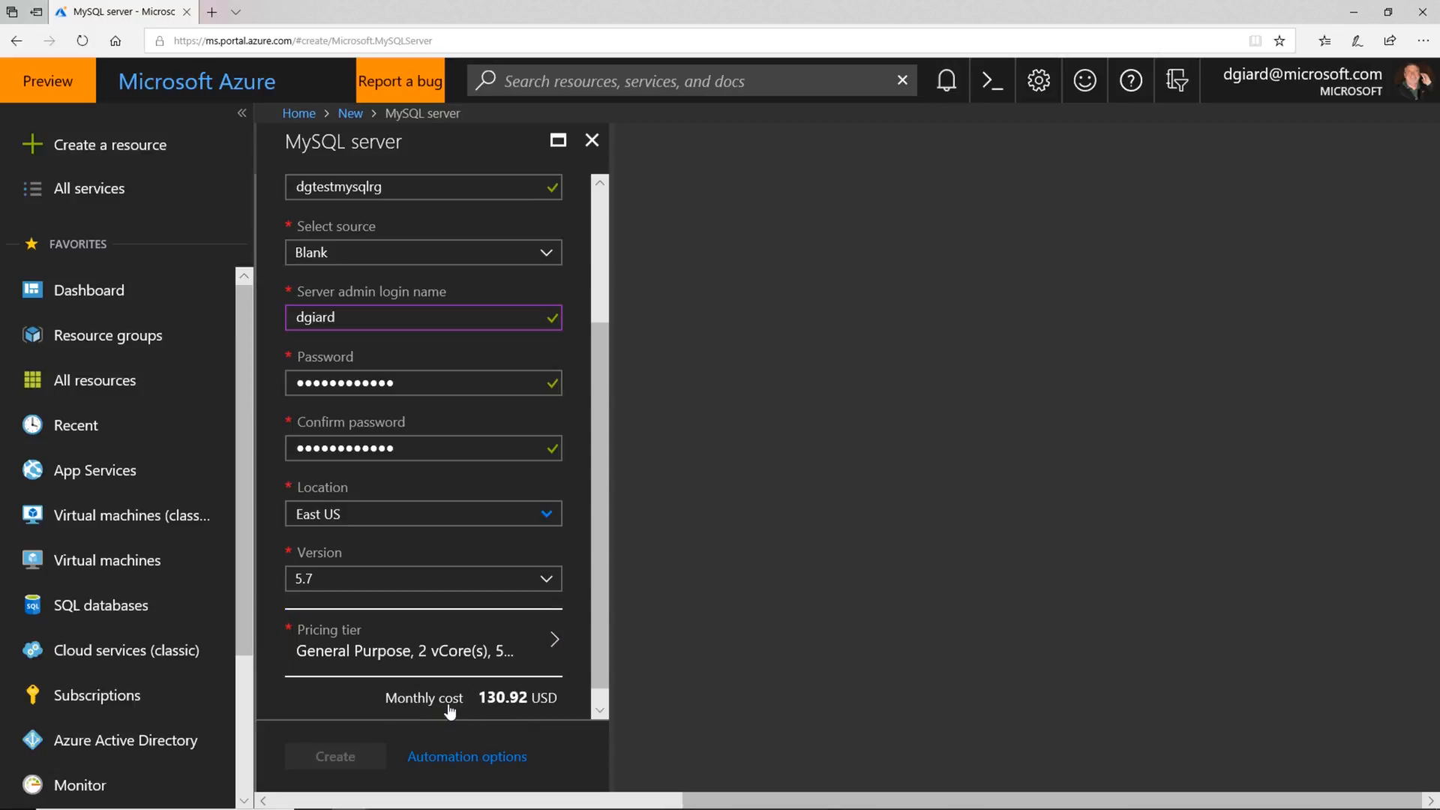
Submit dgtestmysql for creation and return to the dashboard while deployment runs.
left_click(335, 756)
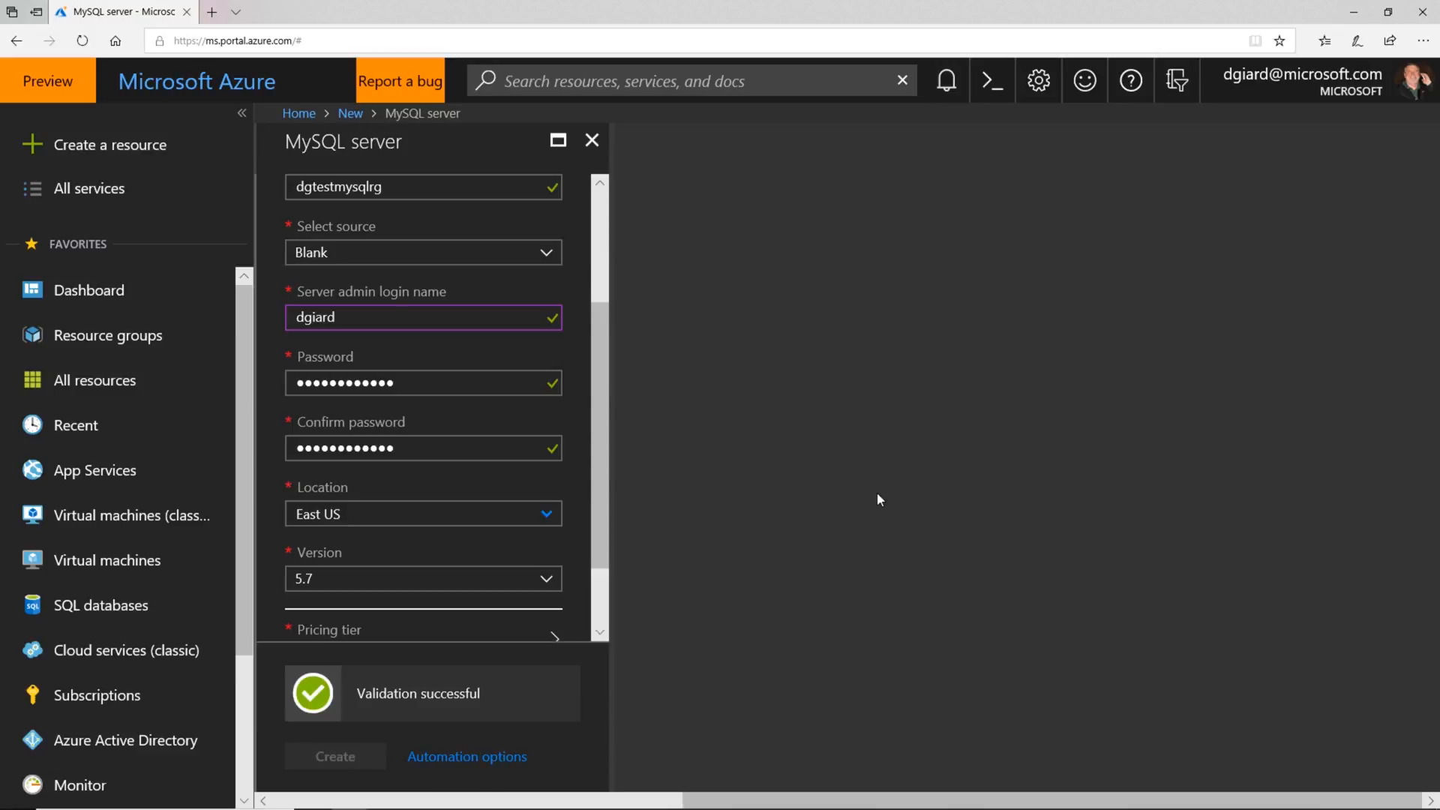
left_click(335, 756)
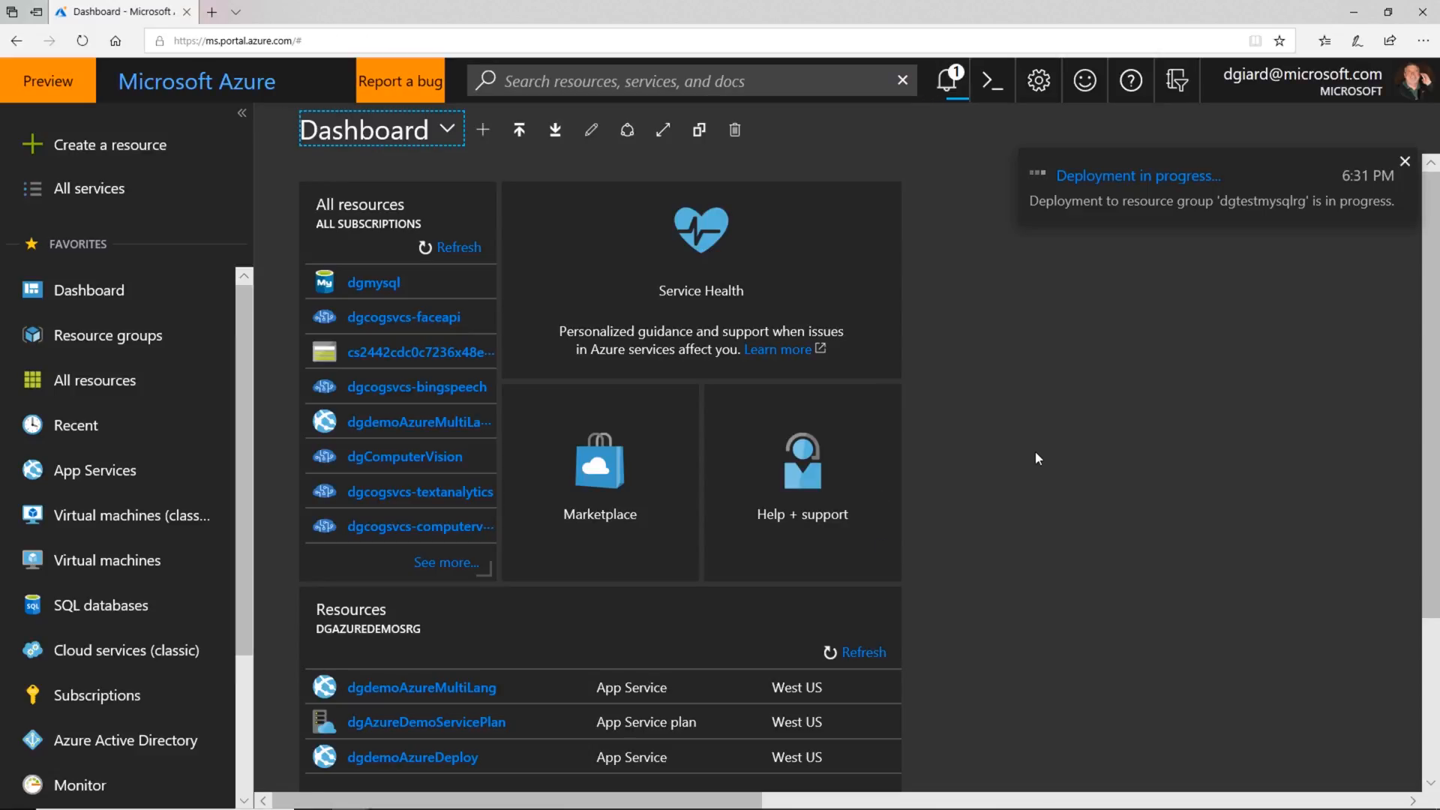
left_click(1404, 162)
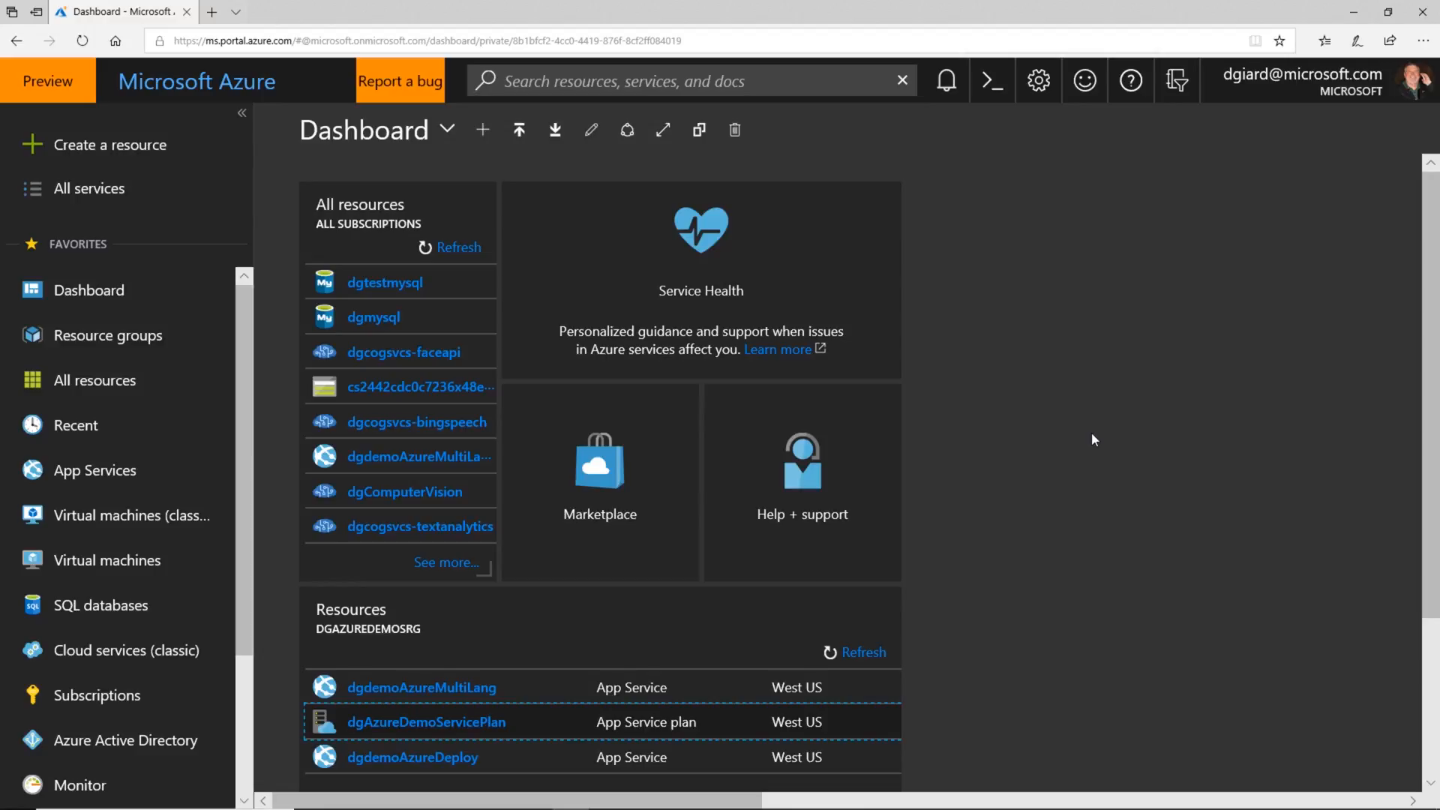
mouse_move(947, 81)
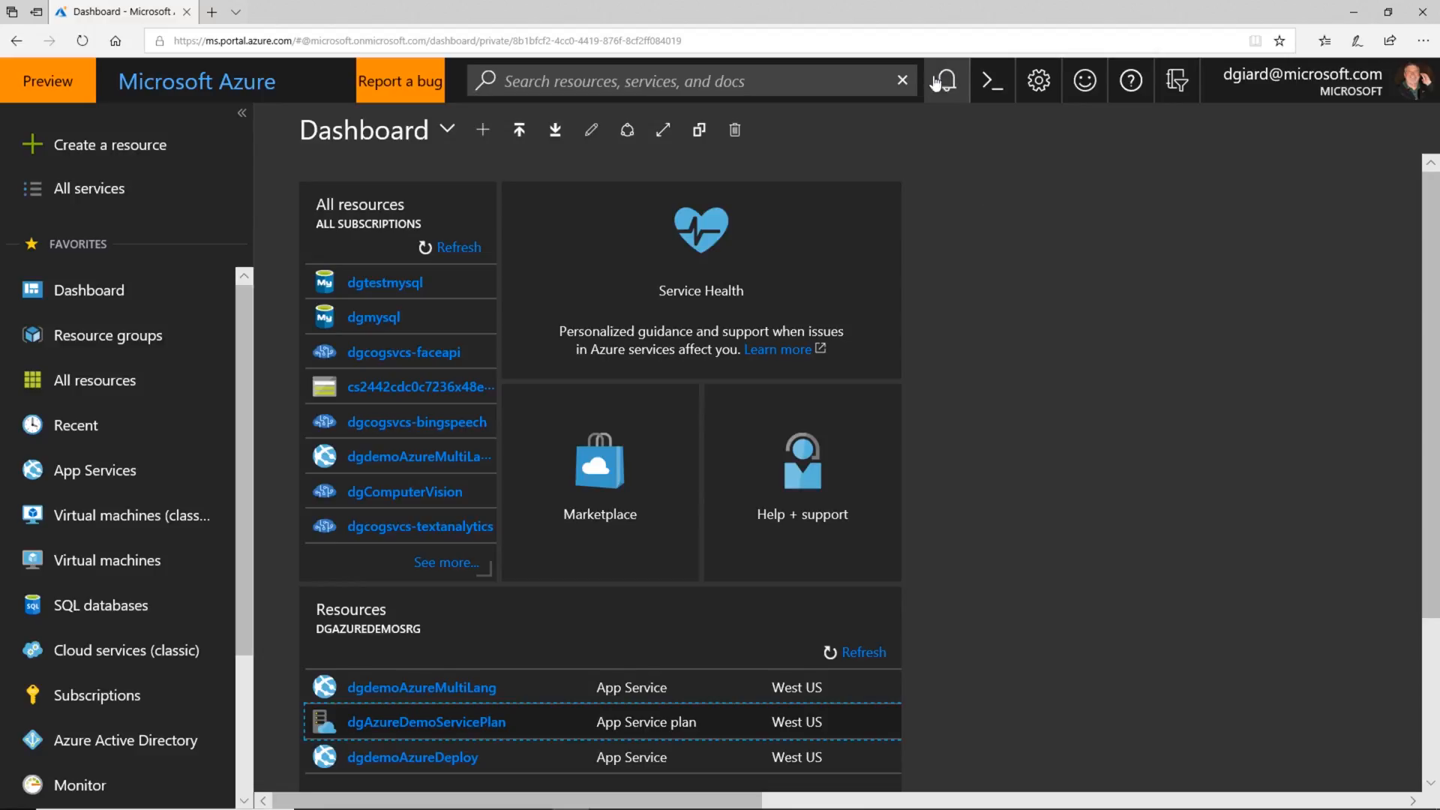
left_click(945, 81)
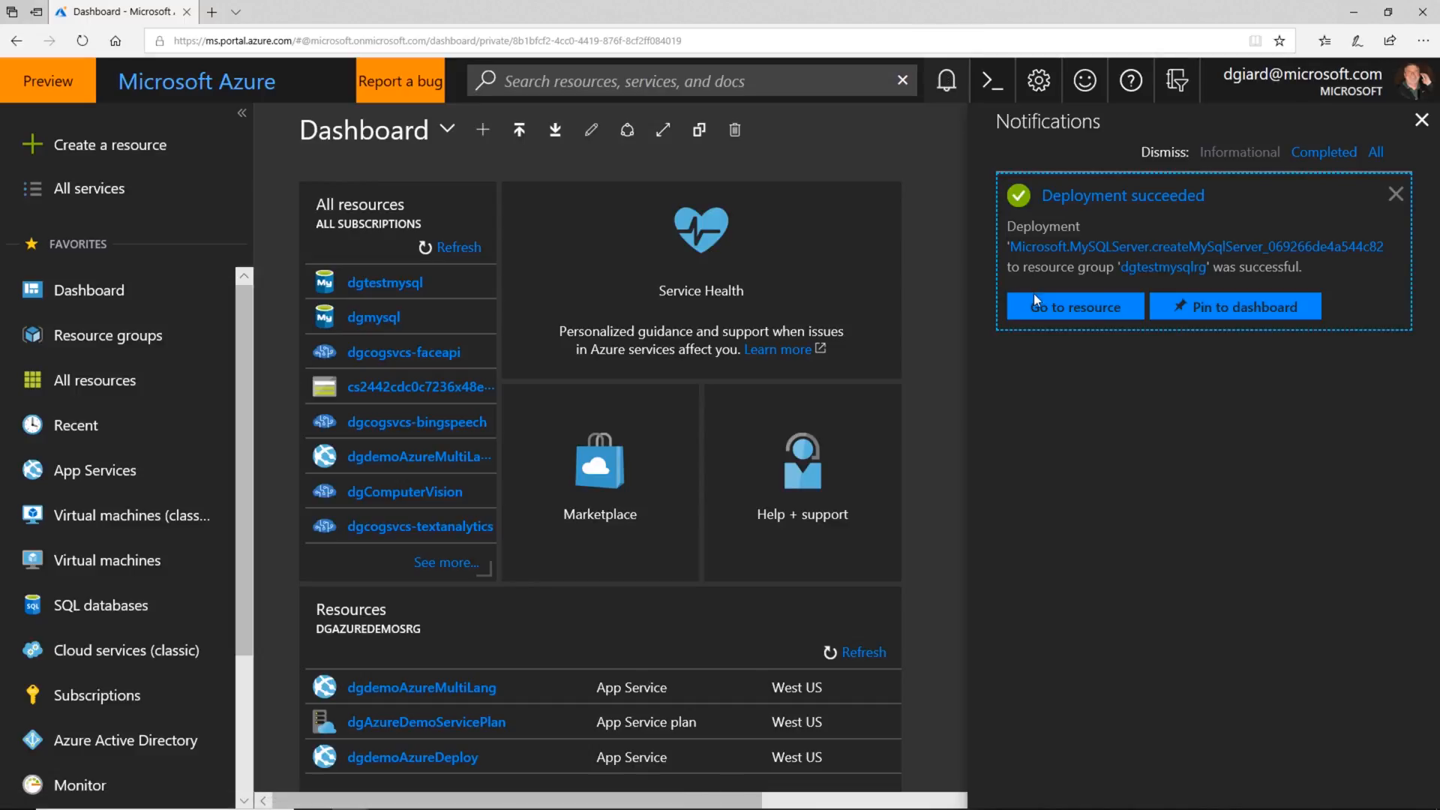
left_click(1073, 306)
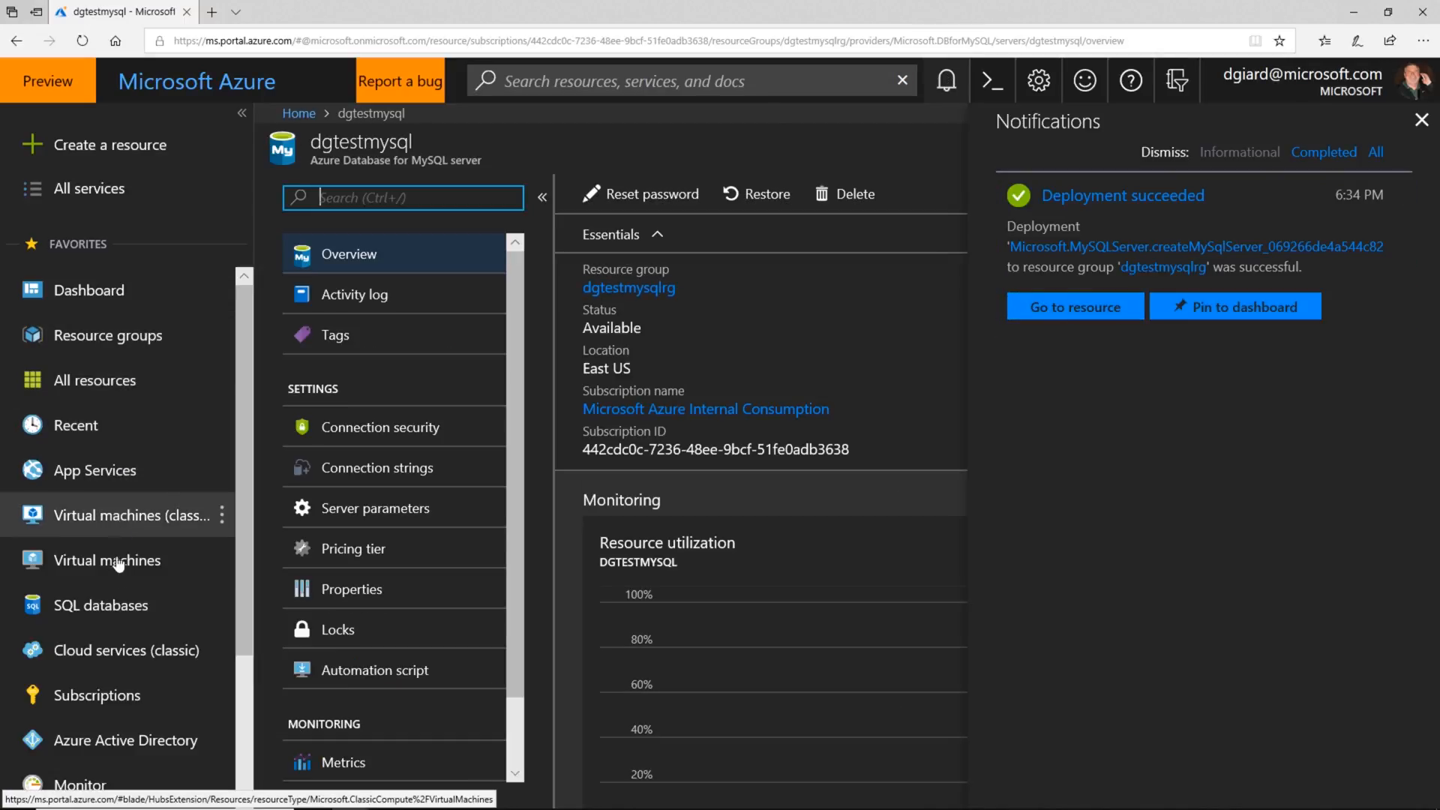
mouse_move(109, 335)
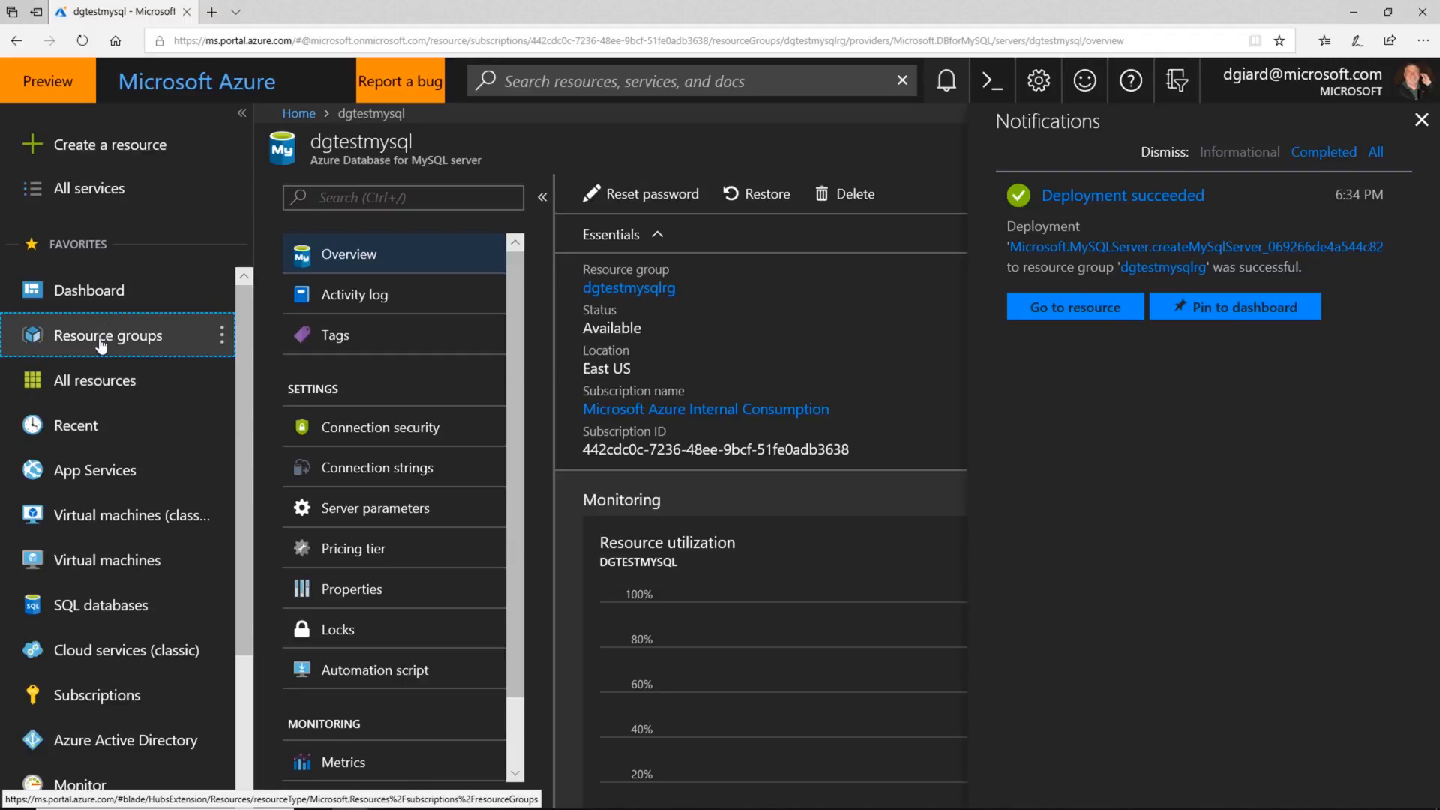
left_click(108, 334)
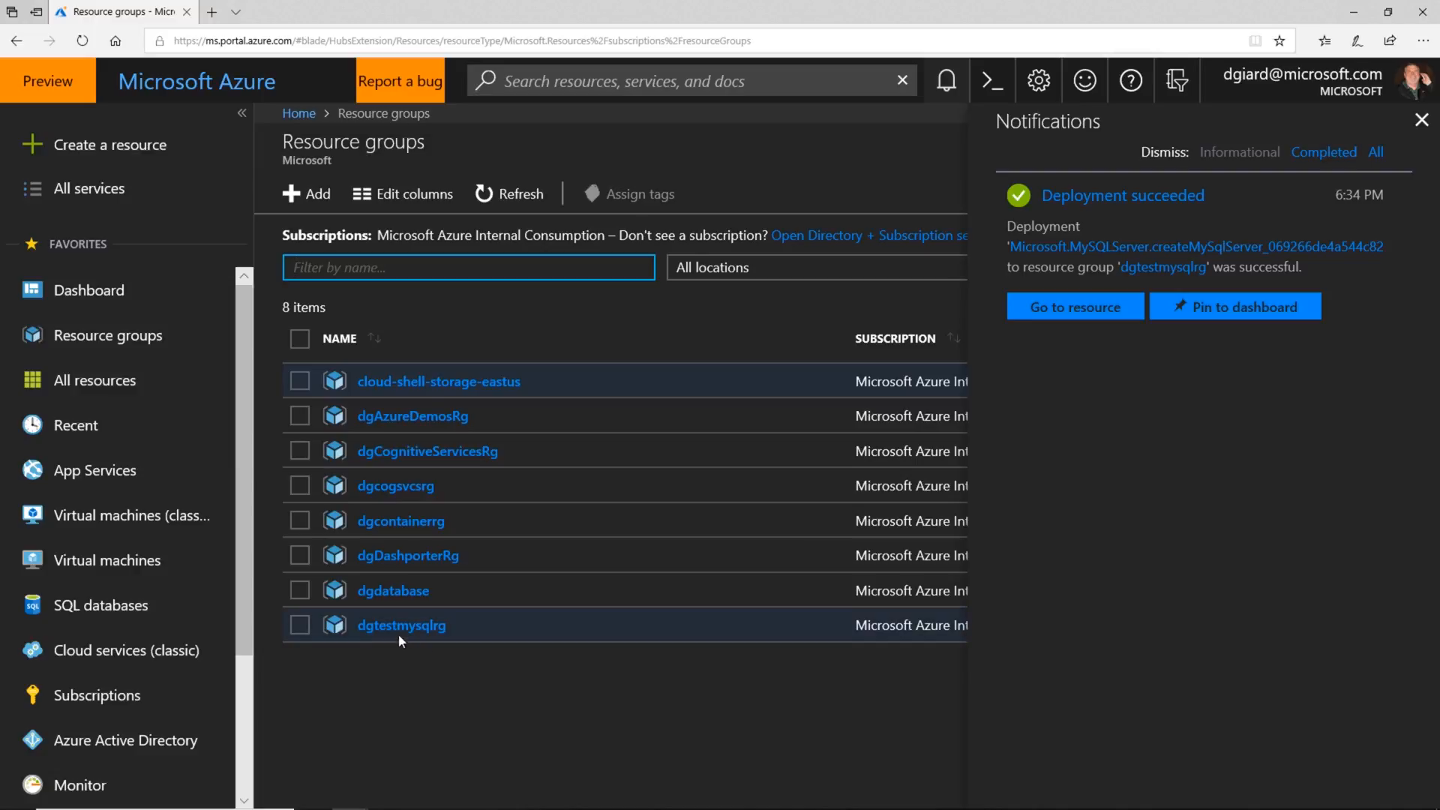
left_click(401, 625)
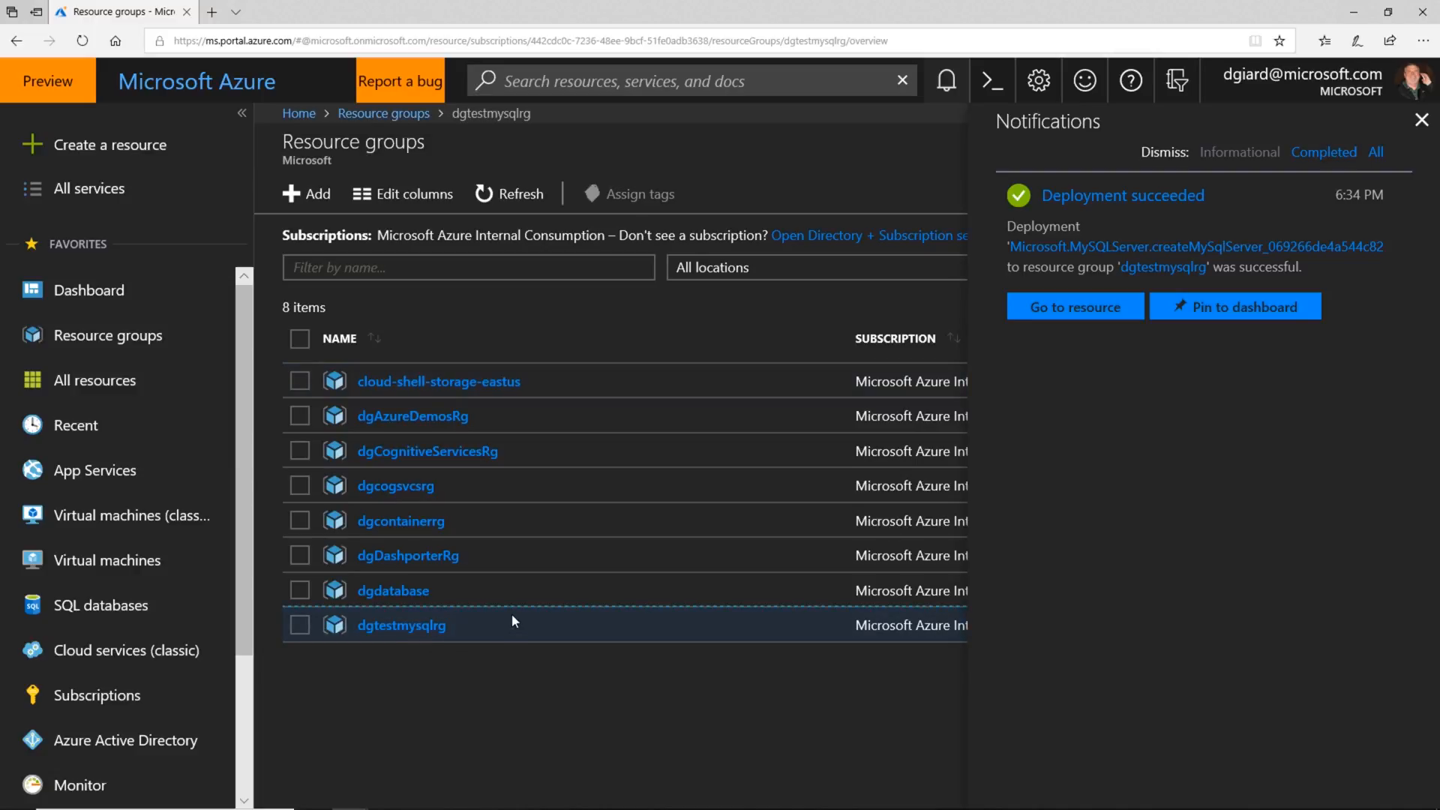
left_click(401, 625)
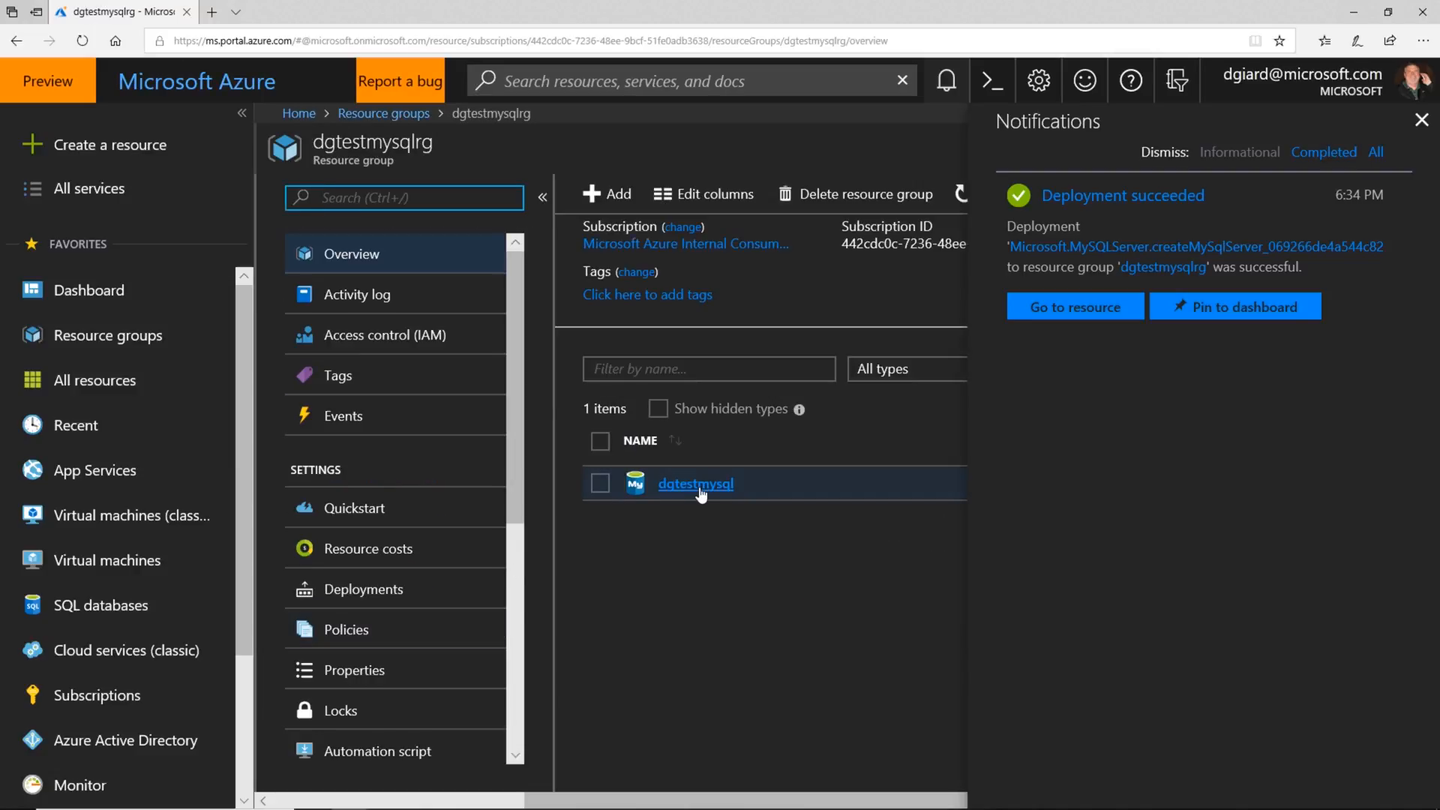
left_click(694, 484)
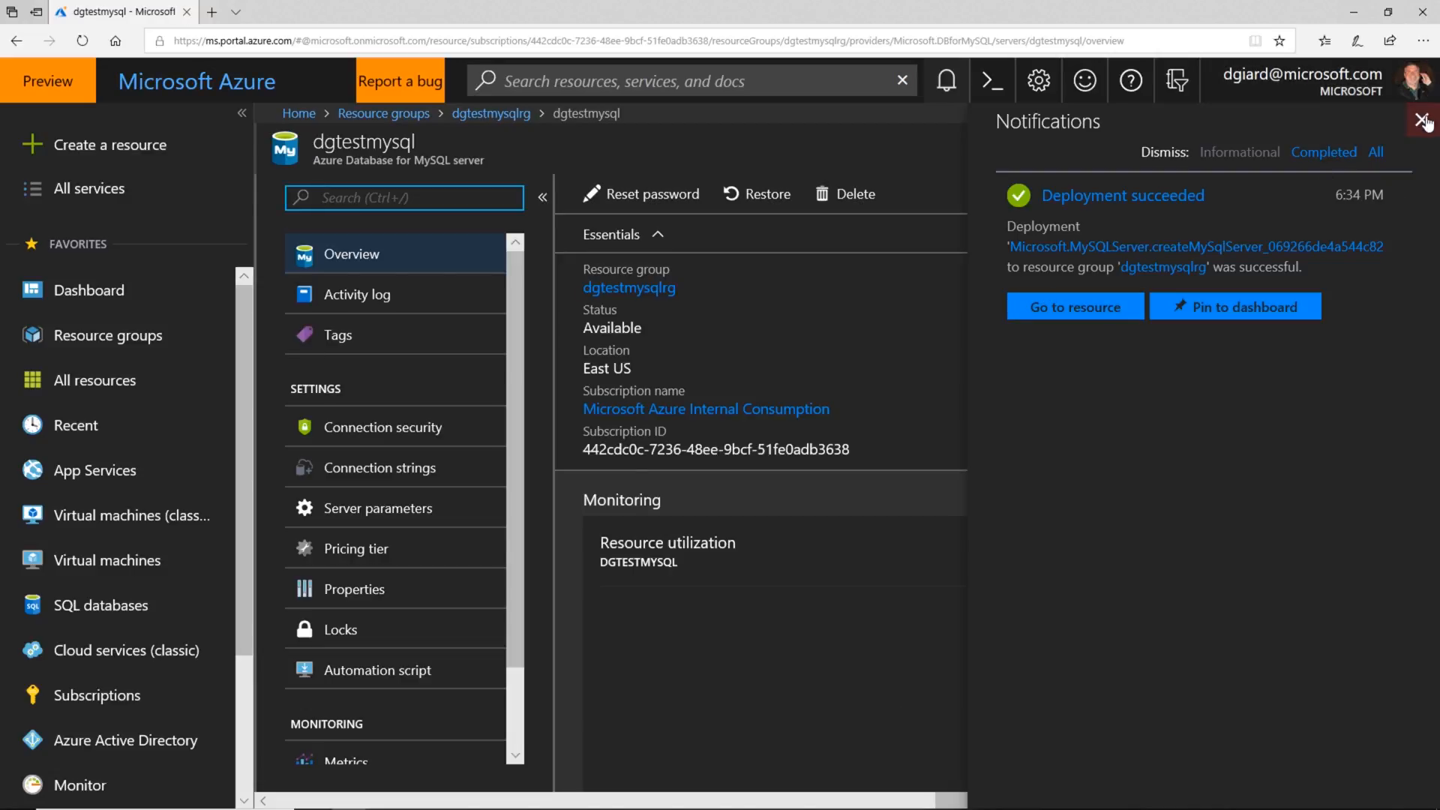
Close the notifications to reveal dgtestmysql's full essentials with server name and admin login.
left_click(1425, 120)
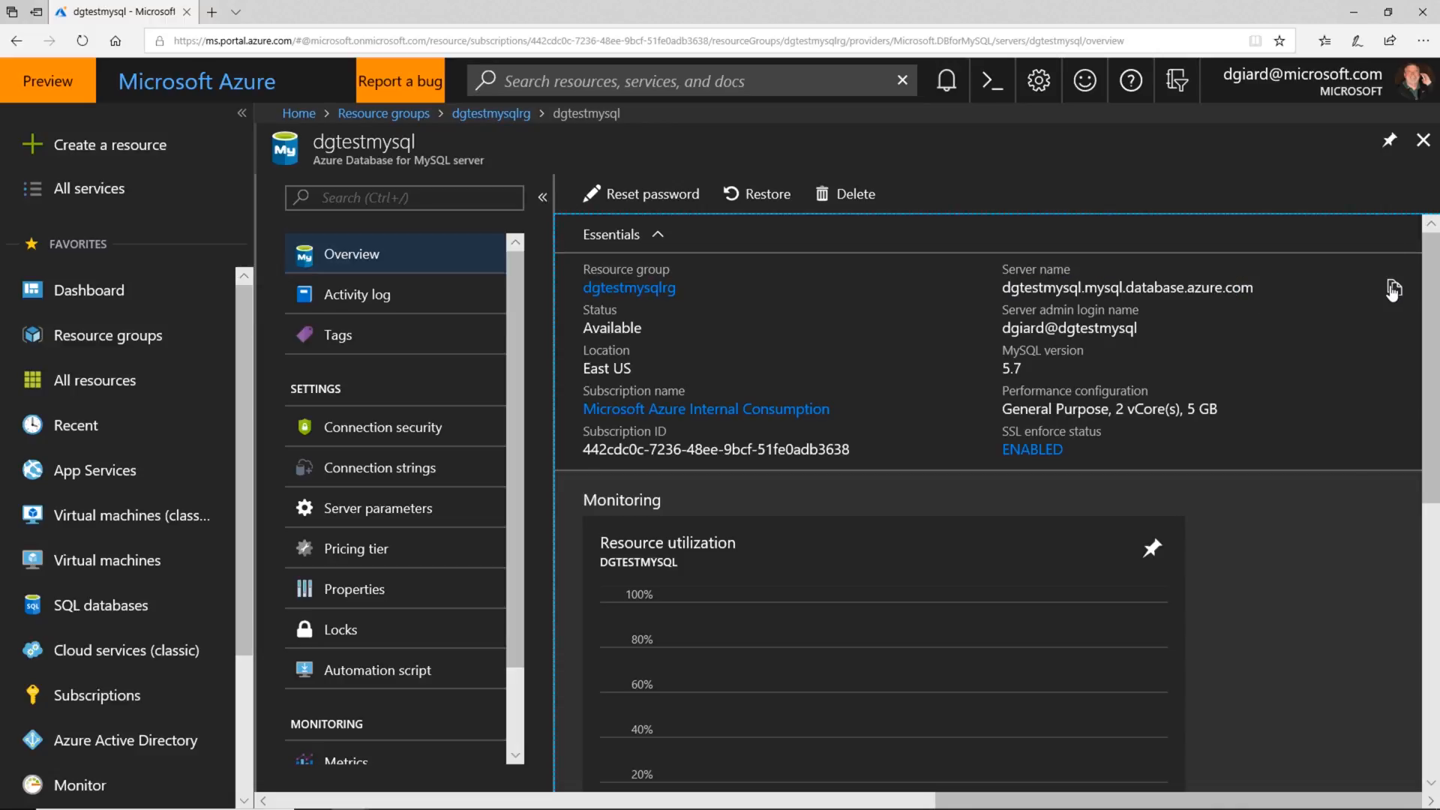
mouse_move(1334, 328)
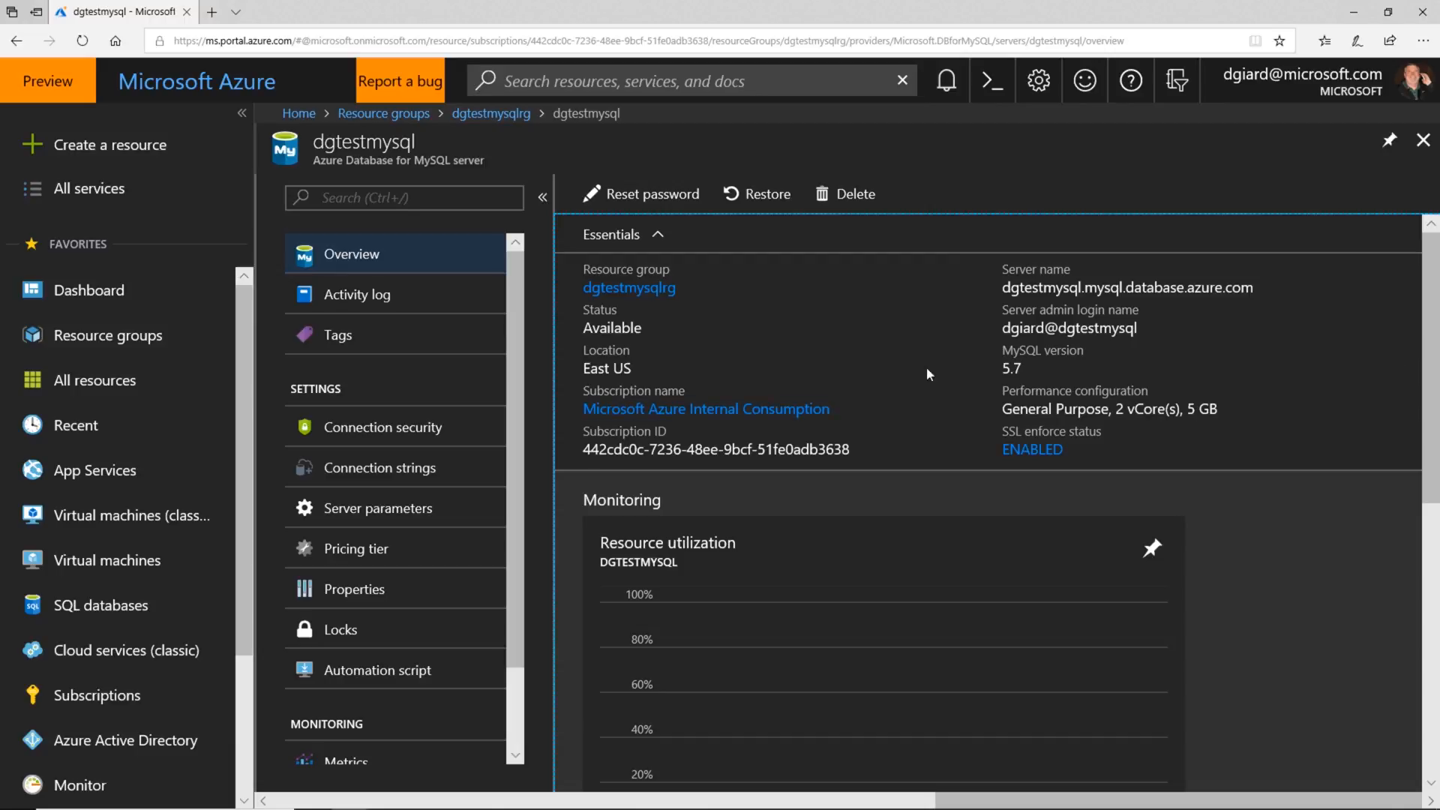
mouse_move(1032, 449)
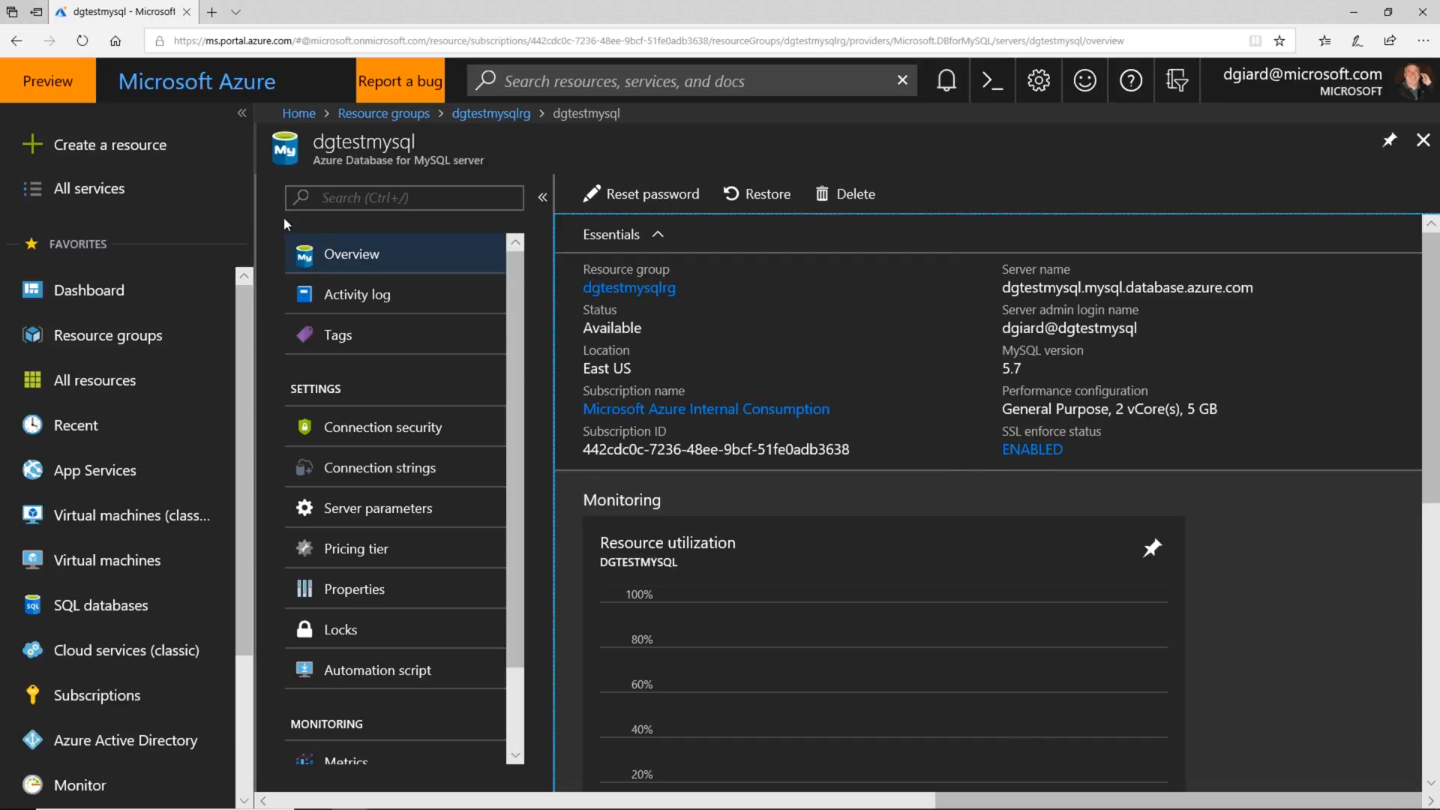
mouse_move(414, 294)
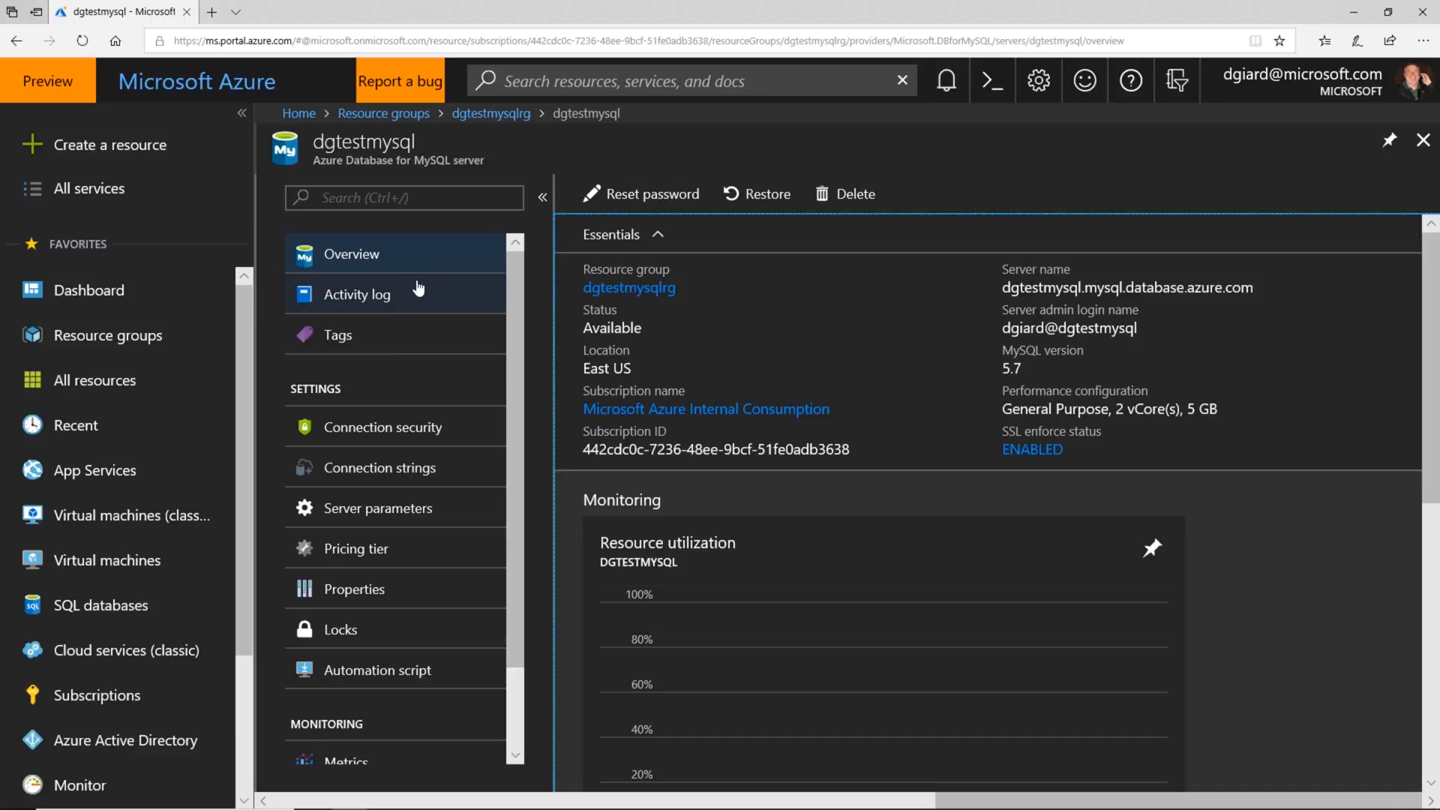
mouse_move(991, 81)
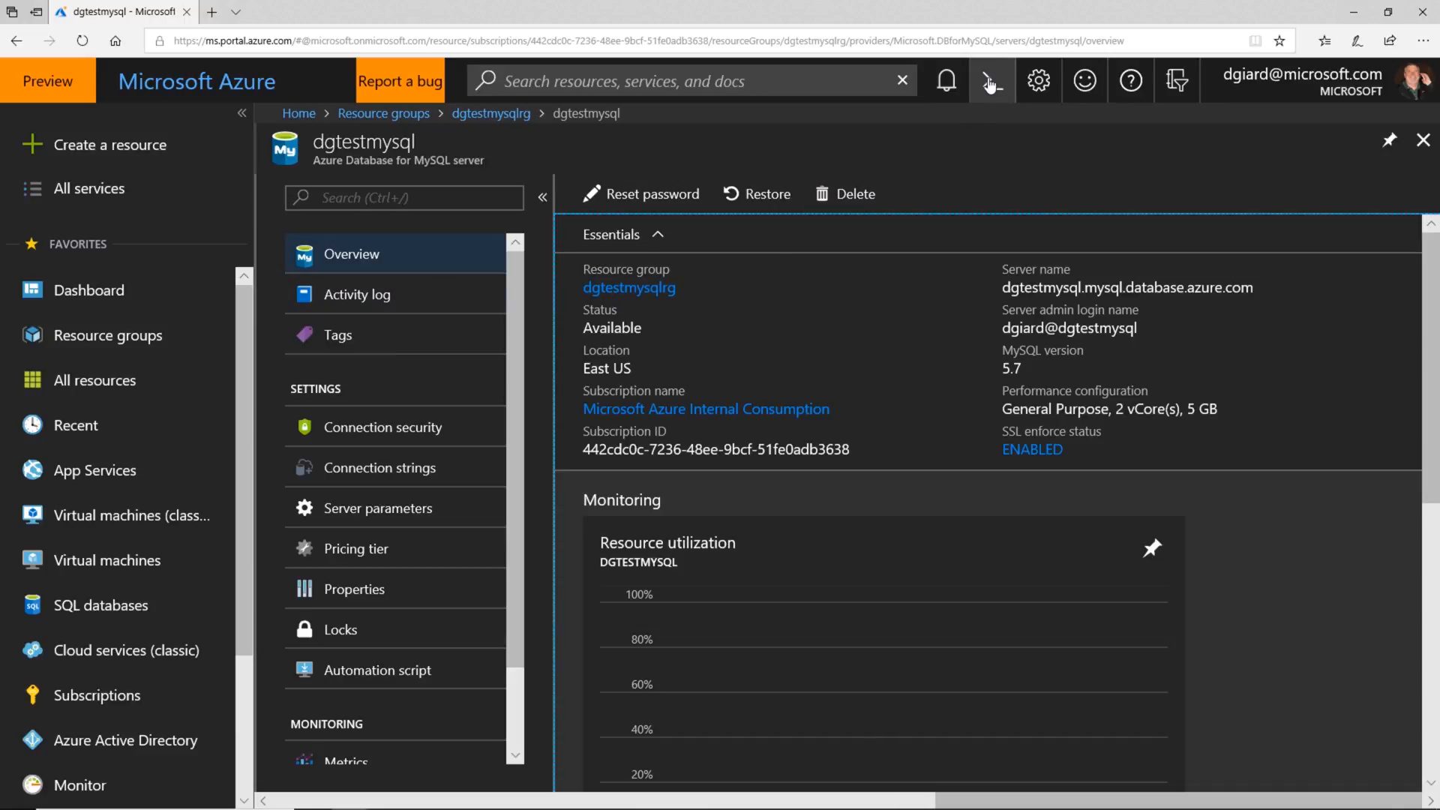
mouse_move(991, 81)
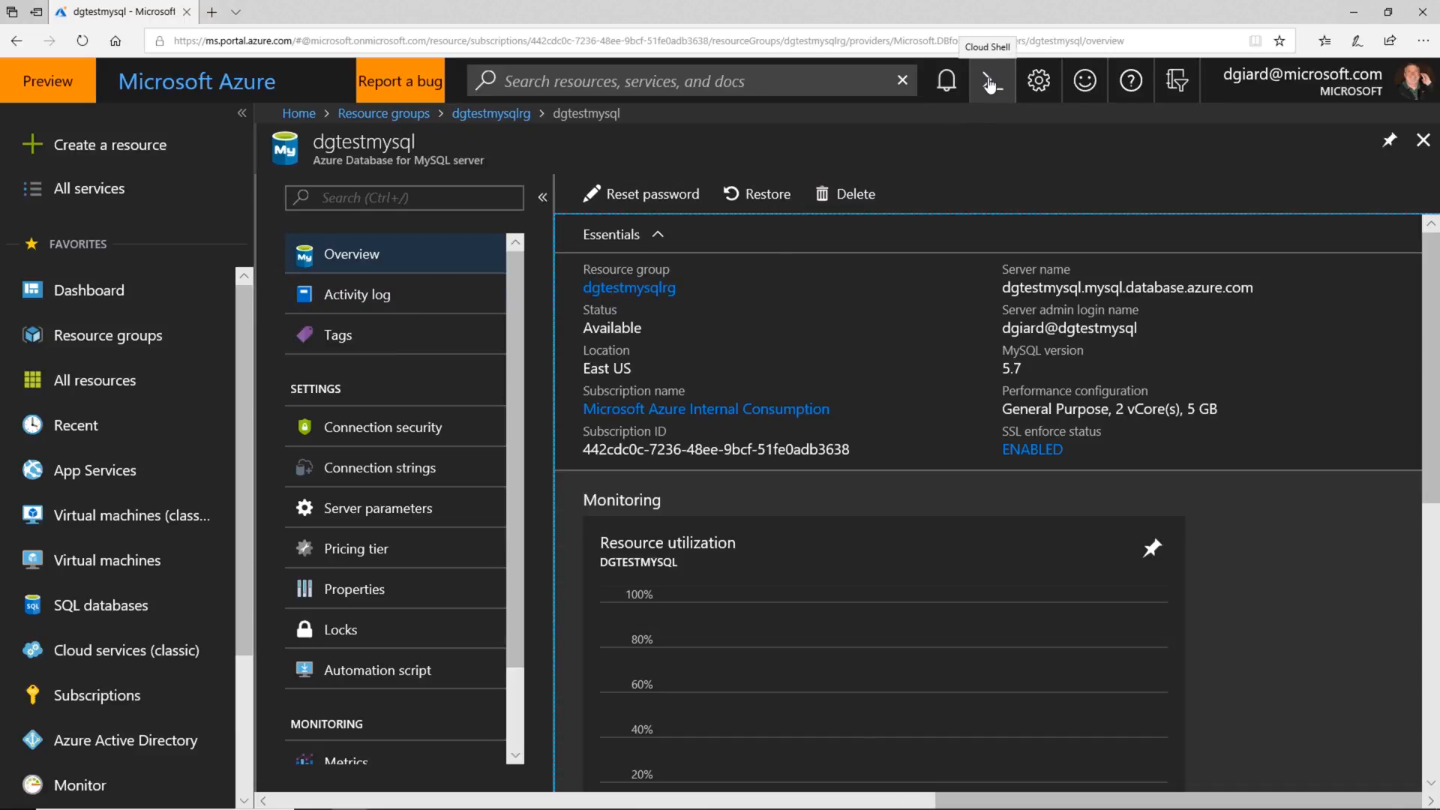
Launch a Bash Cloud Shell session from the portal's top bar.
left_click(991, 81)
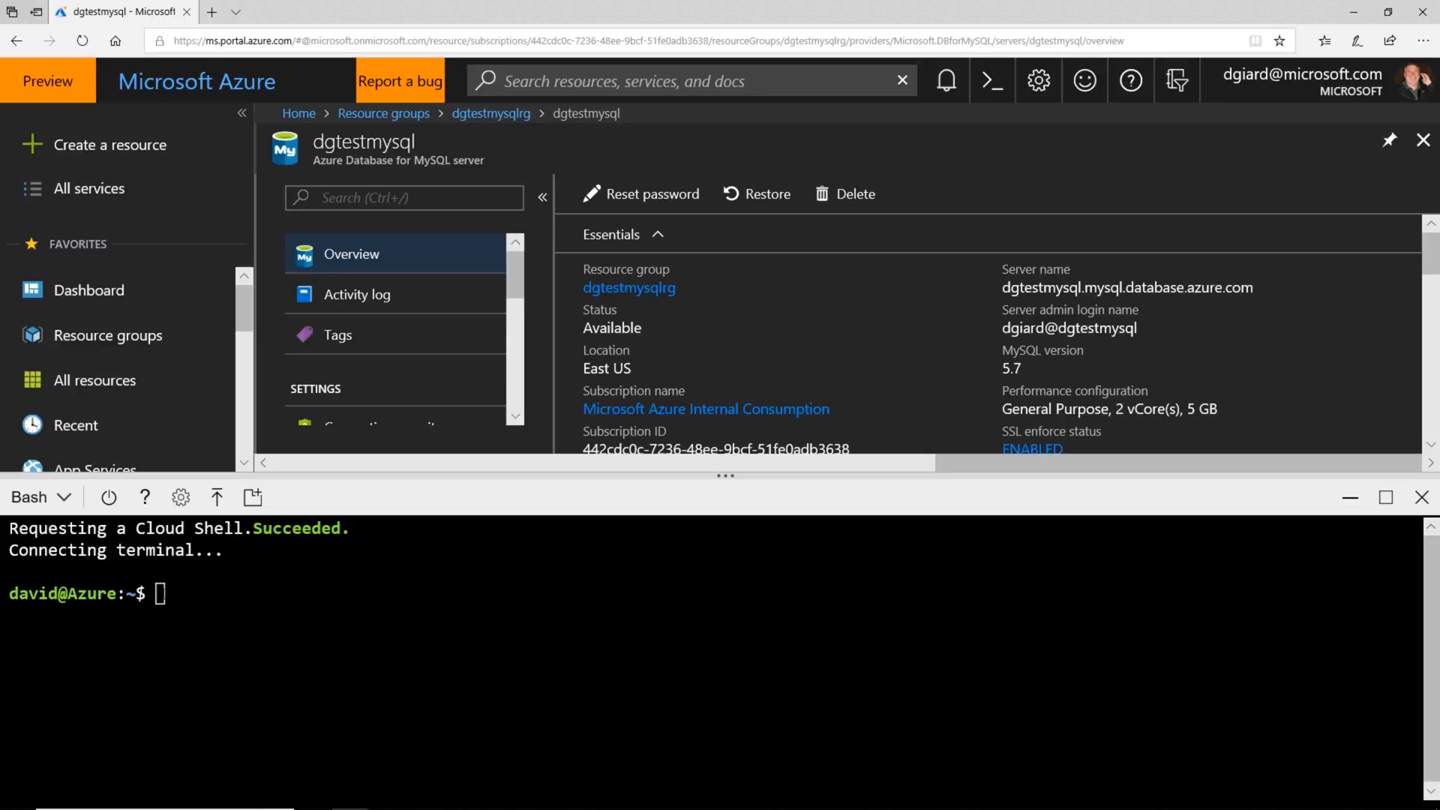
mouse_move(713, 174)
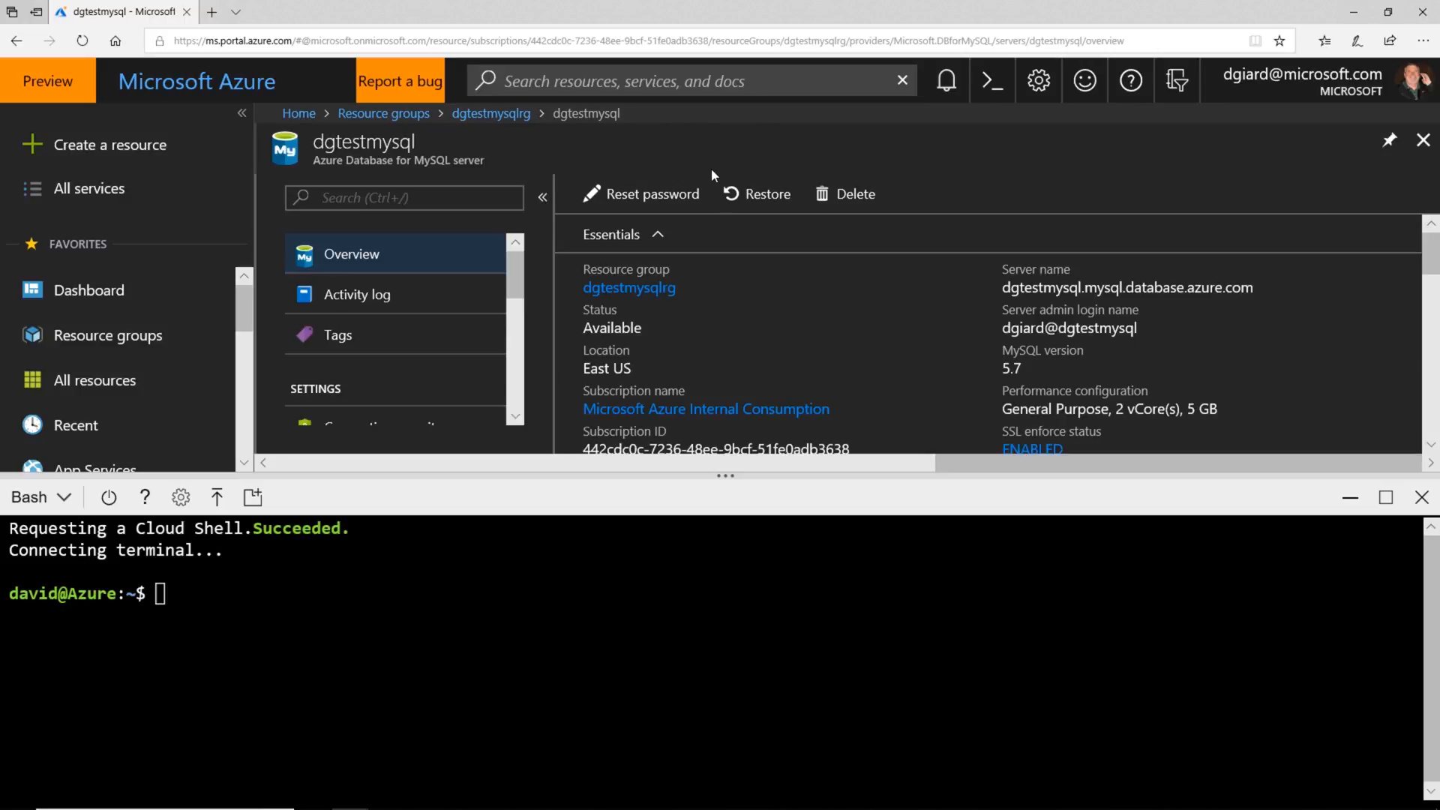
Copy the generic mysql -h hostname connection command from the MySQL intro blog post.
left_click(423, 11)
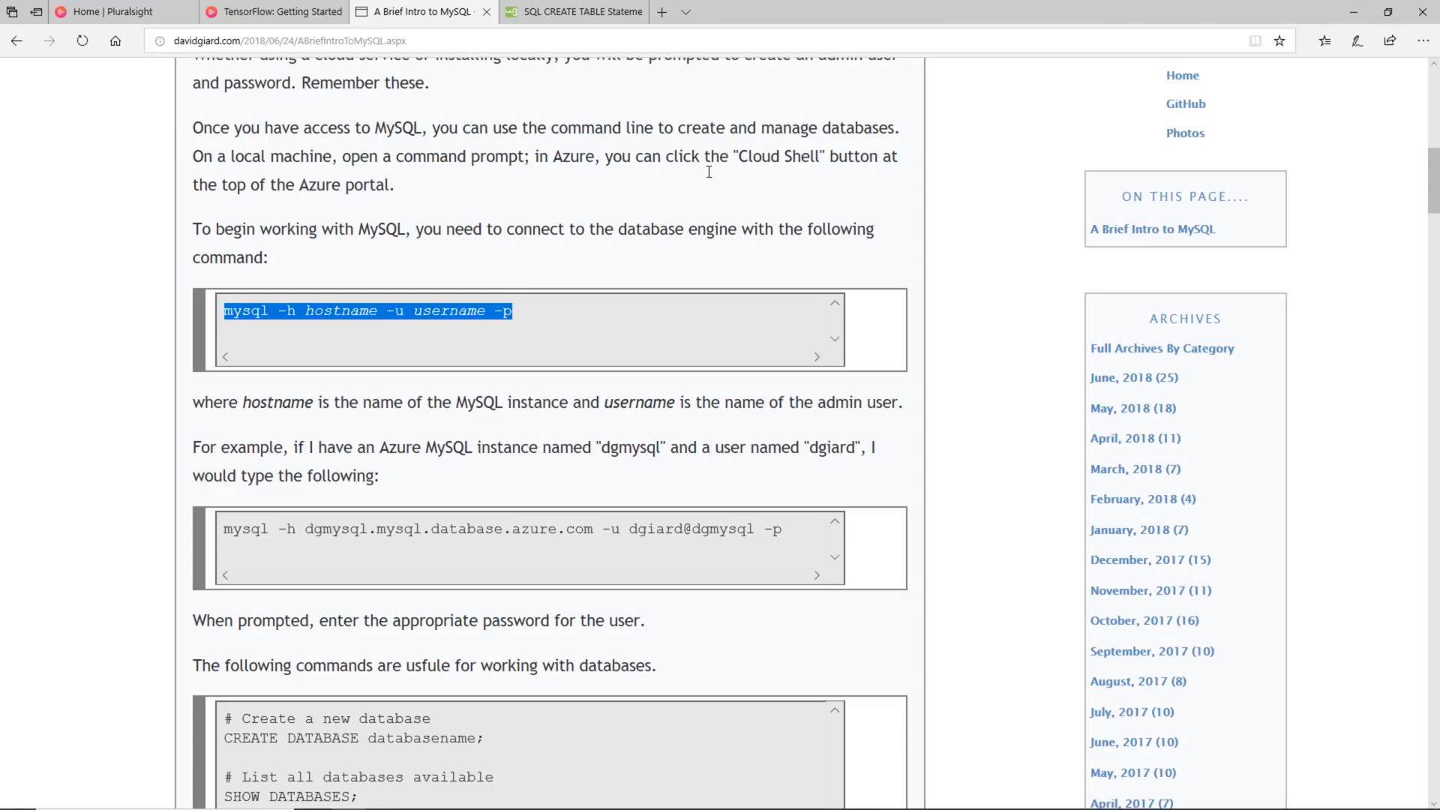
scroll("up", 3)
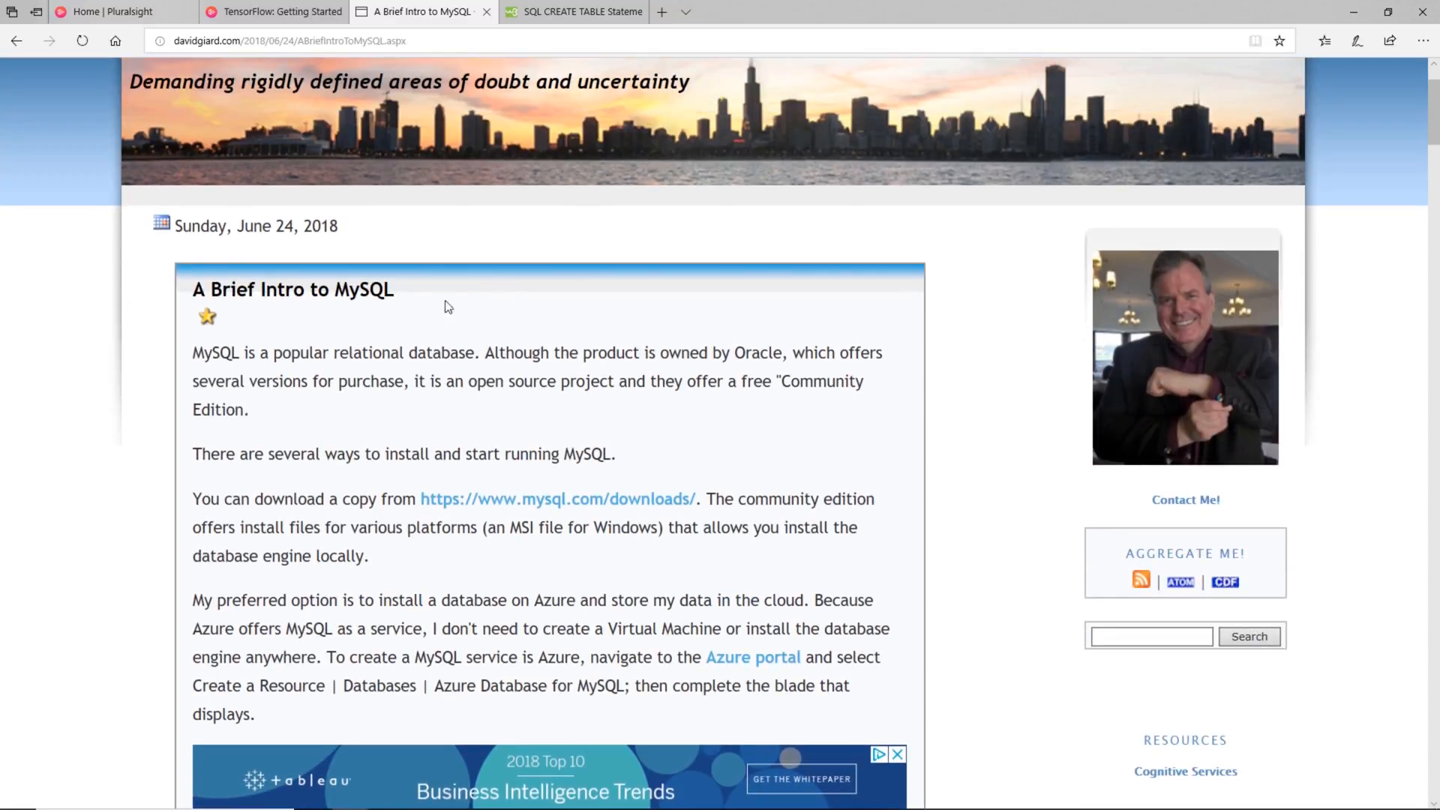
mouse_move(399, 403)
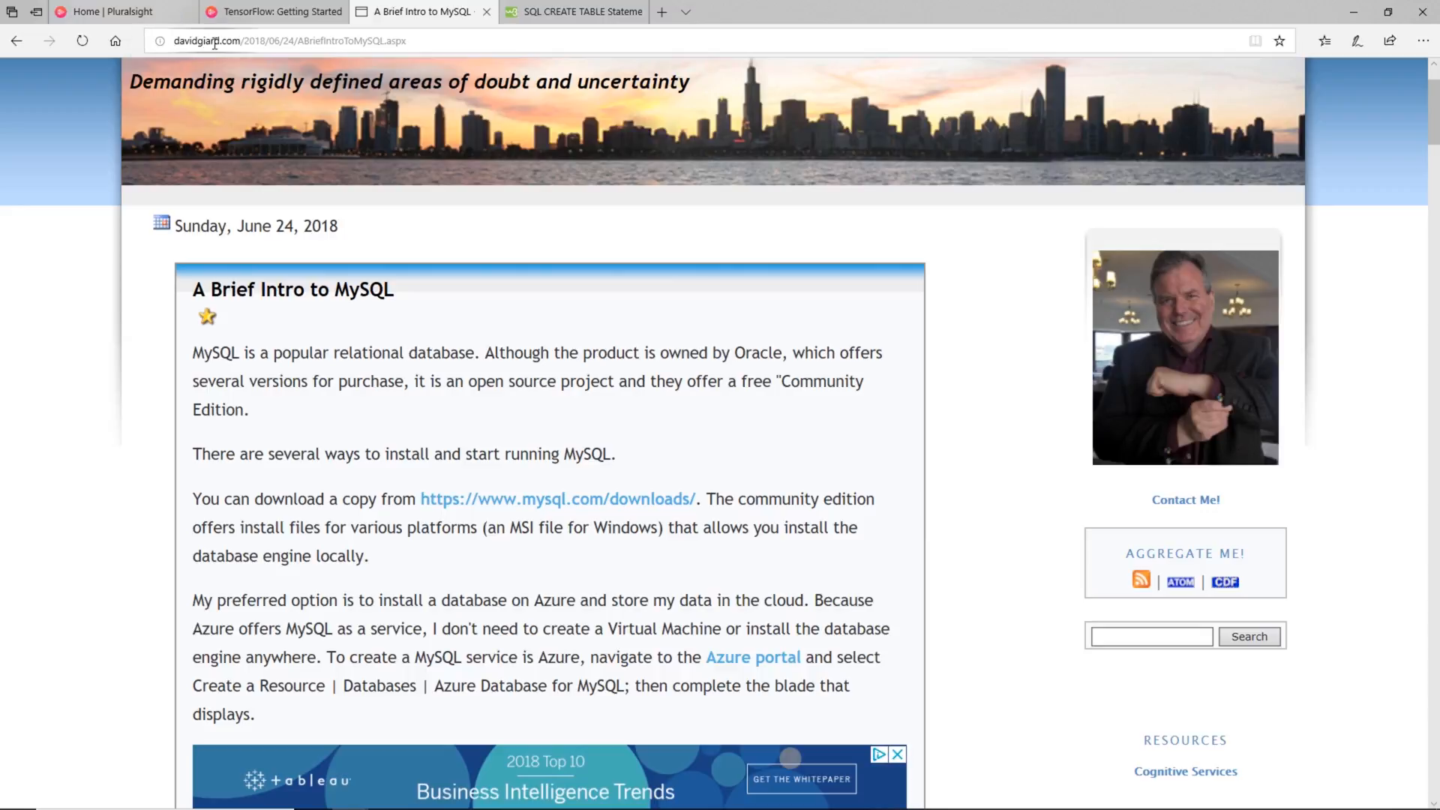
scroll("down", 3)
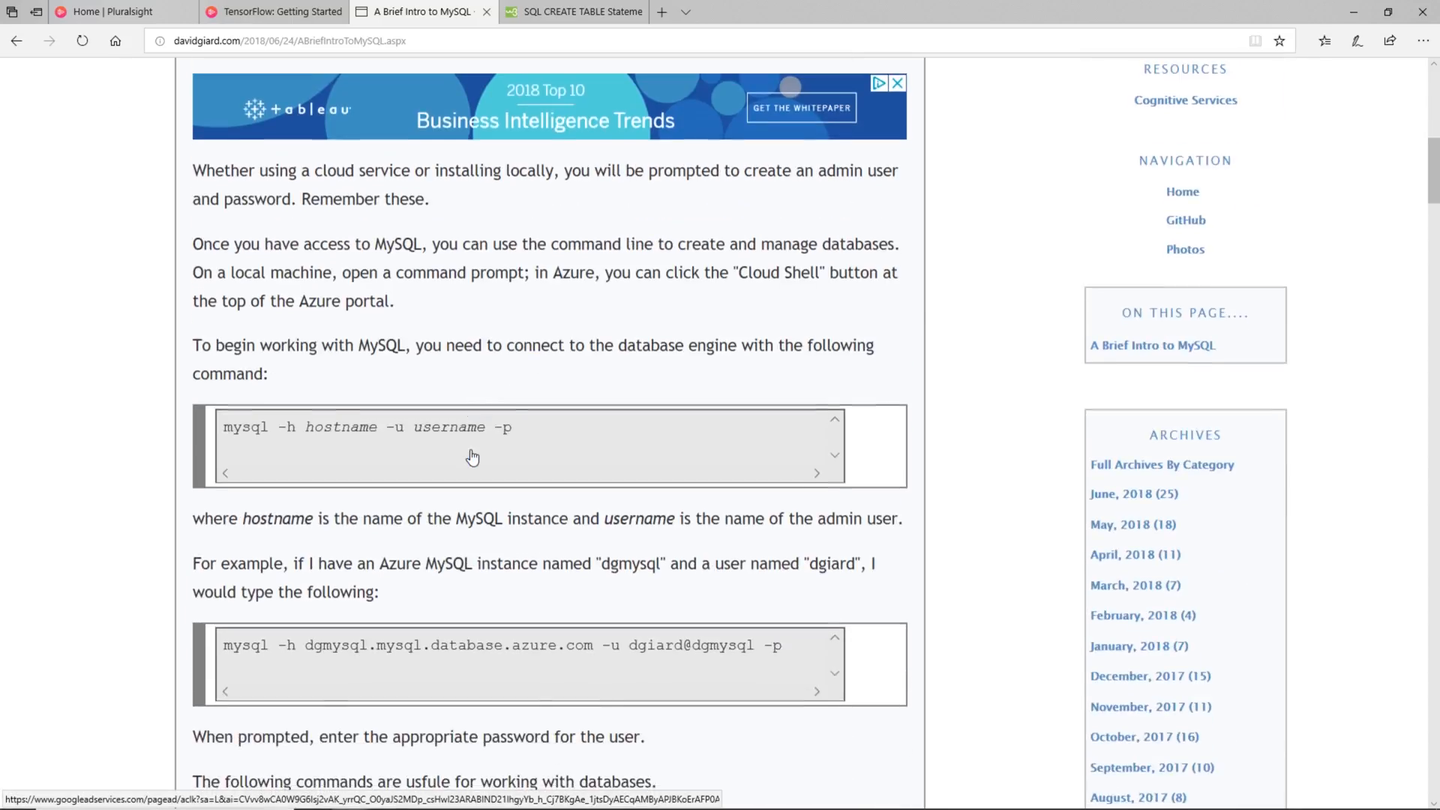
triple_click(366, 423)
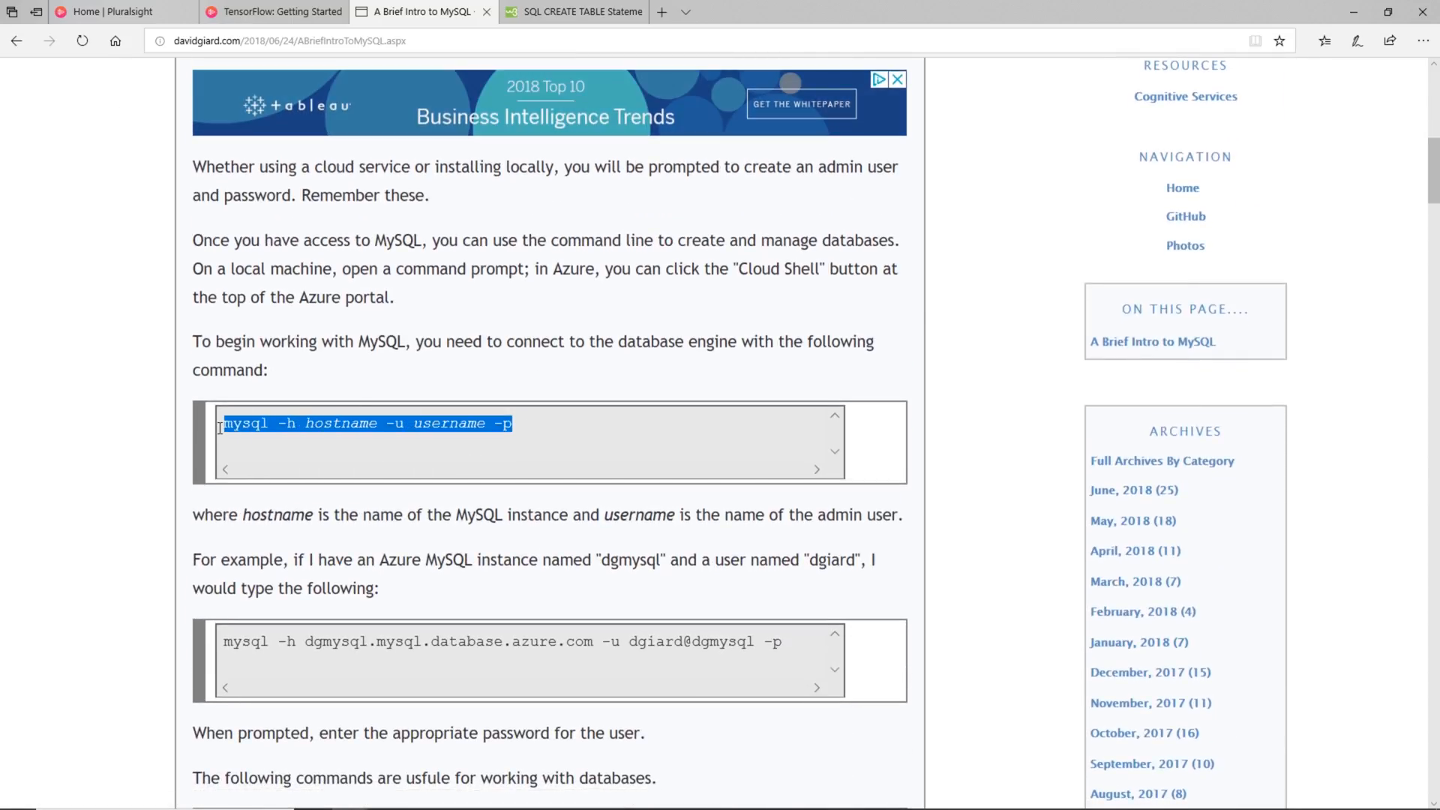
right_click(368, 423)
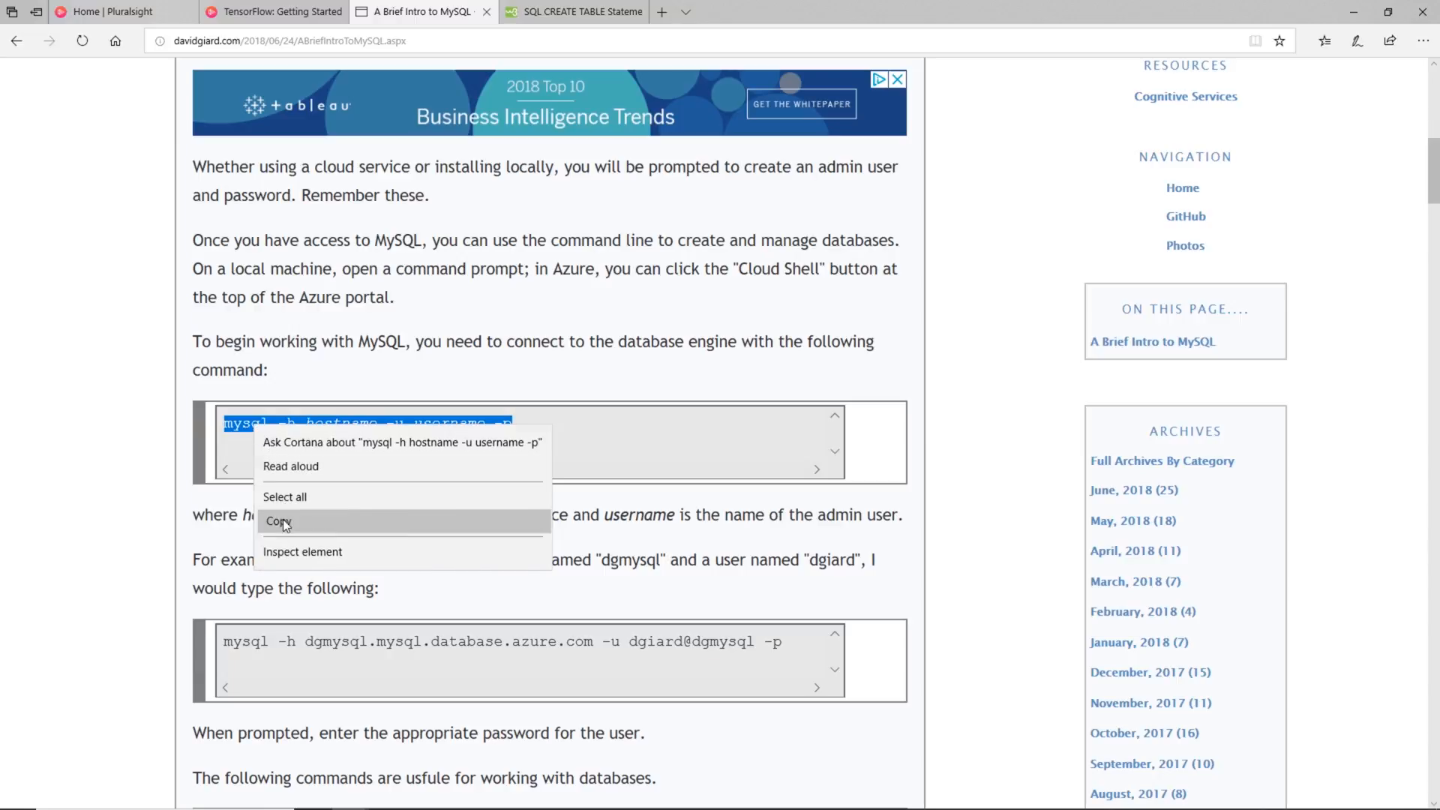
left_click(279, 521)
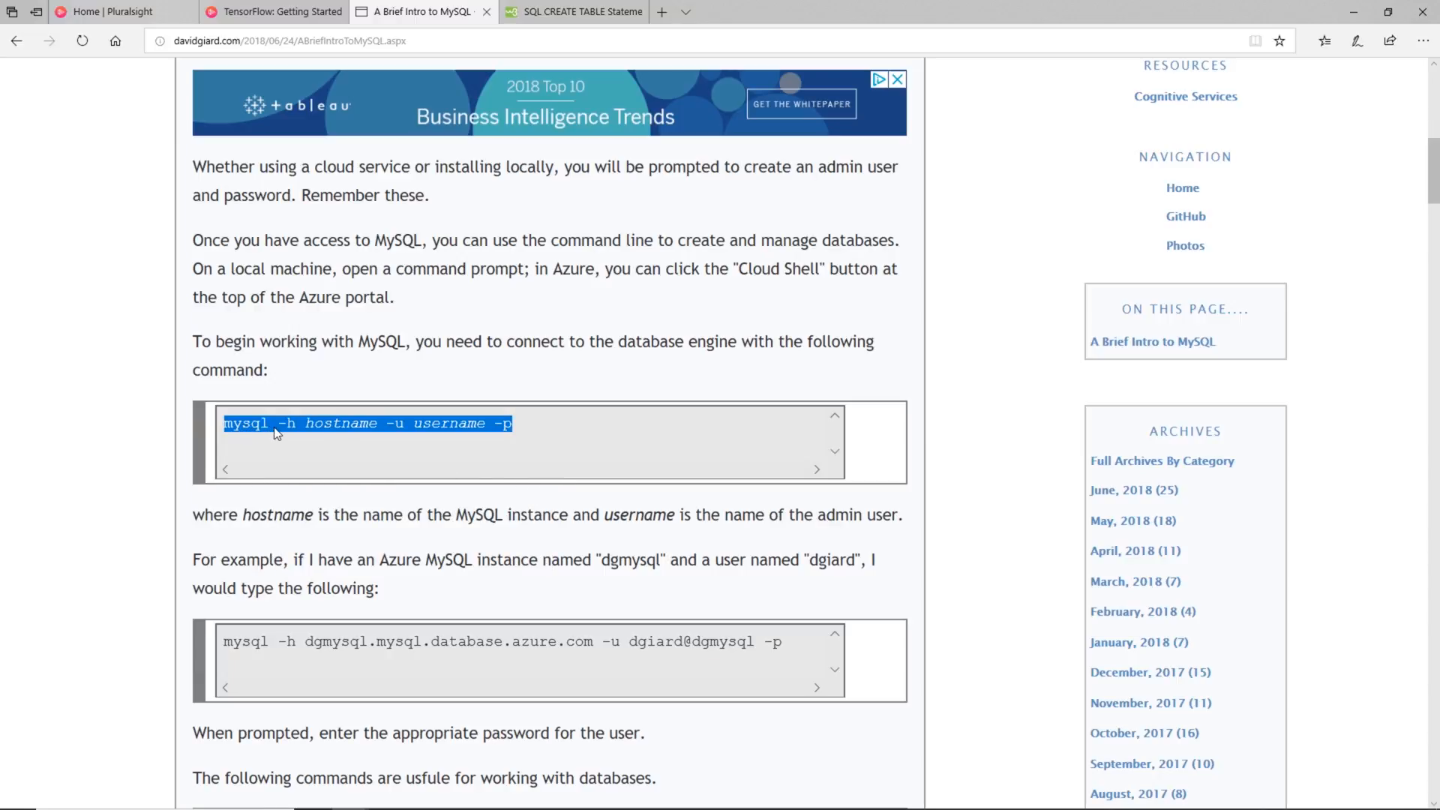
mouse_move(390, 436)
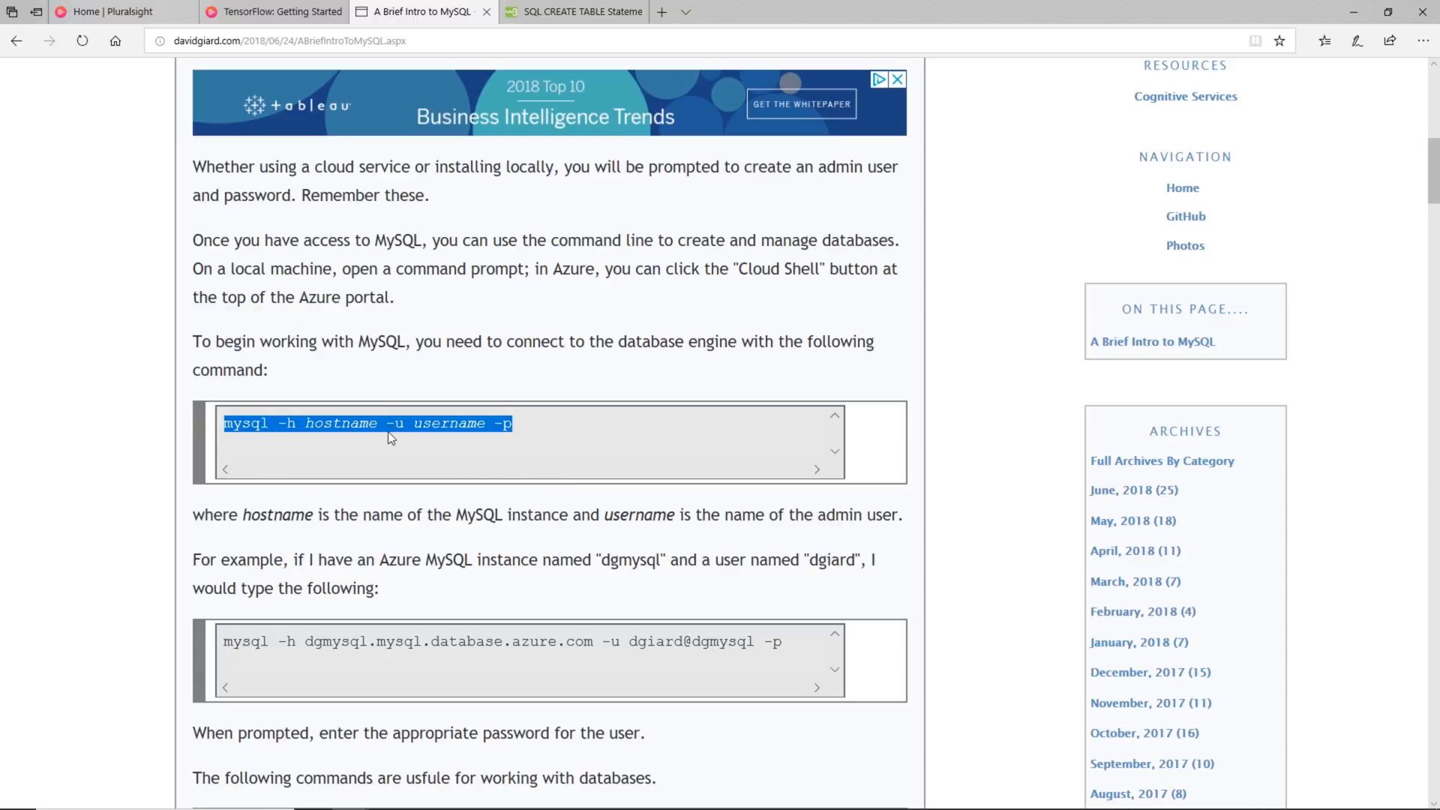
mouse_move(521, 440)
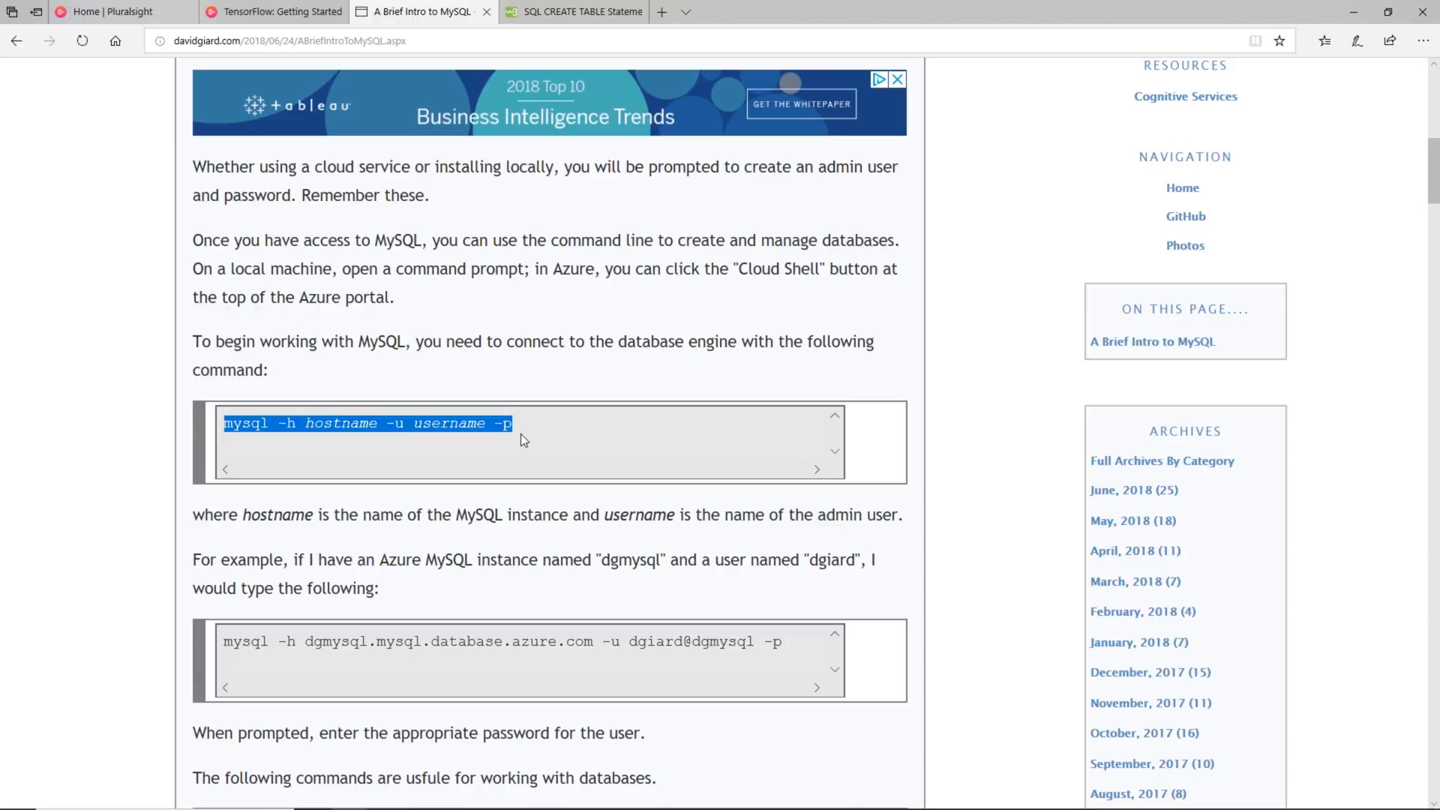
mouse_move(402, 632)
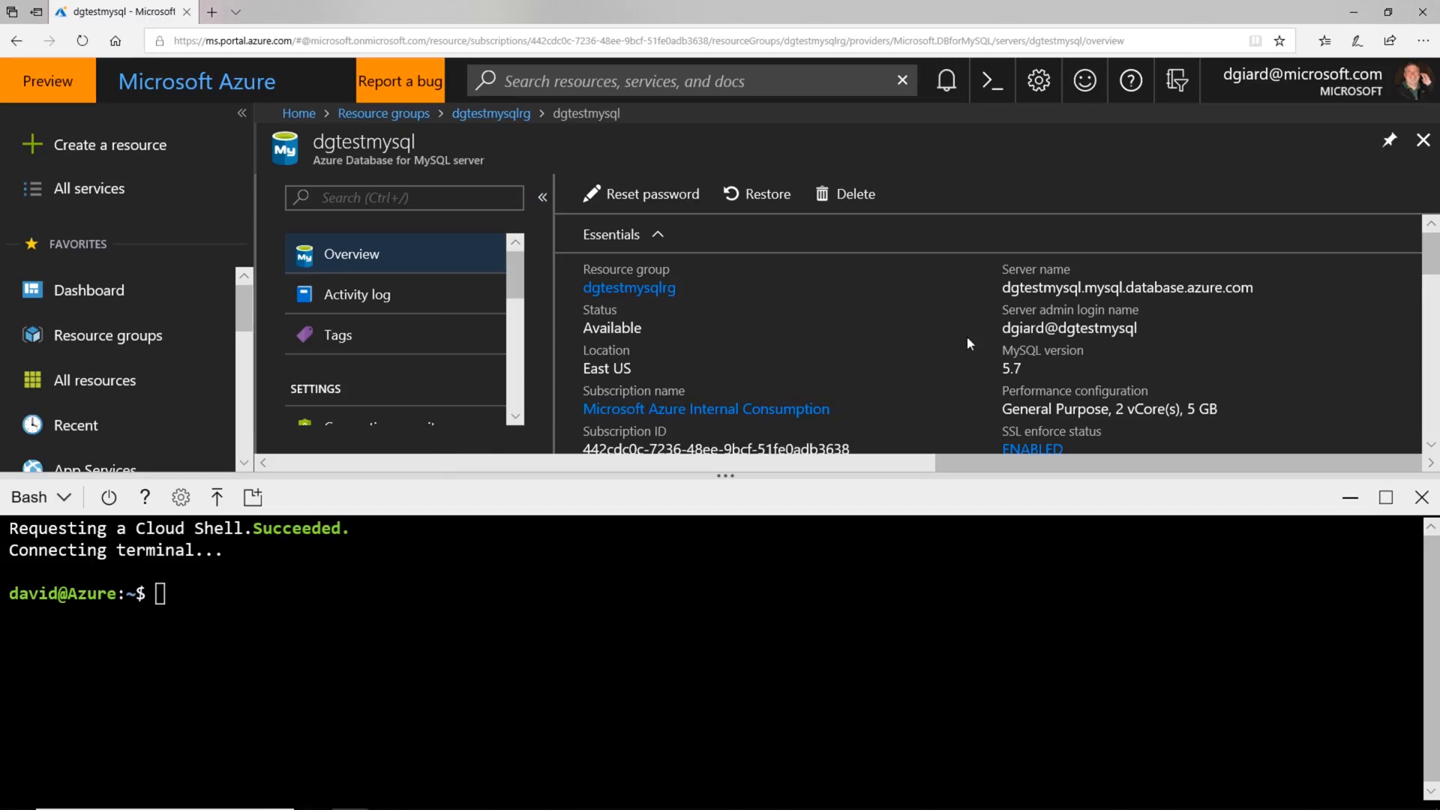
Paste the prepared dgtestmysql connection command from Notepad++ into Cloud Shell and connect.
left_click(423, 10)
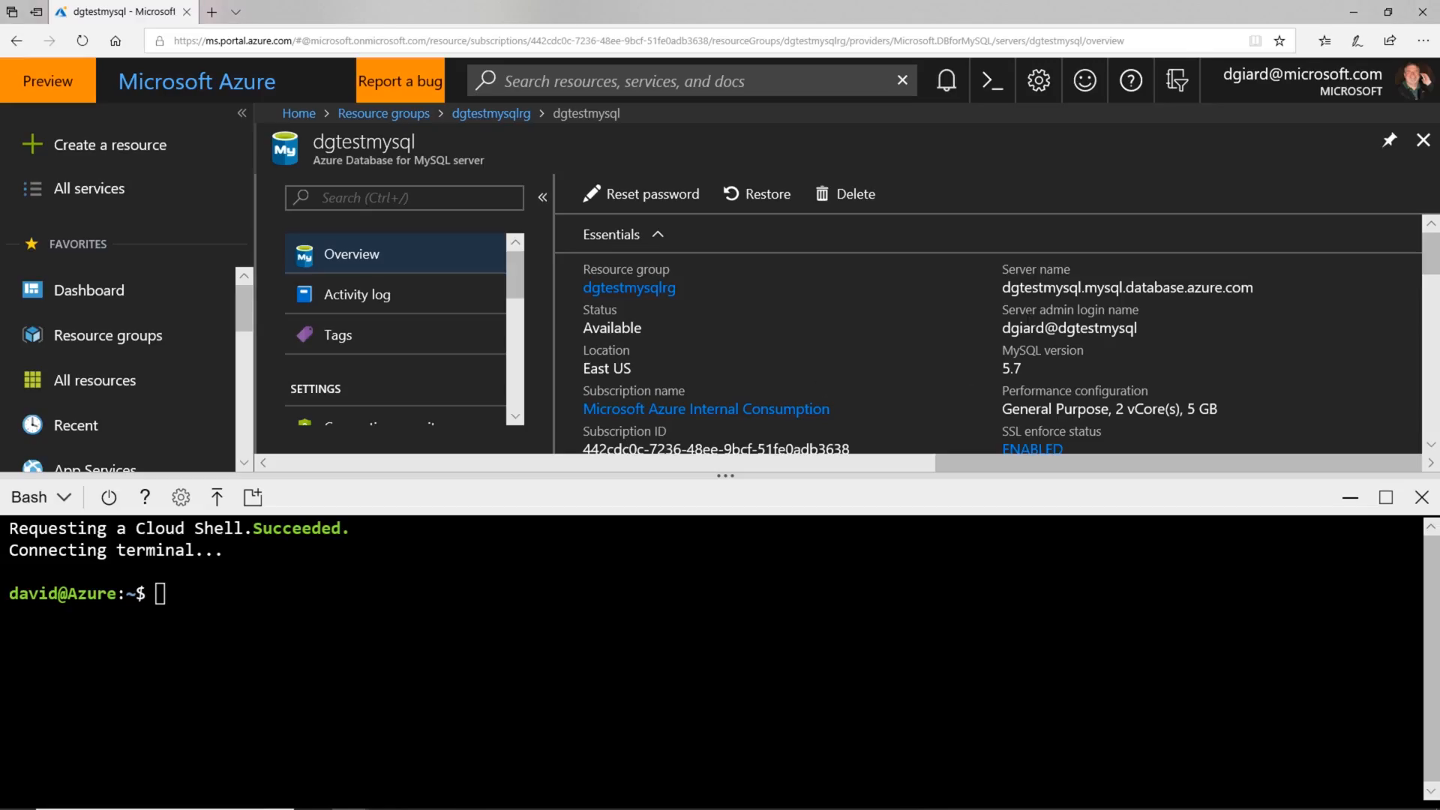
key("alt+tab")
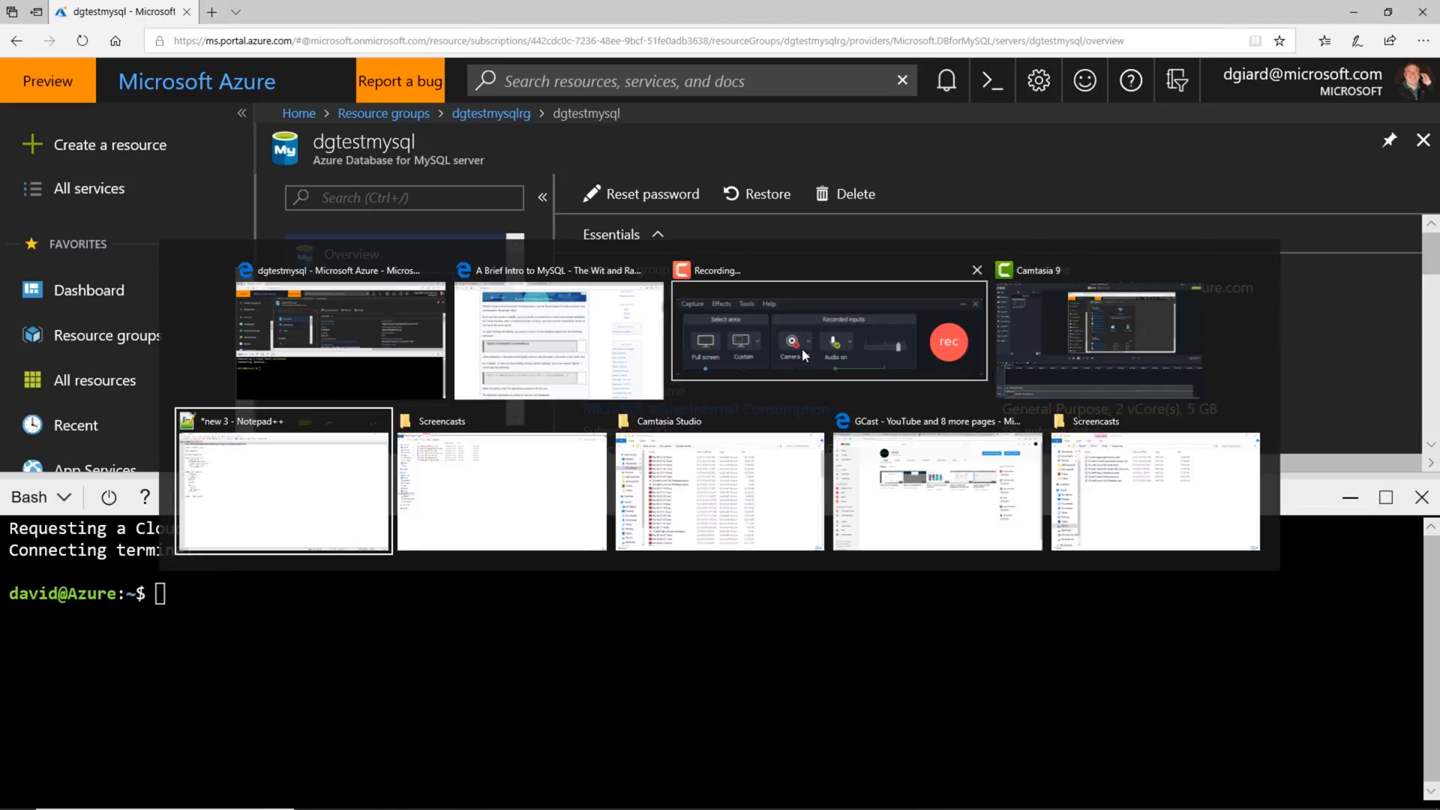
left_click(283, 480)
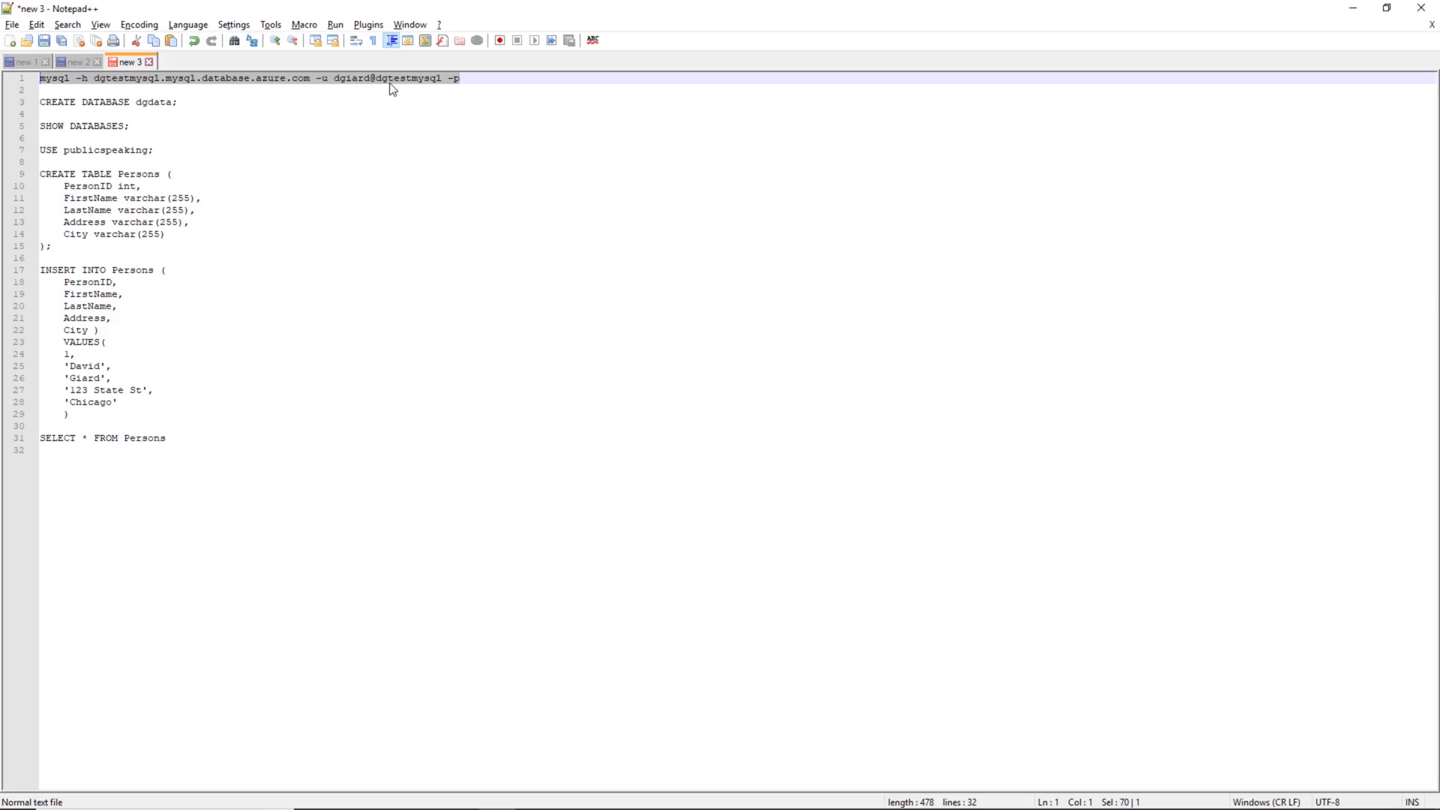
key("alt+tab")
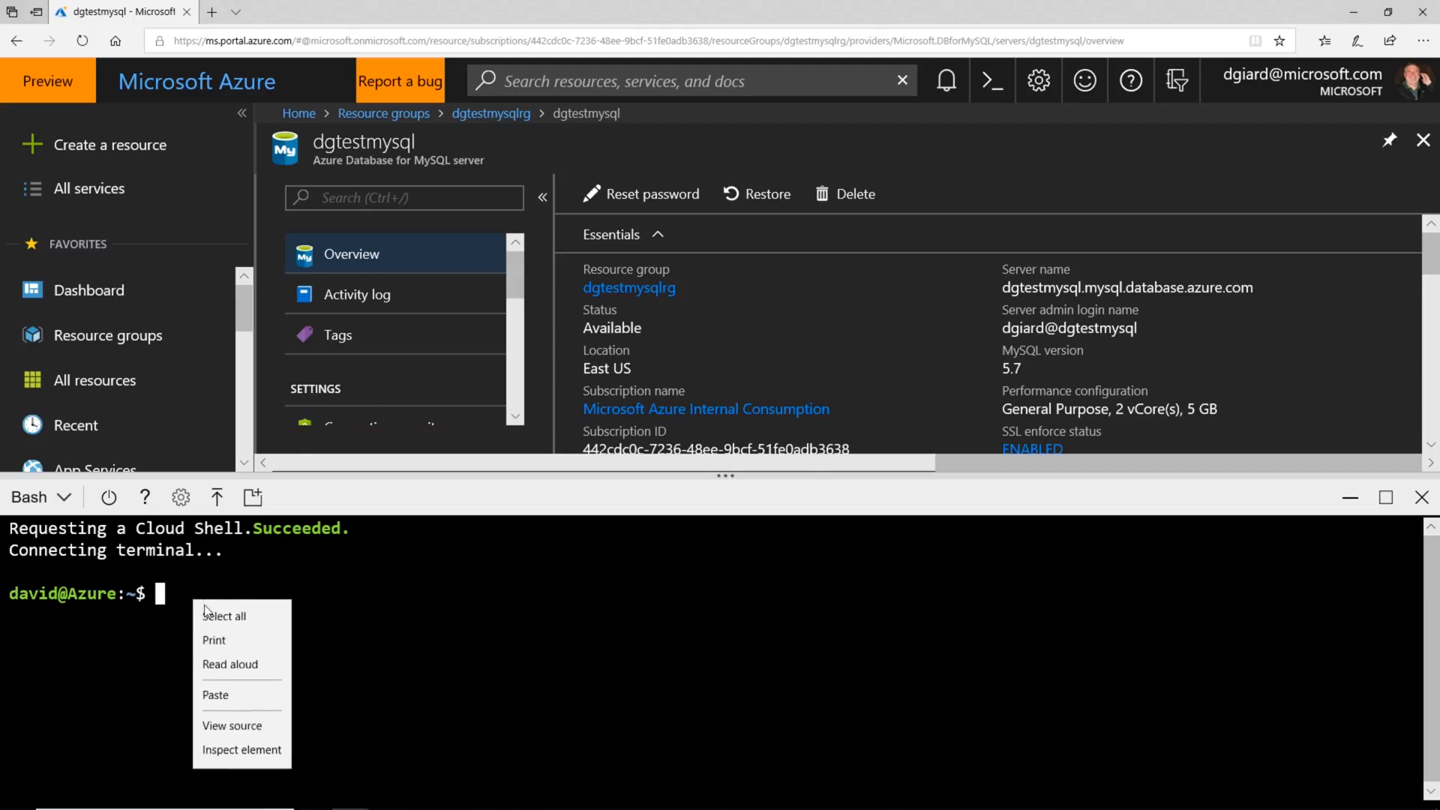
left_click(216, 694)
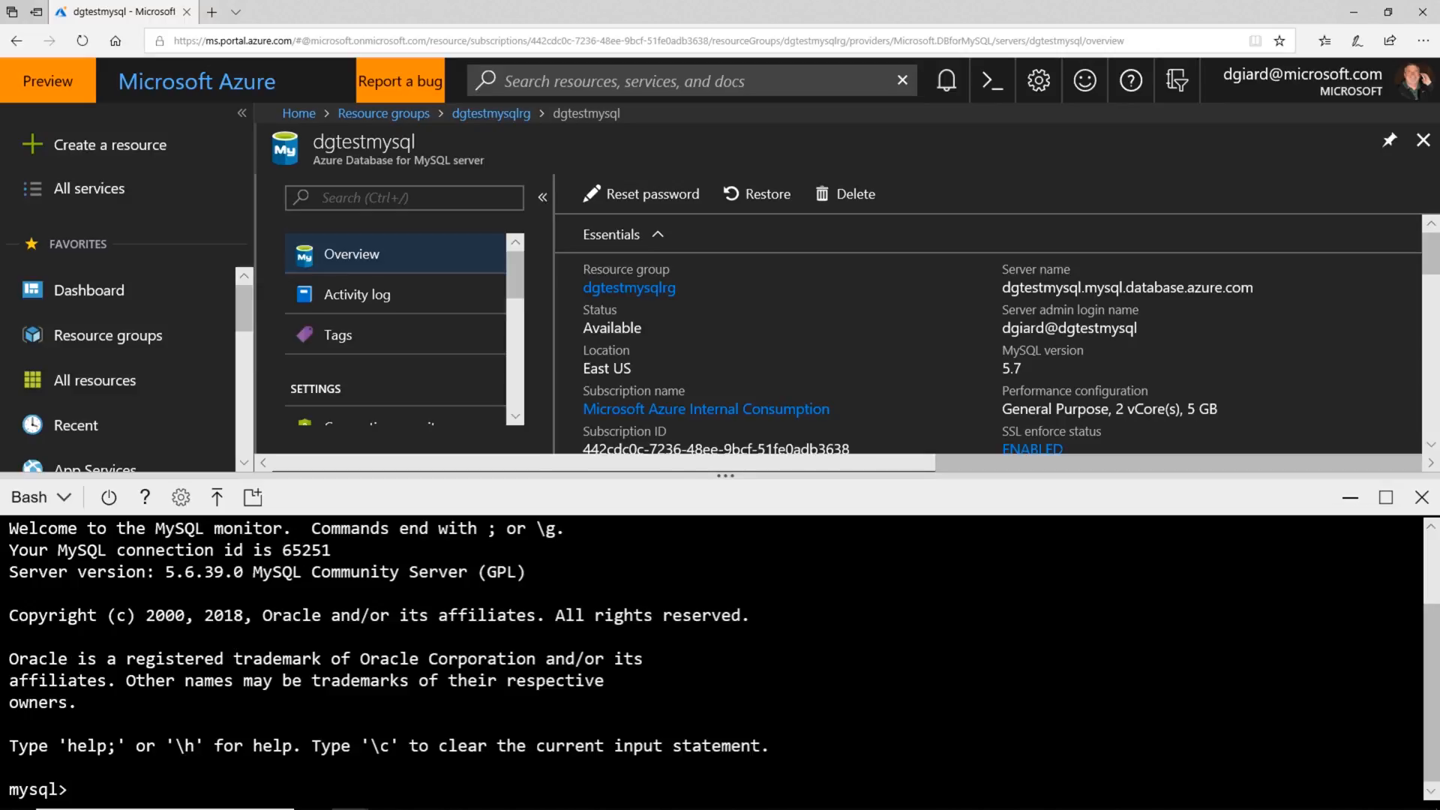
List the existing databases, then create the database dgtestdb.
type("show da")
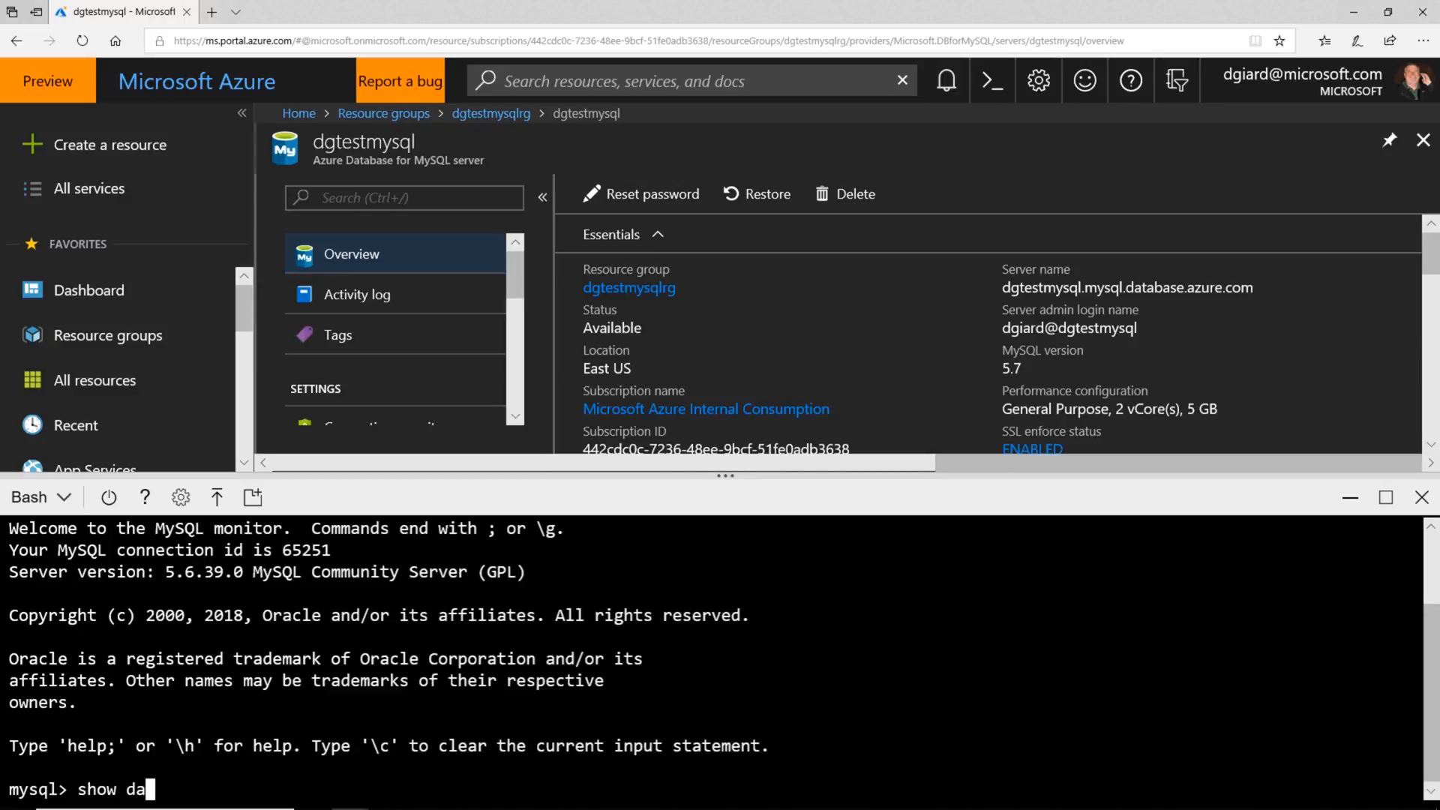
type("tabase")
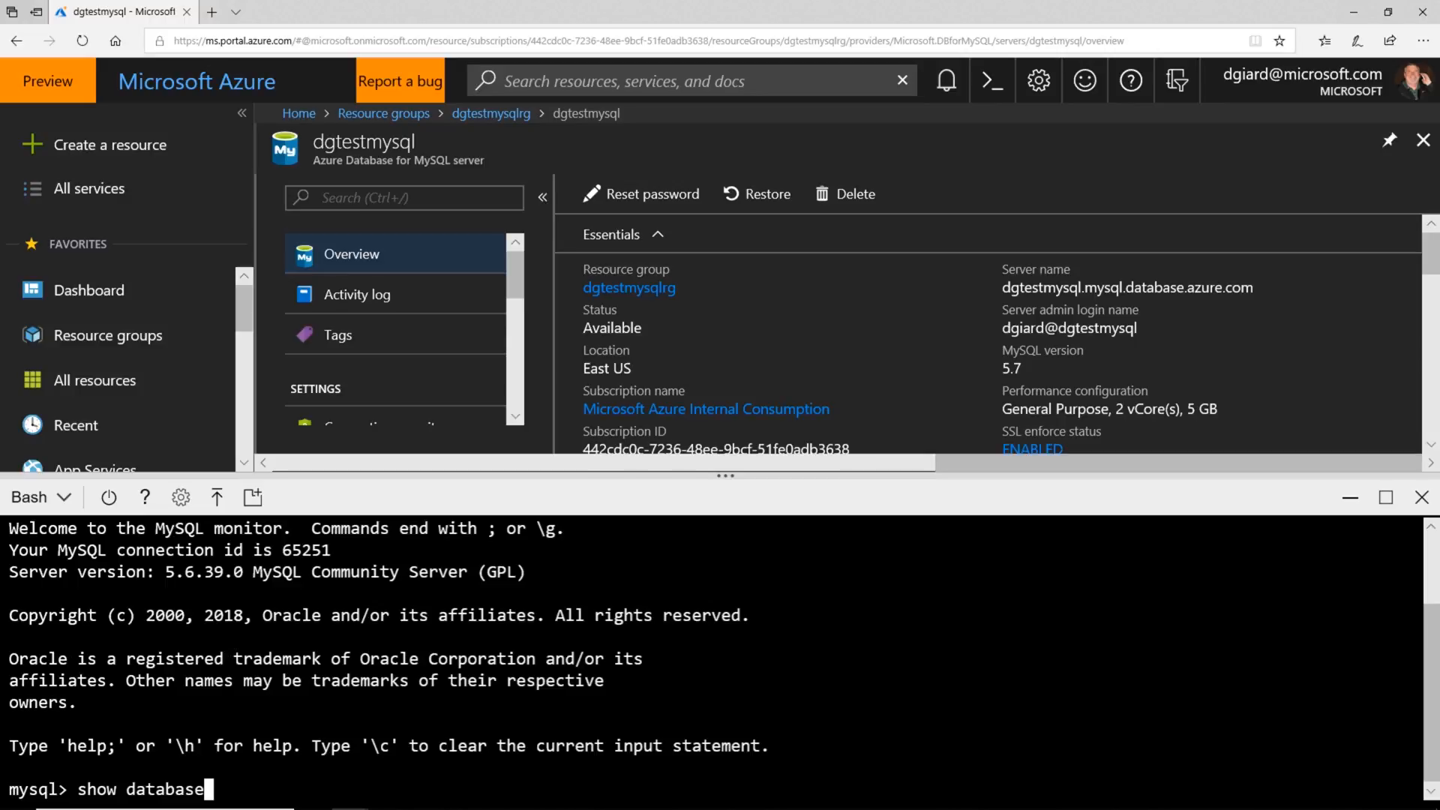
key("Return")
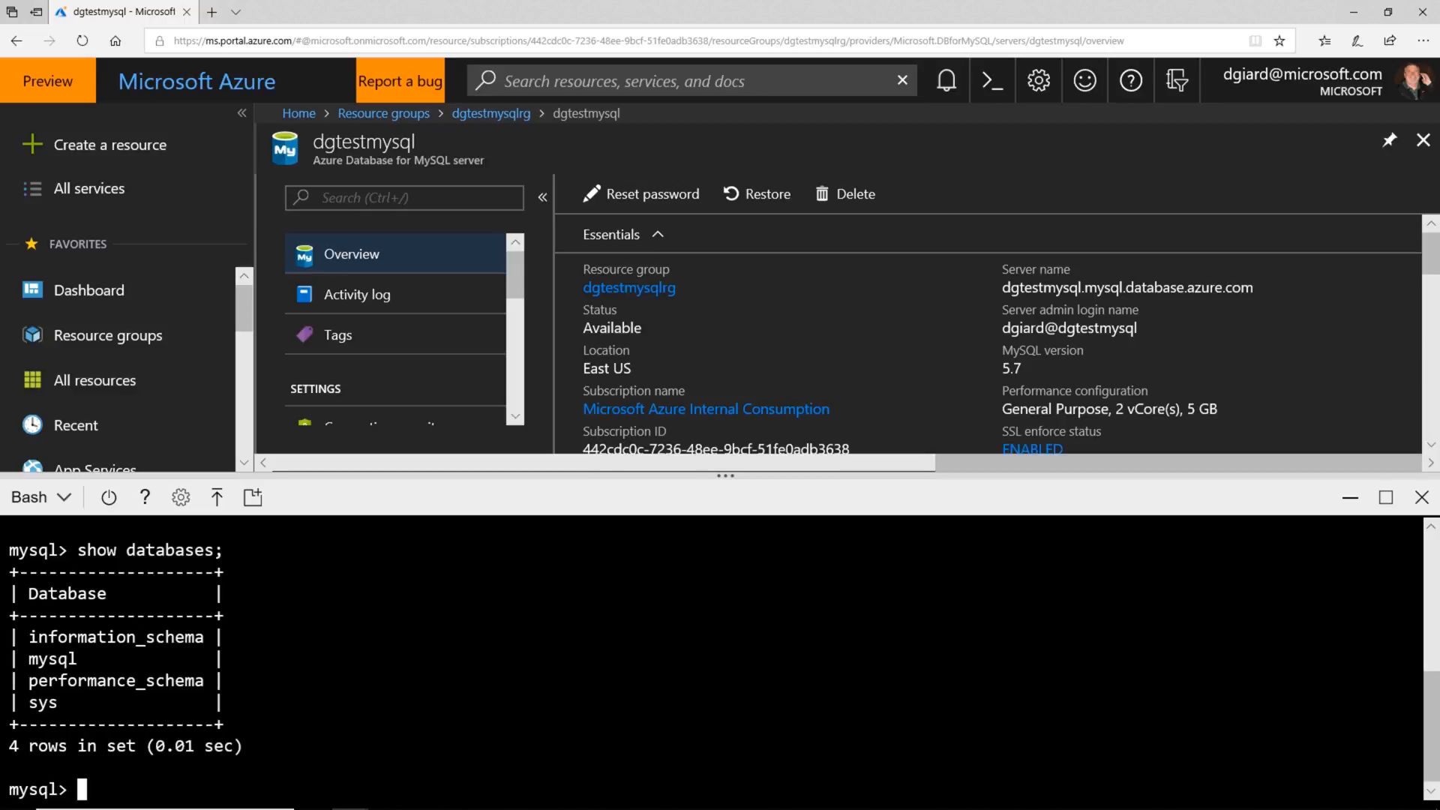
type("c")
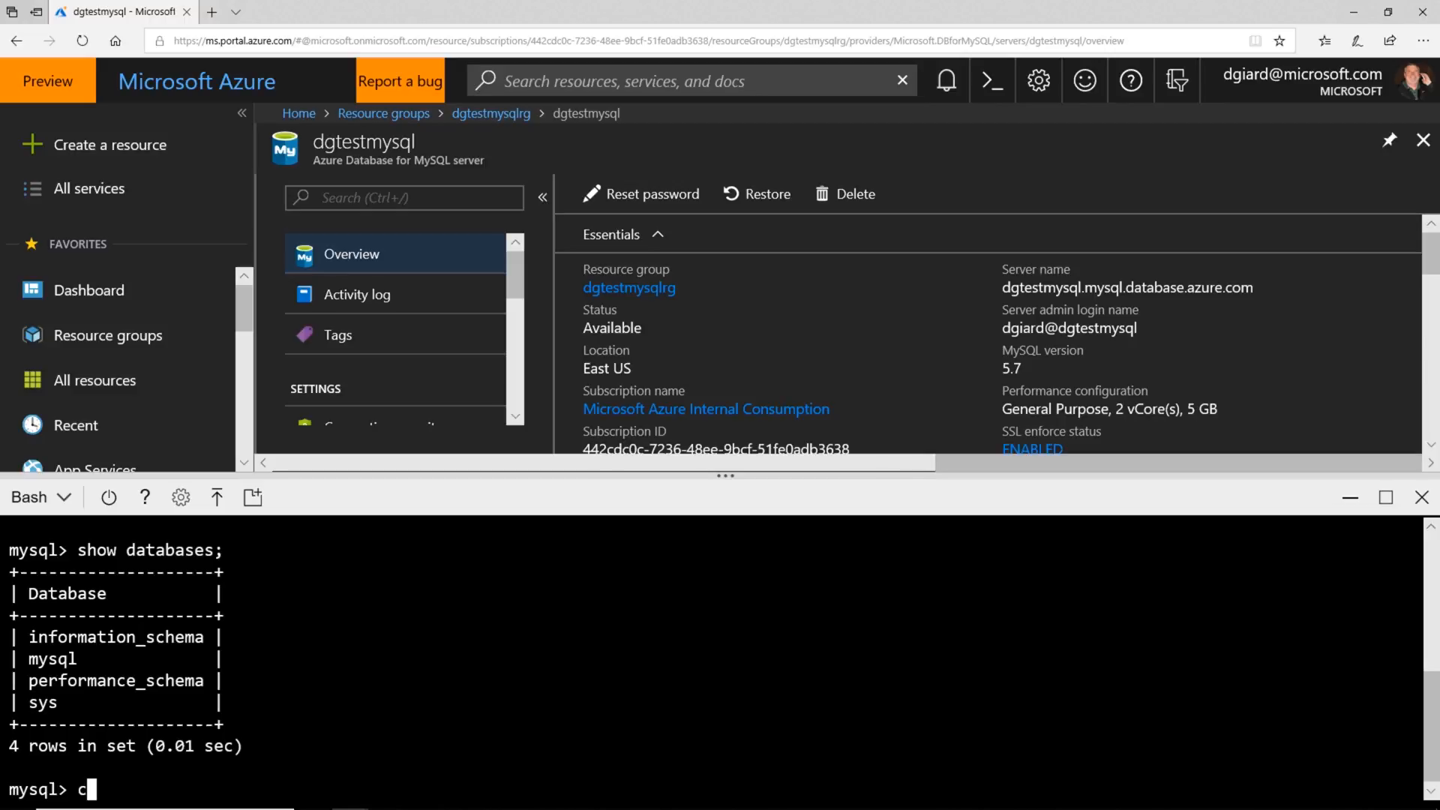
type("reate database")
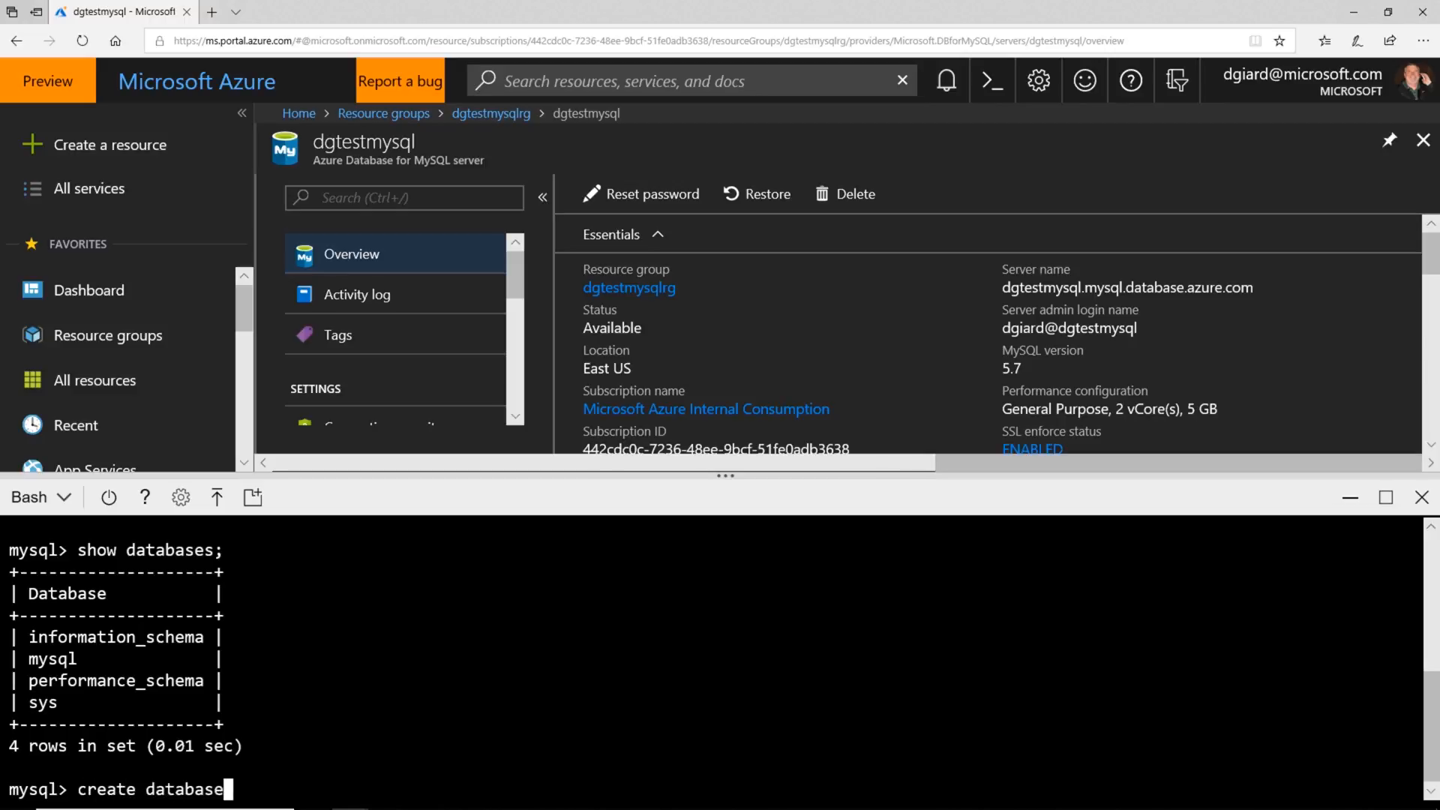
type("dgtestdb;")
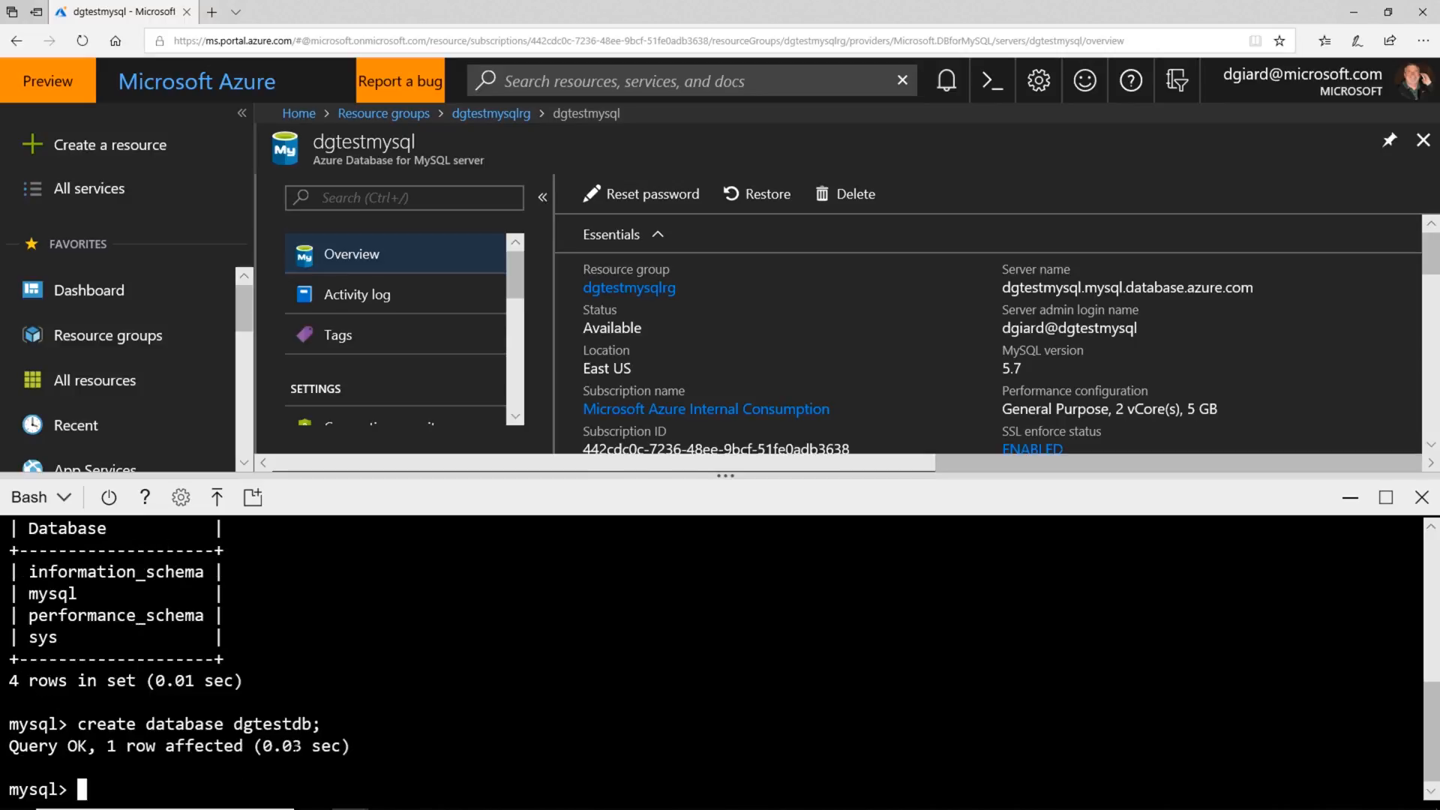
List databases again to confirm dgtestdb exists and switch to it with use dgtestdb.
type("show databases;")
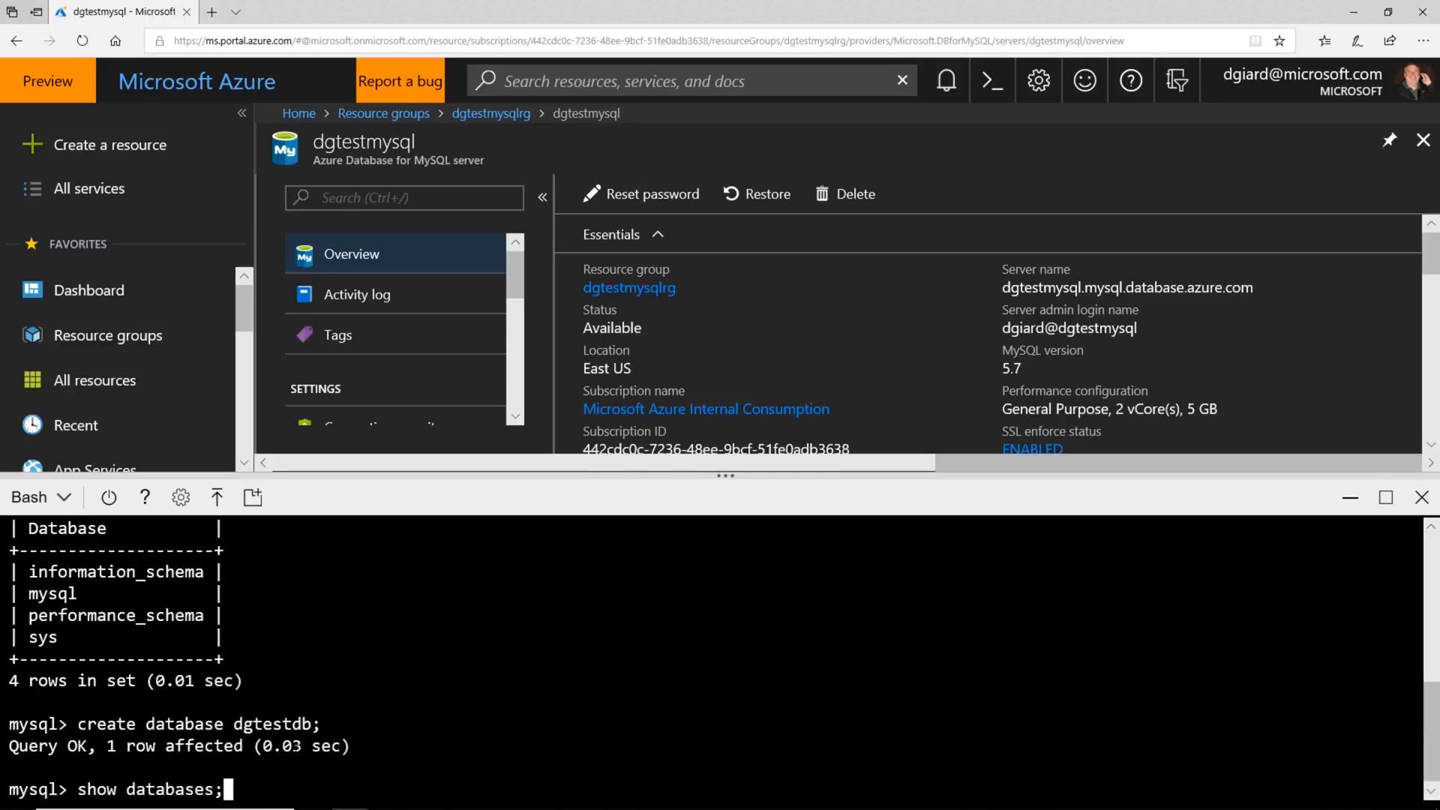
key("Return")
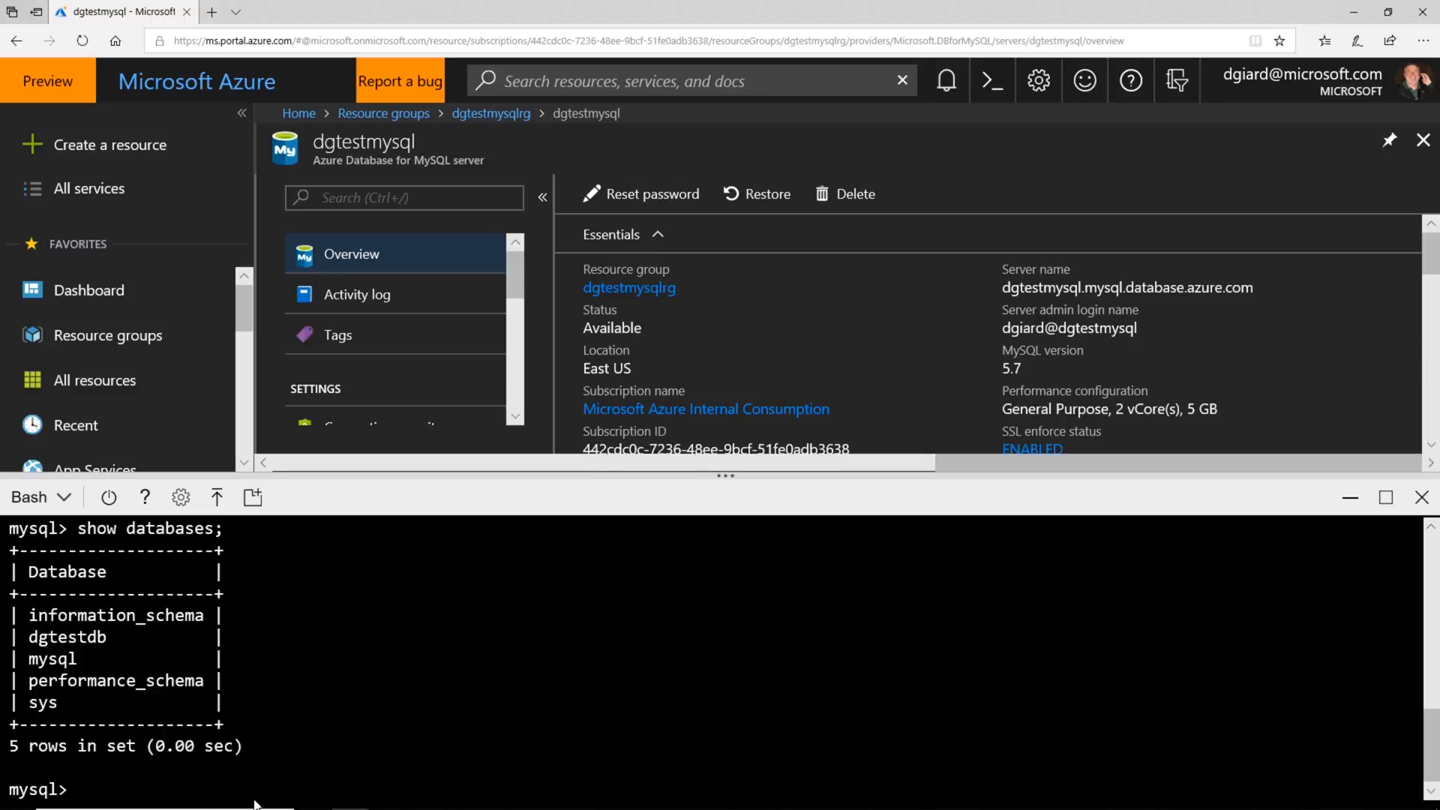
type("use")
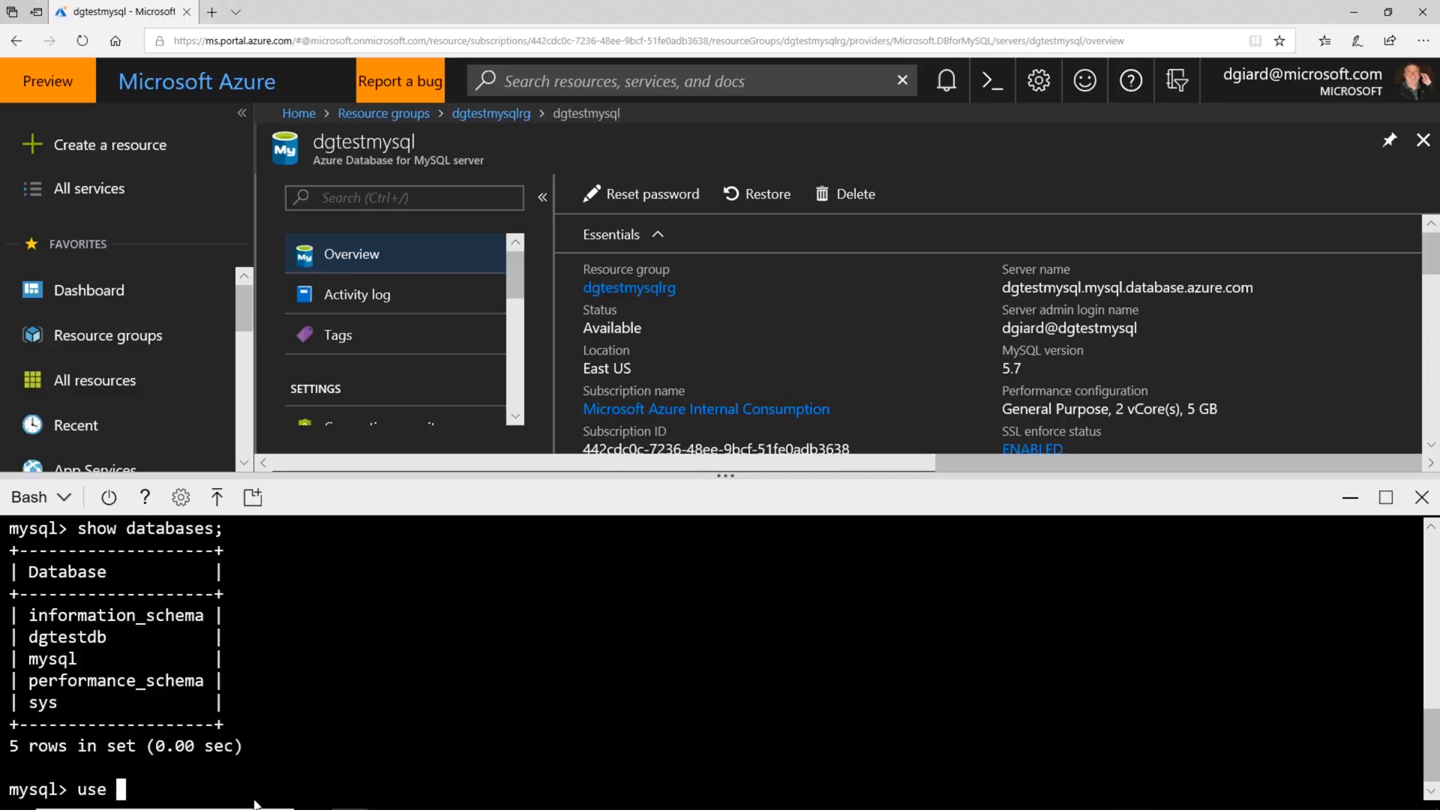
type("dgtestdb;")
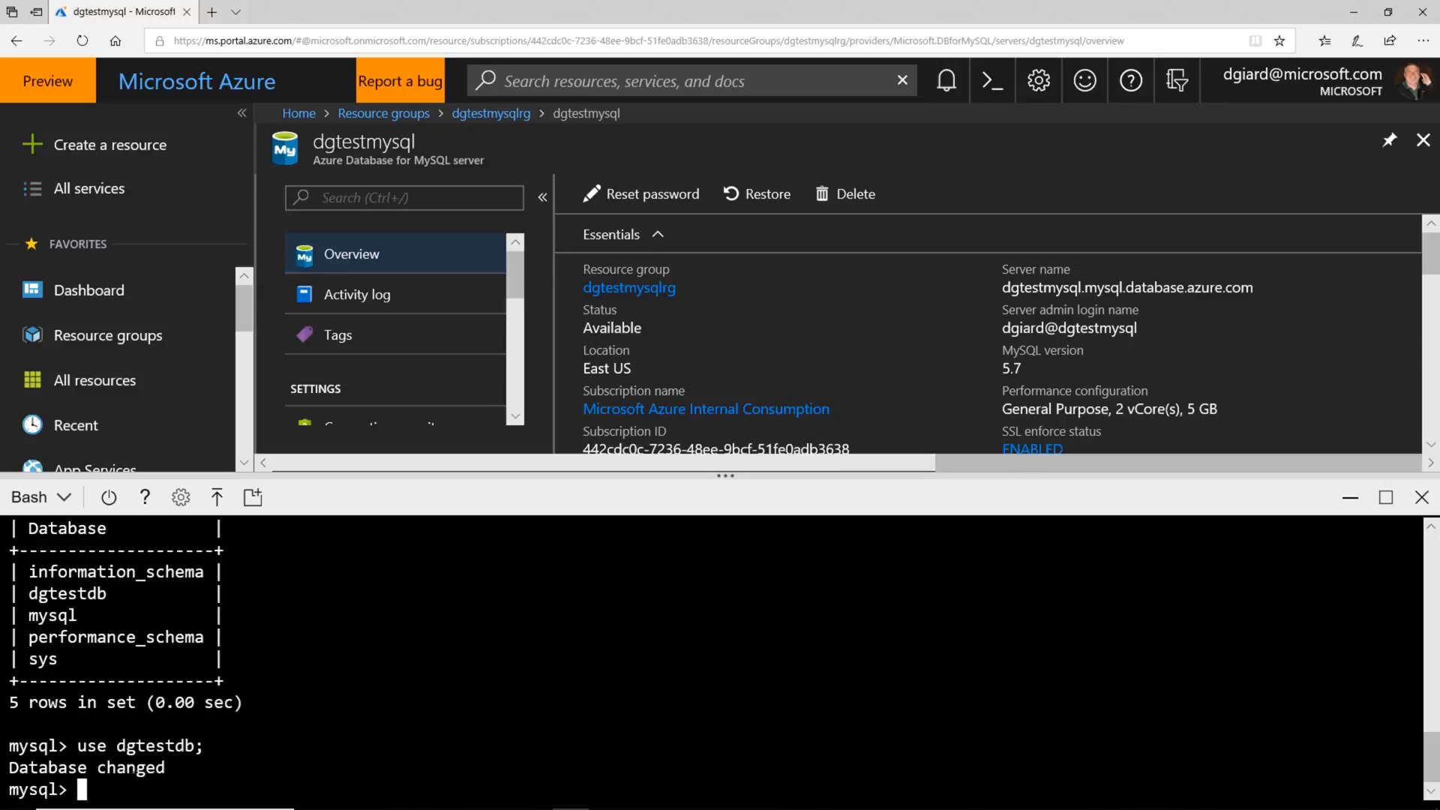
Create the Persons table from the Notepad++ definition and insert the David Giard record.
right_click(120, 788)
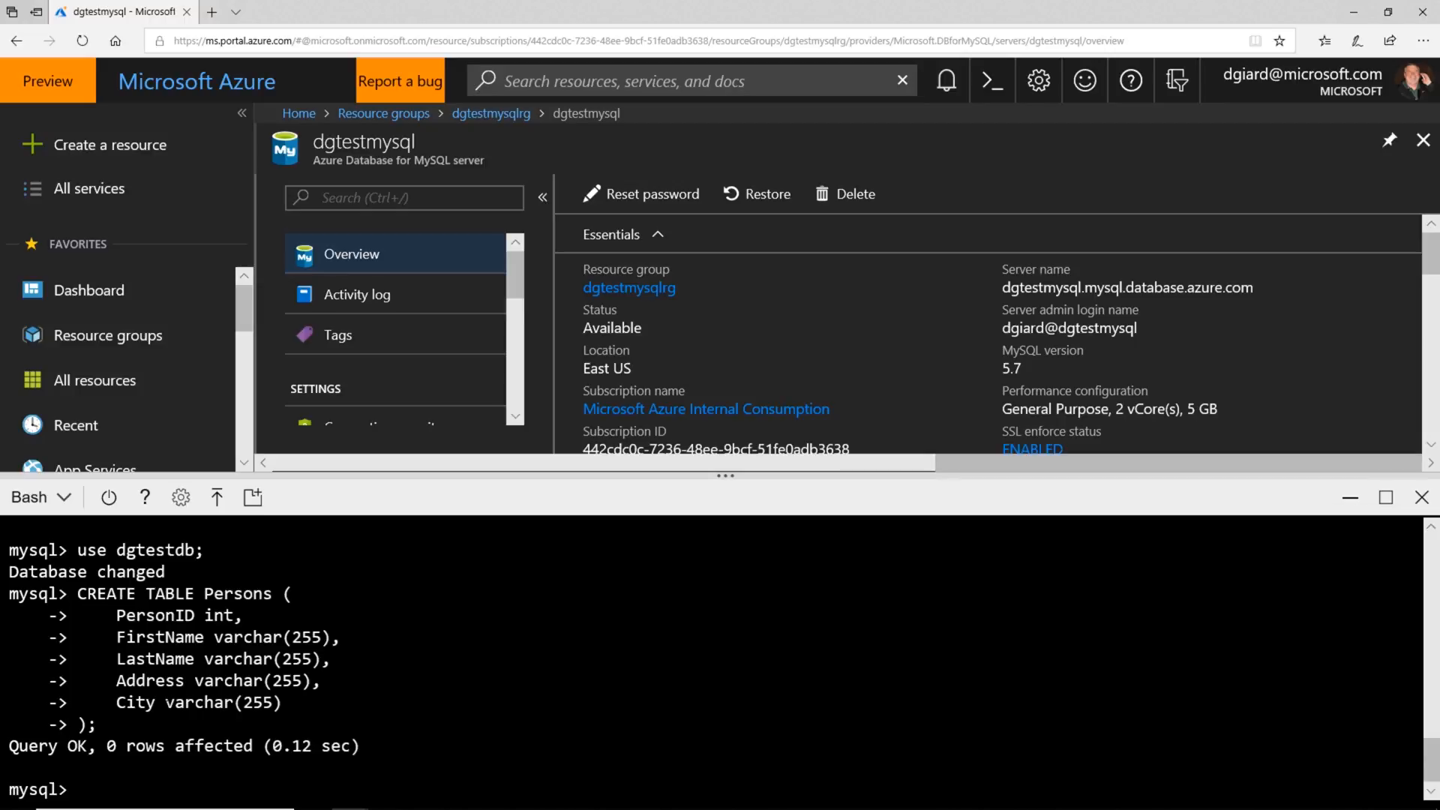
key("alt+tab")
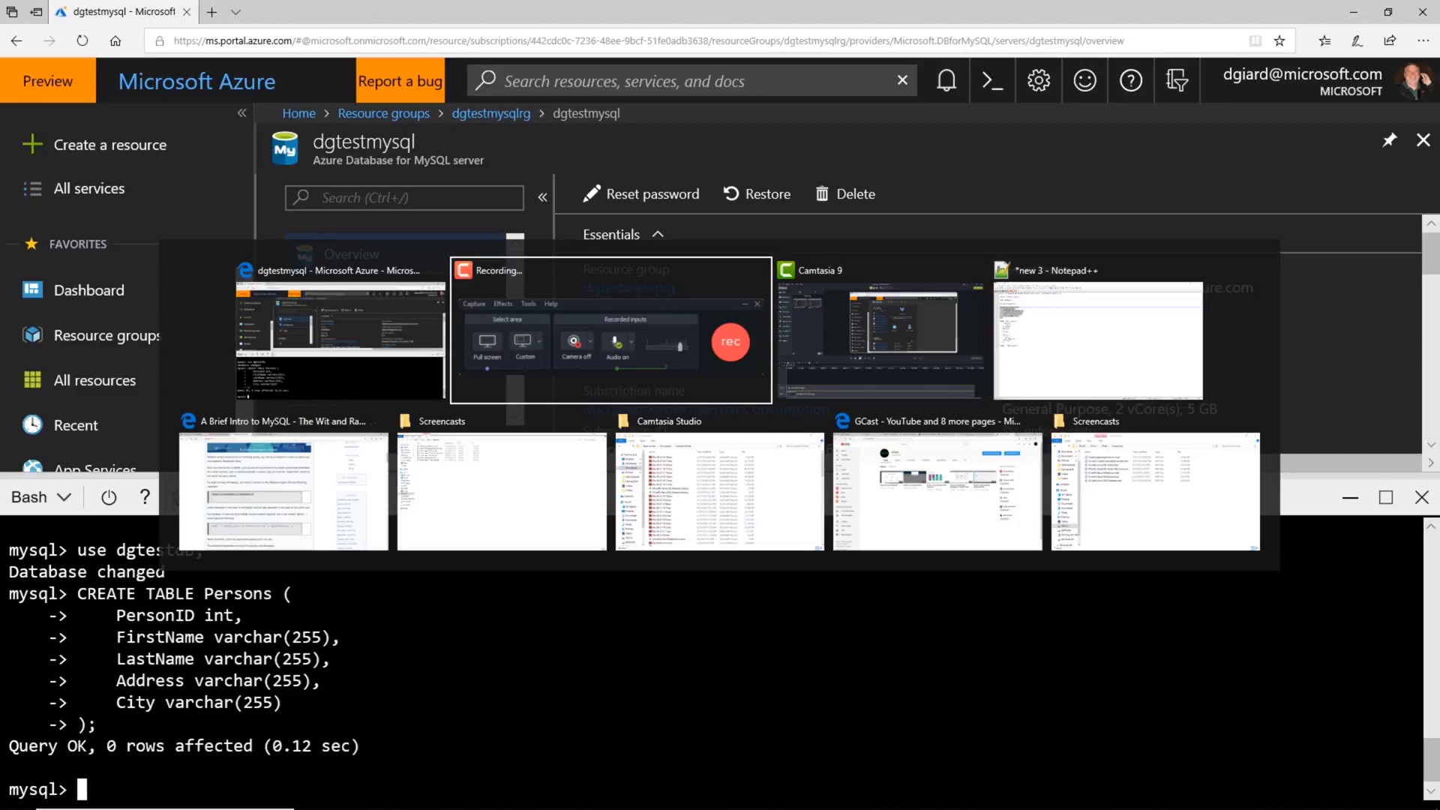
left_click(1098, 337)
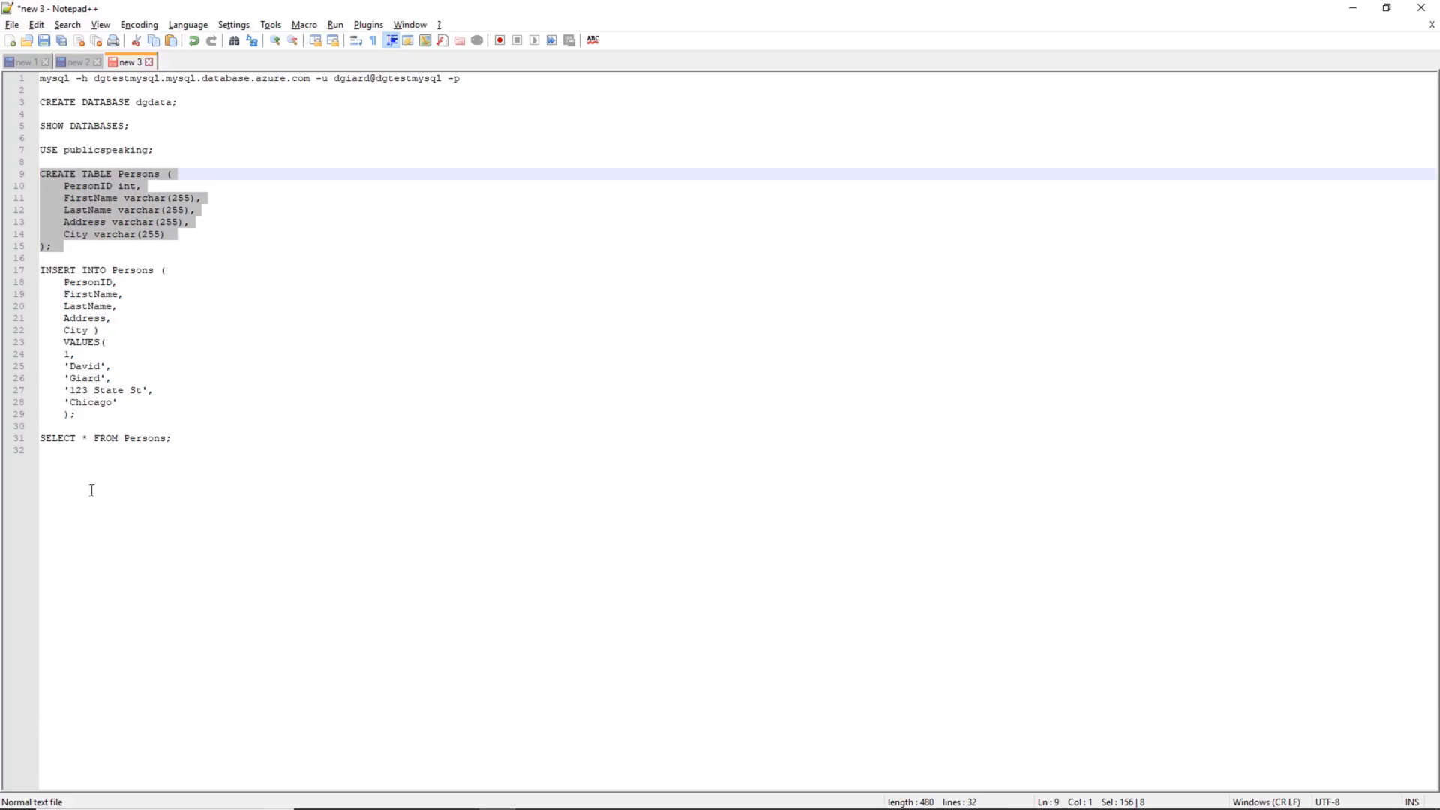
left_click(39, 270)
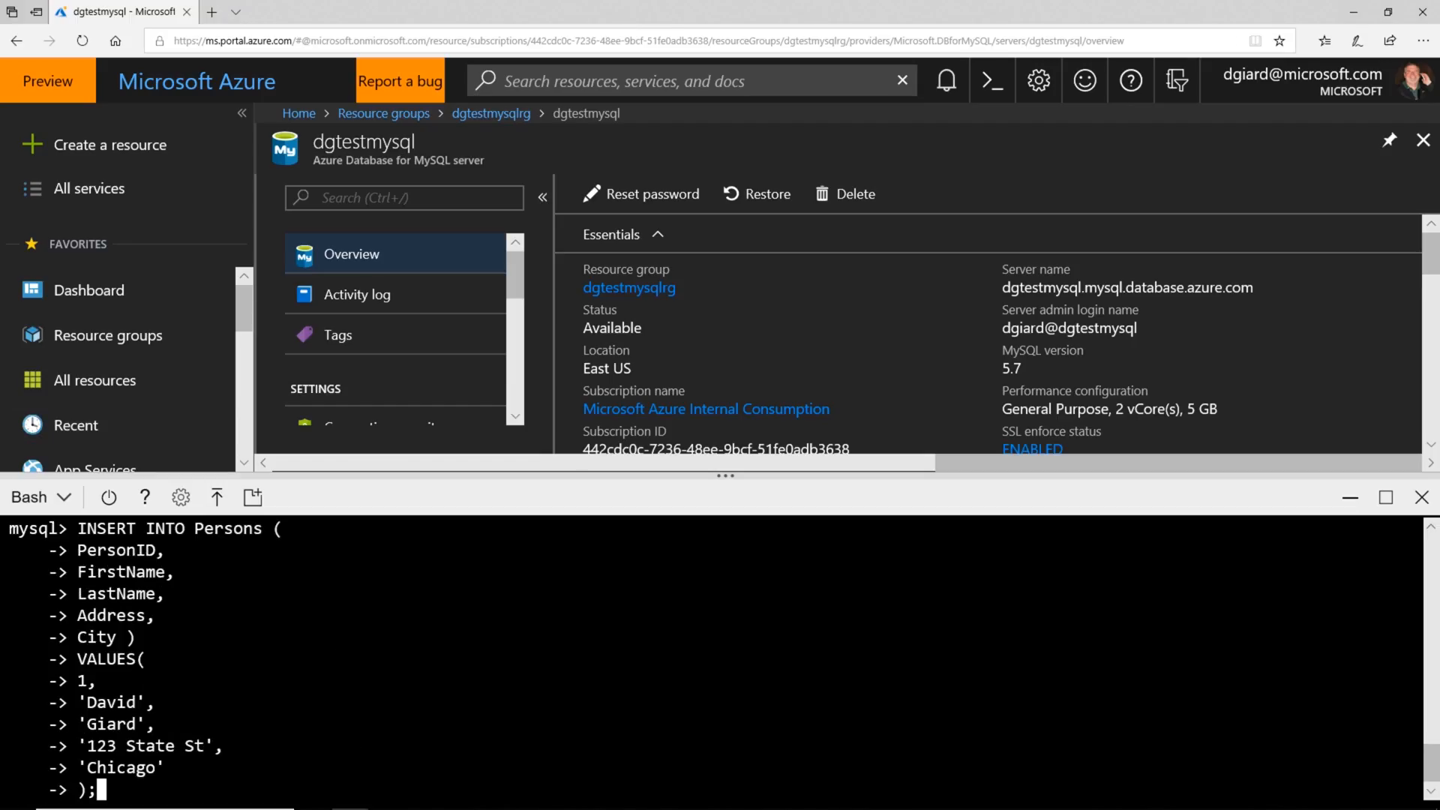
key("Return")
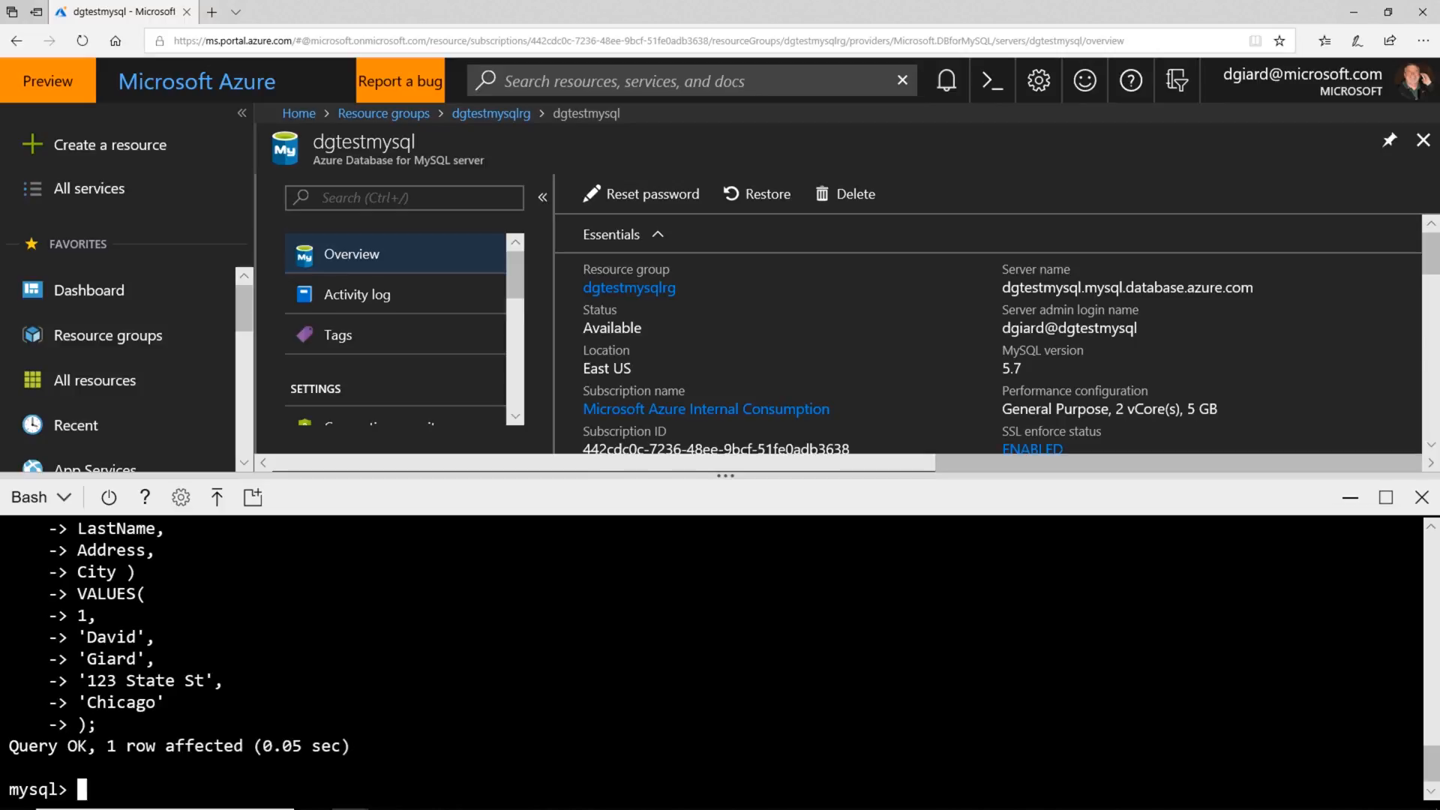
Query select * from persons to list the table's single row.
type("select")
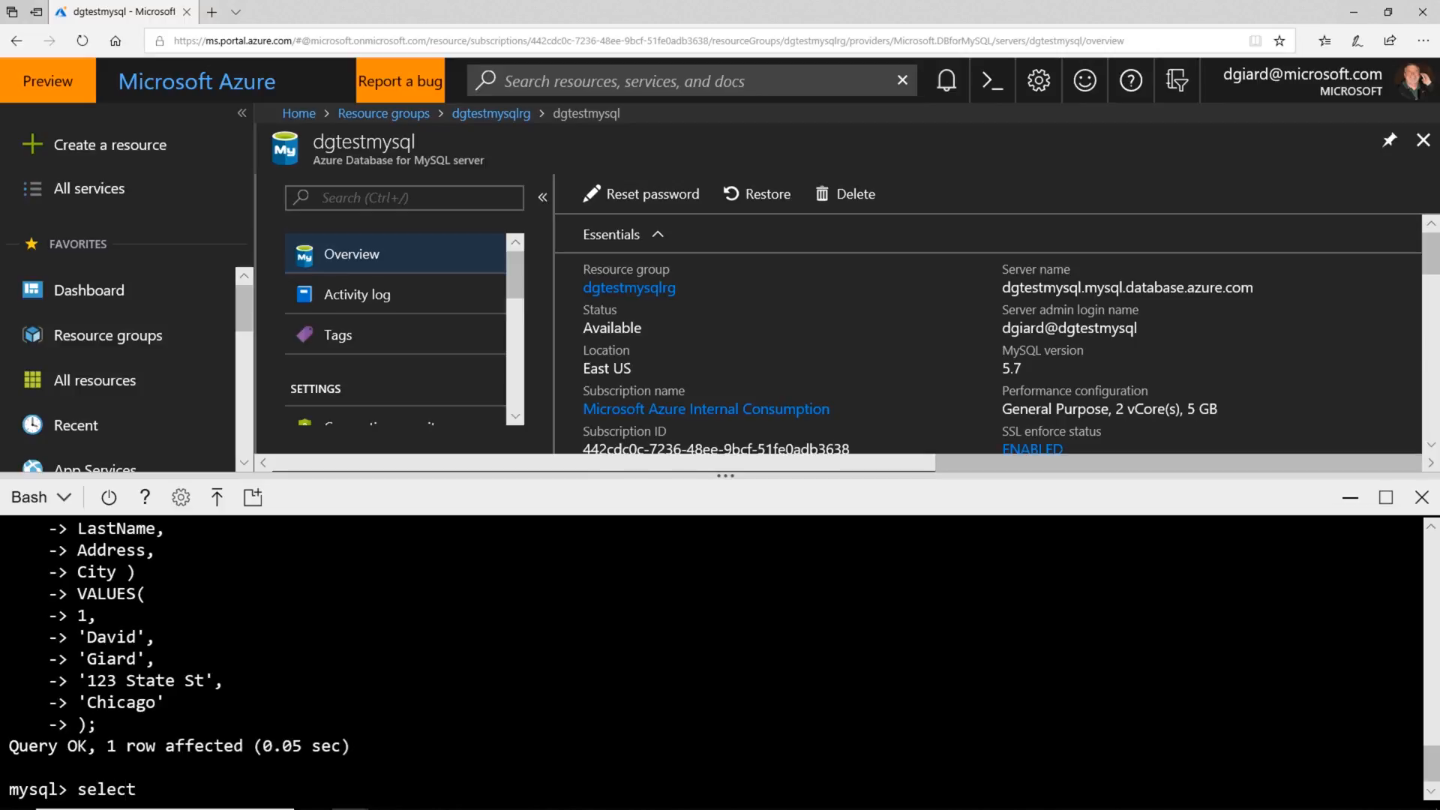
type("* from persons")
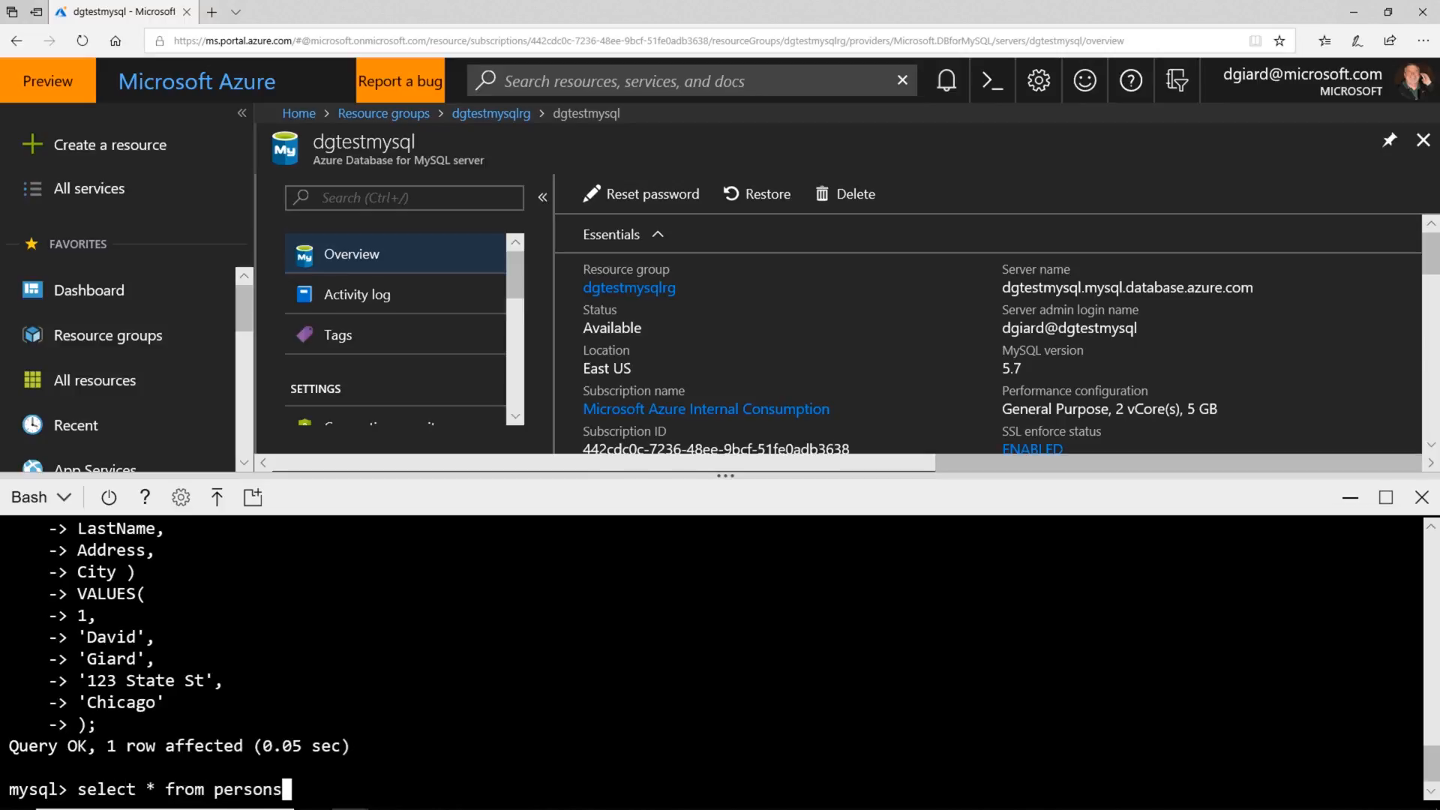
key("Return")
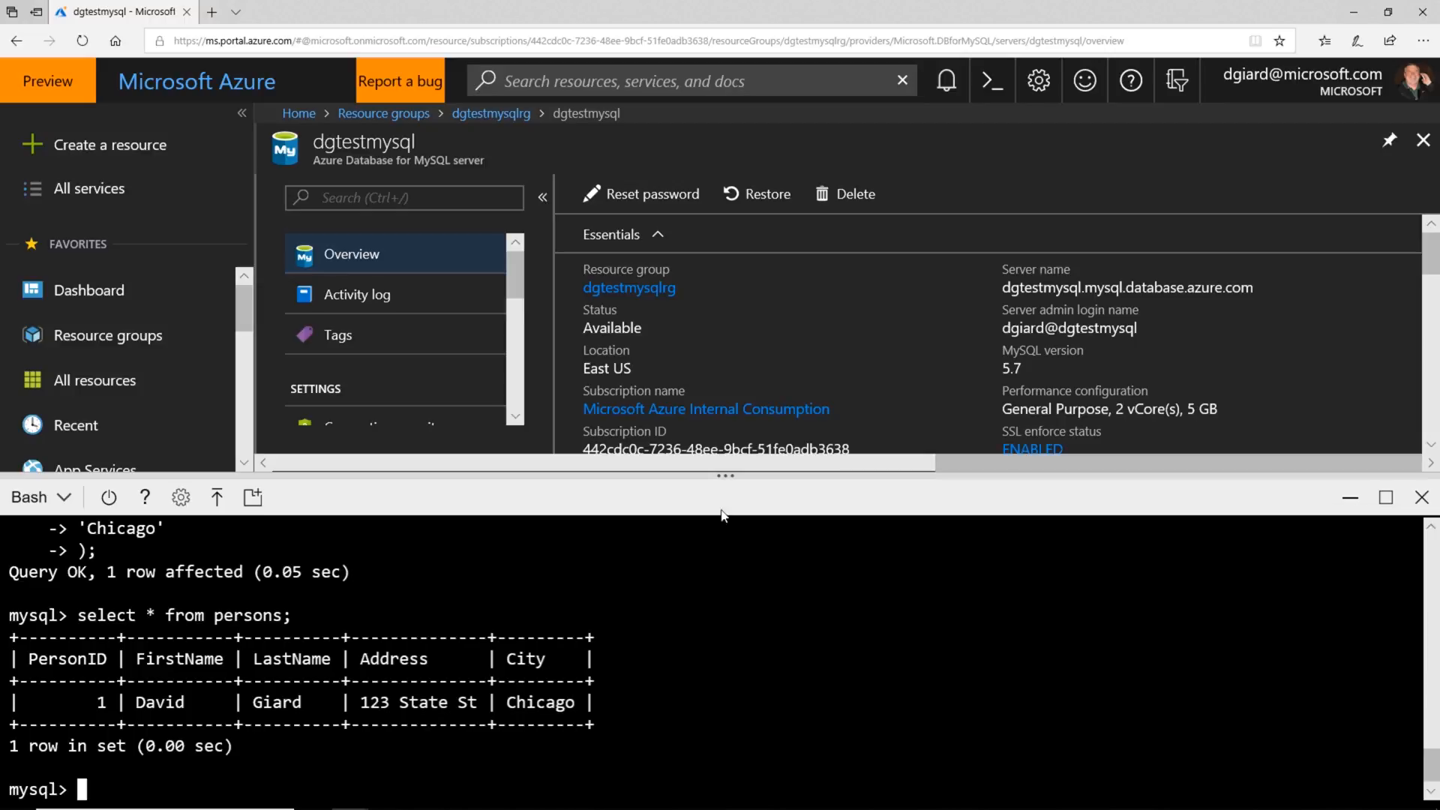
mouse_move(471, 264)
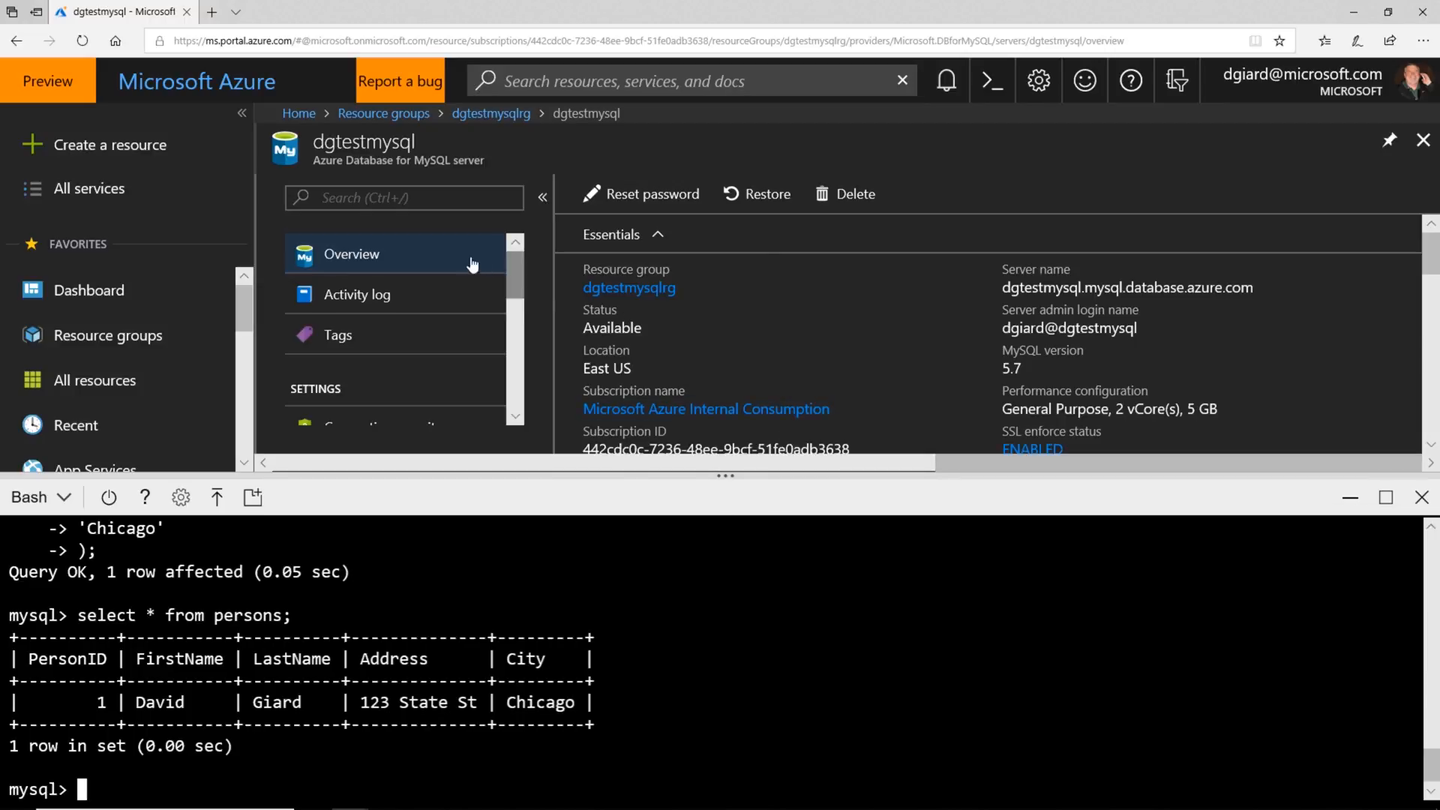
View the dgtestmysql connection strings for ADO.NET, JDBC, Node.js, PHP and Python.
left_click(1422, 496)
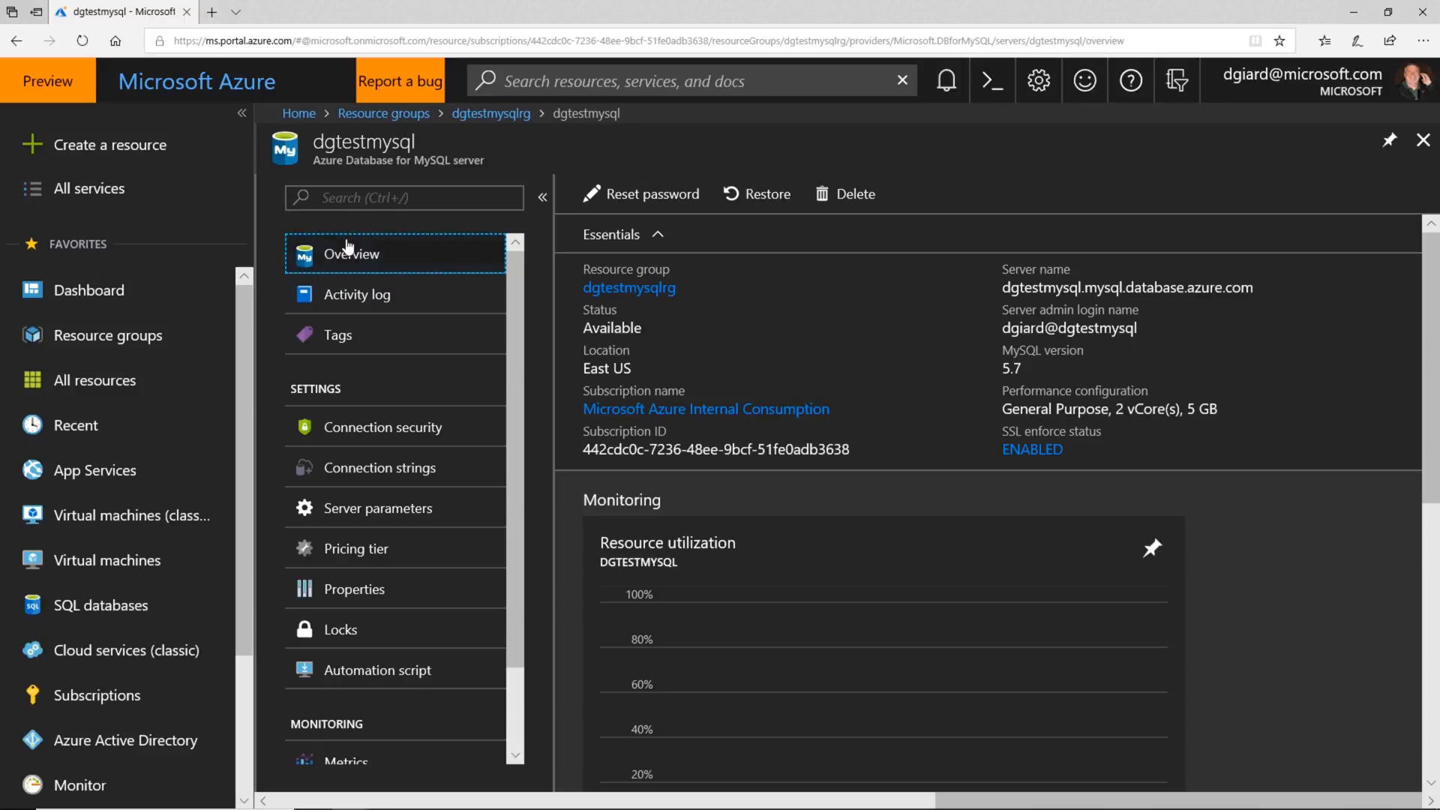
mouse_move(342, 255)
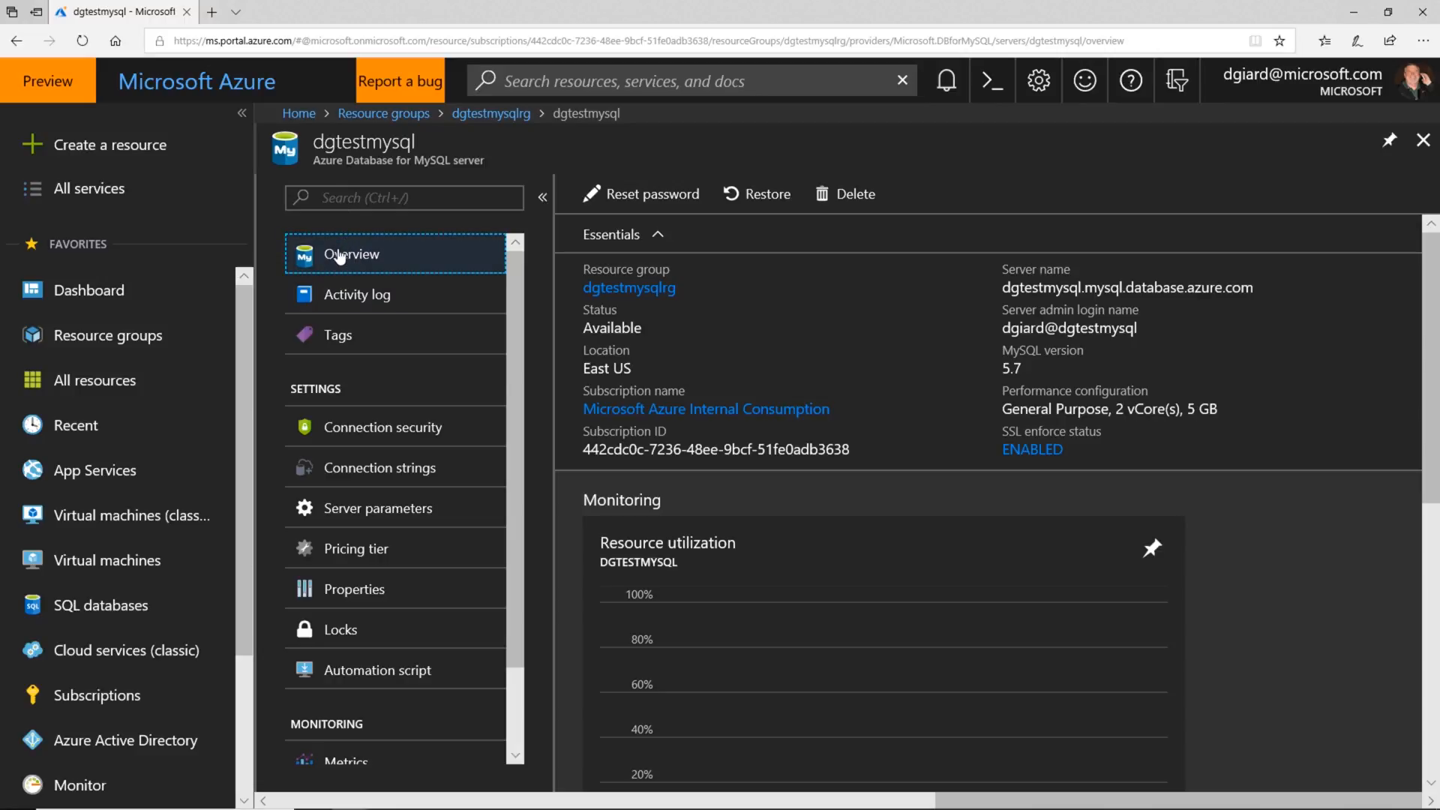
mouse_move(382, 427)
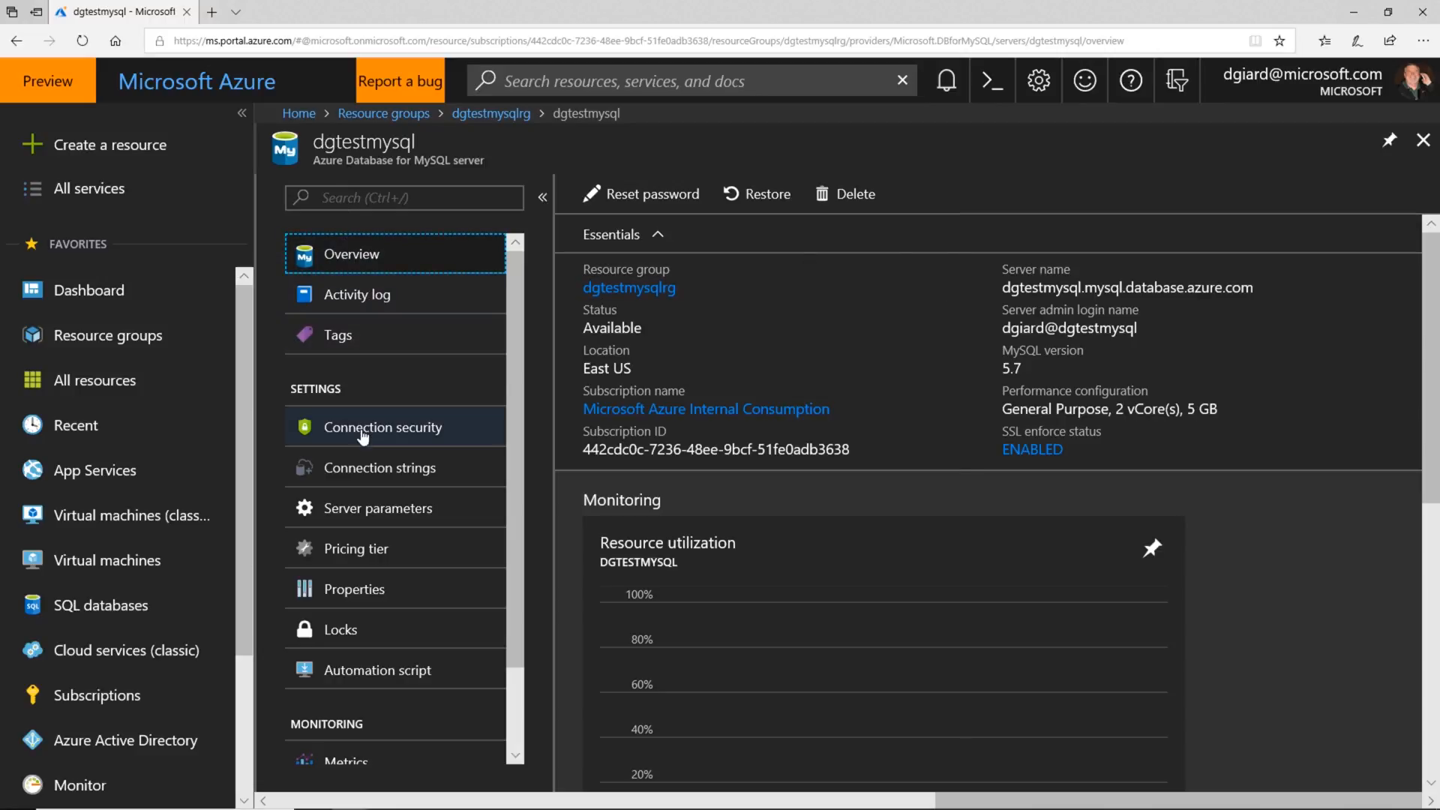
left_click(379, 468)
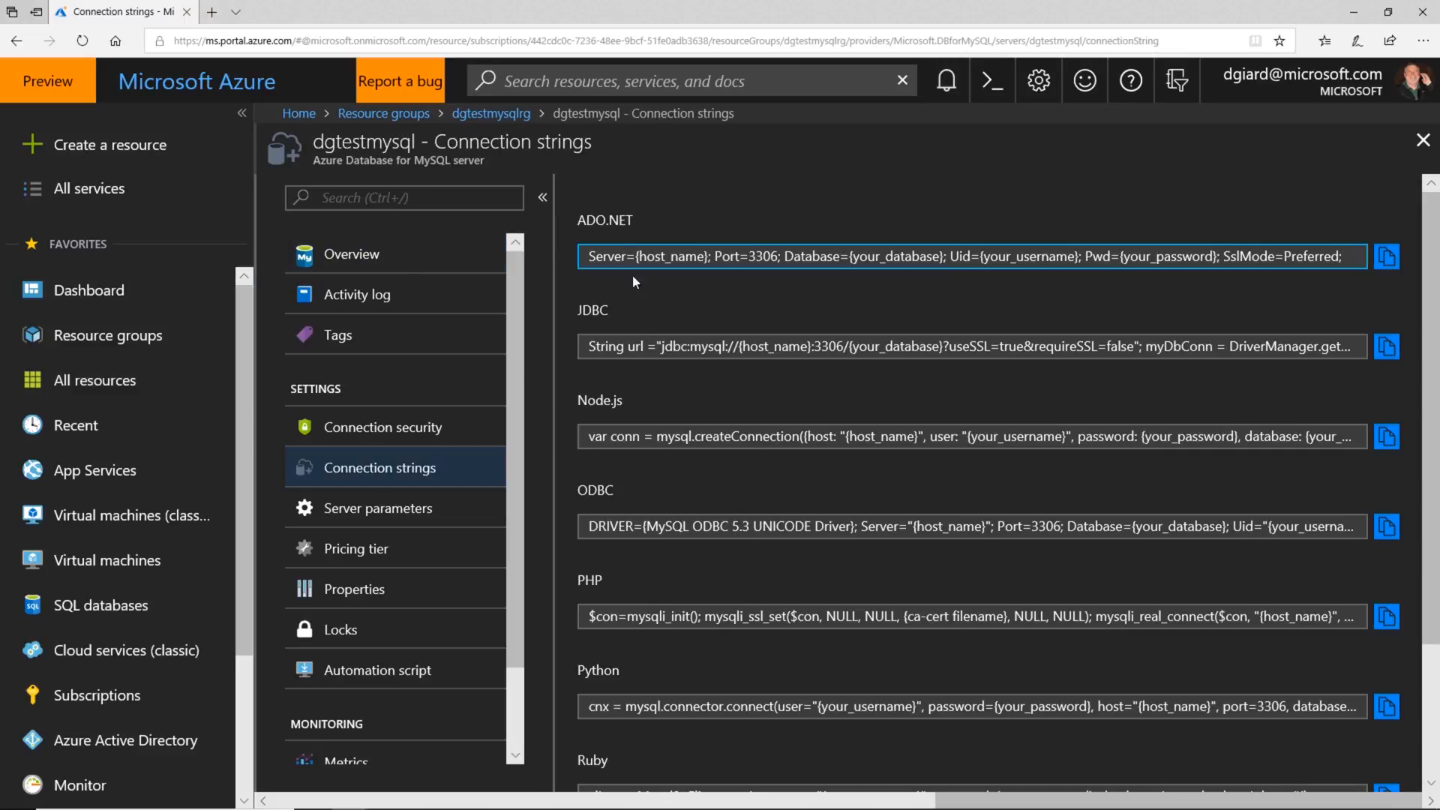
mouse_move(638, 459)
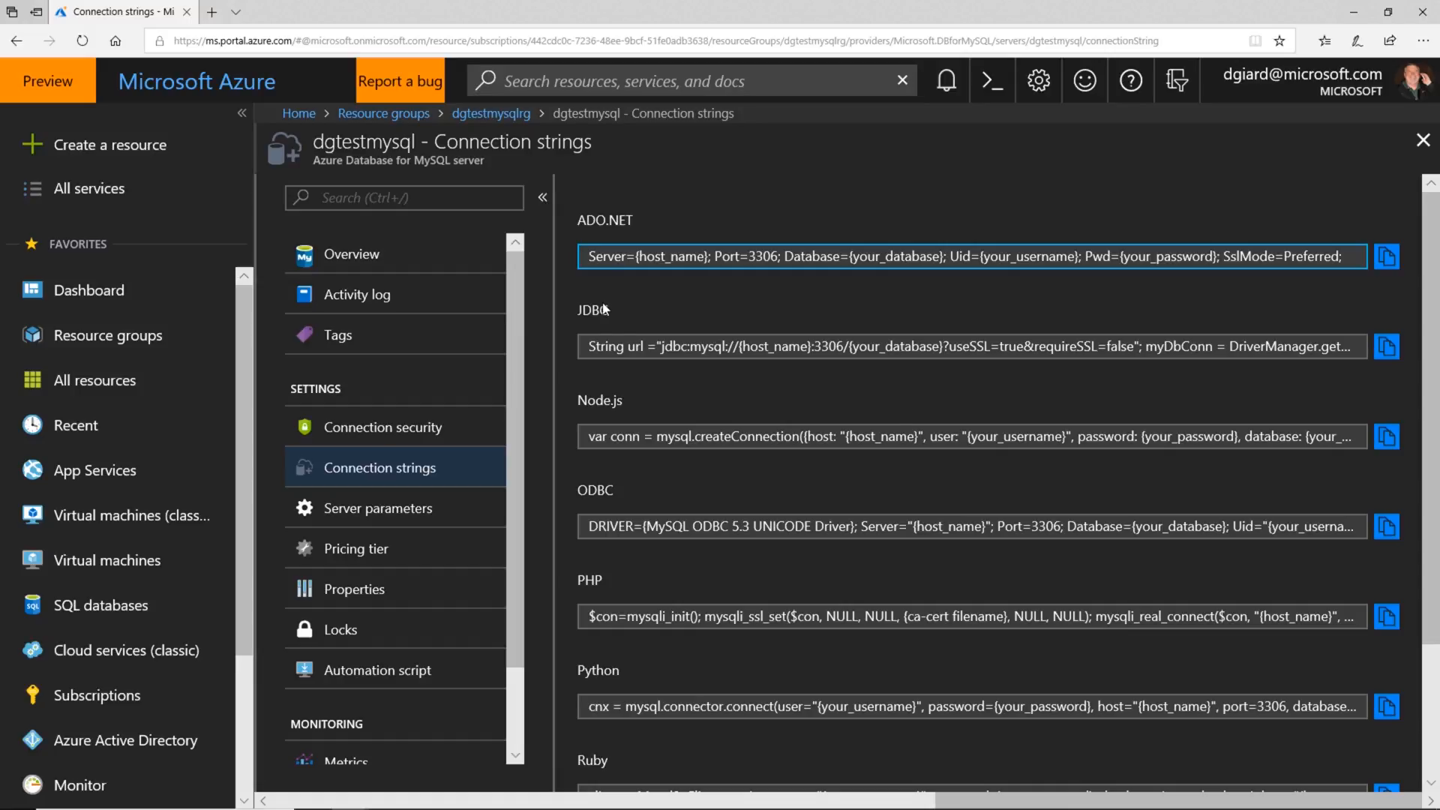
mouse_move(1155, 307)
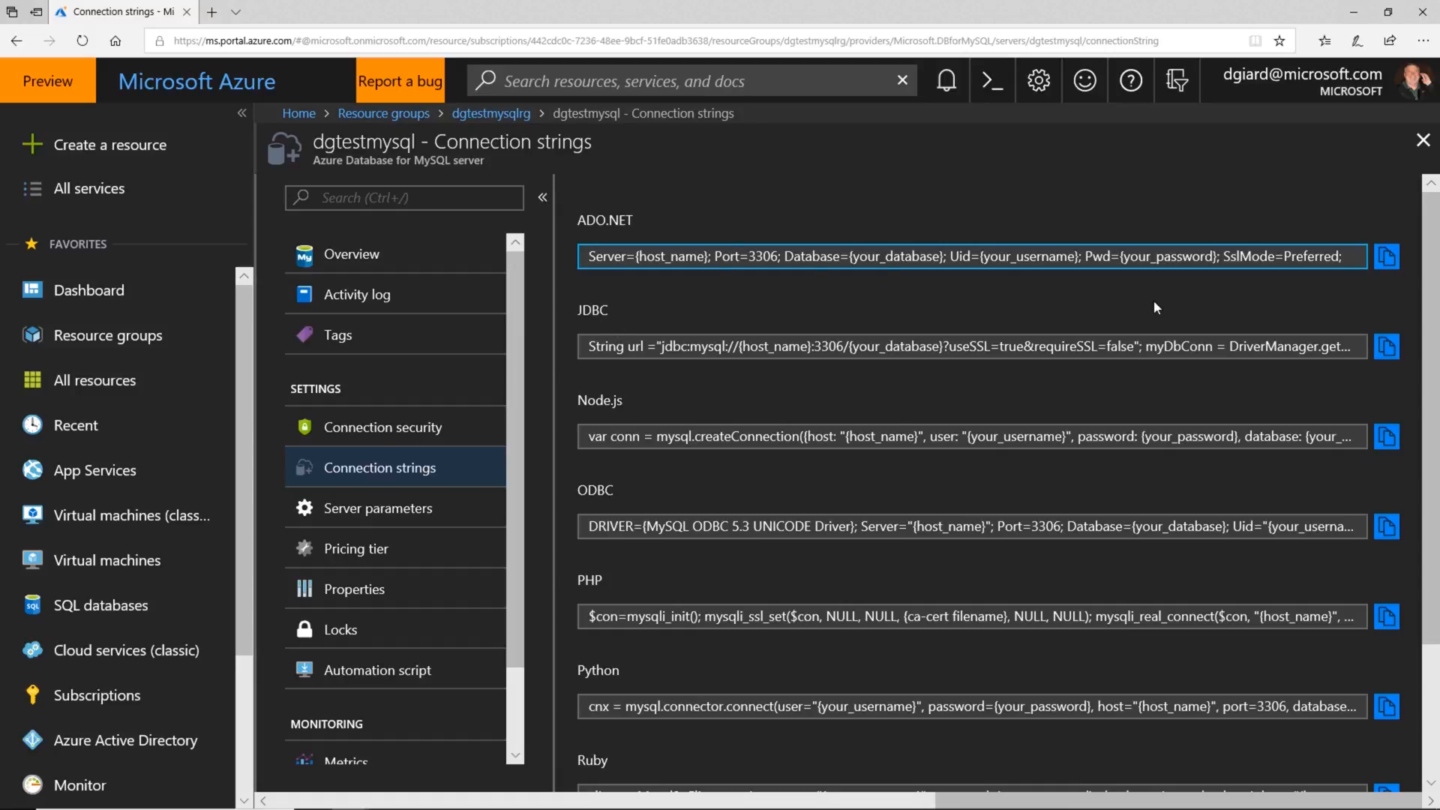
left_click(1386, 257)
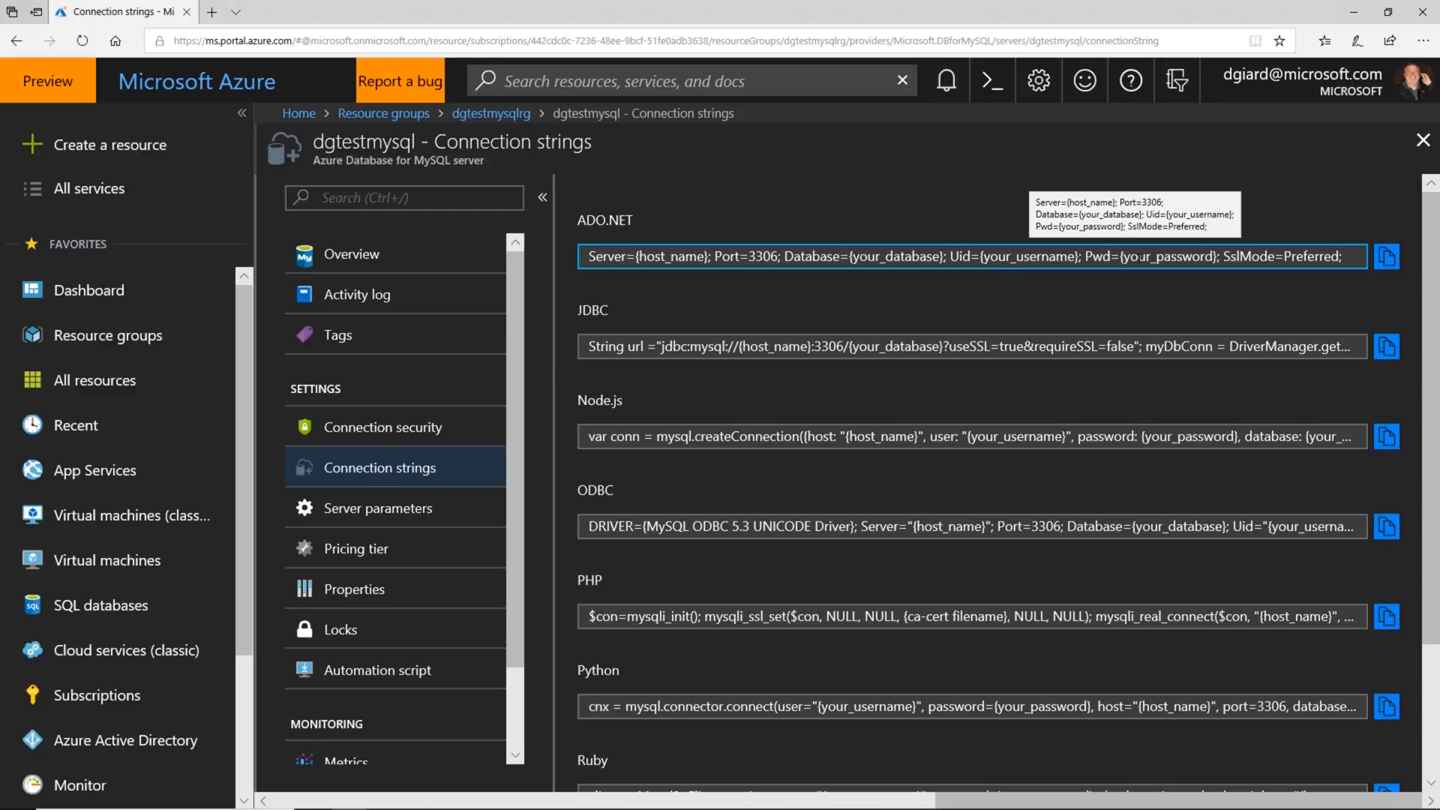
mouse_move(868, 255)
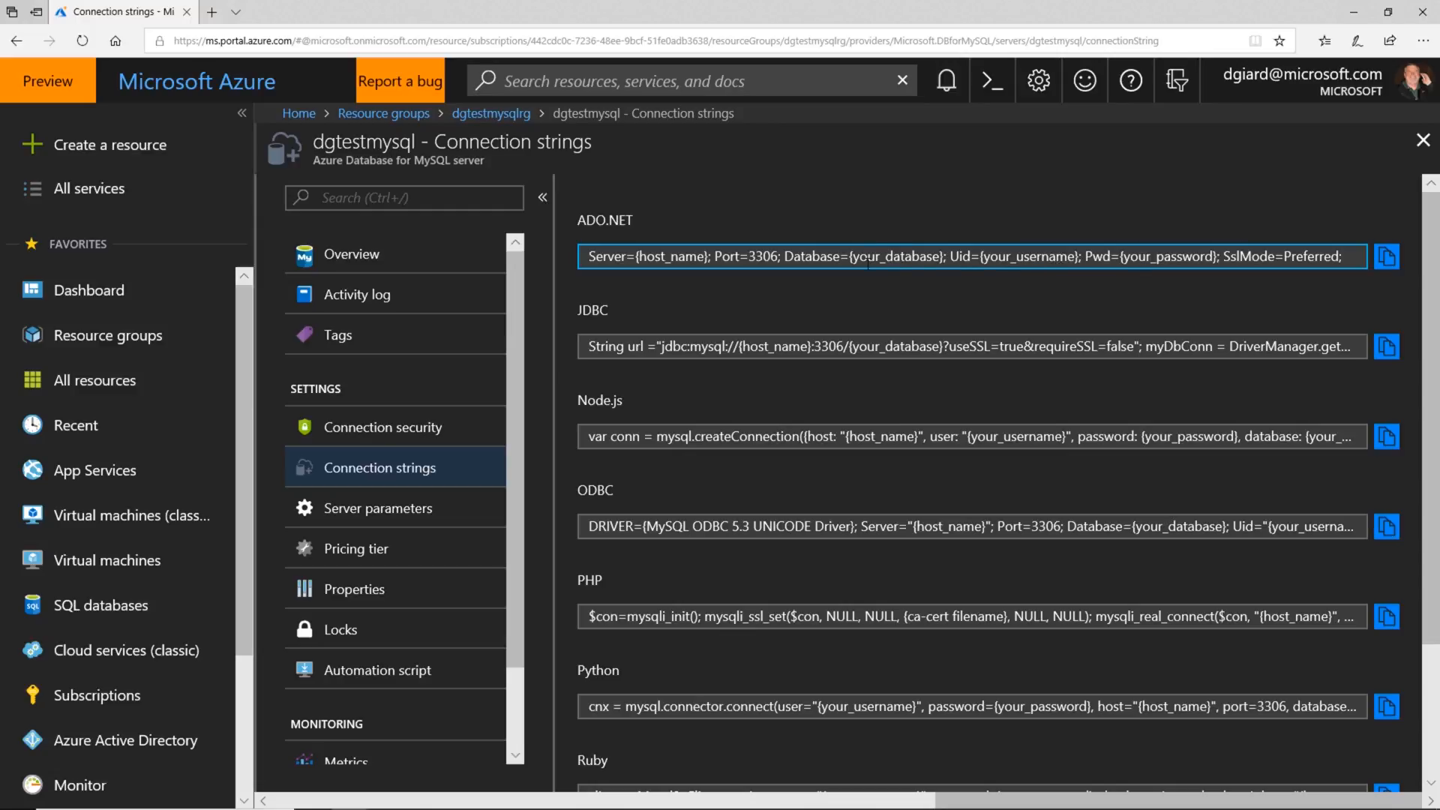
Return to the dgtestmysql server overview.
left_click(351, 253)
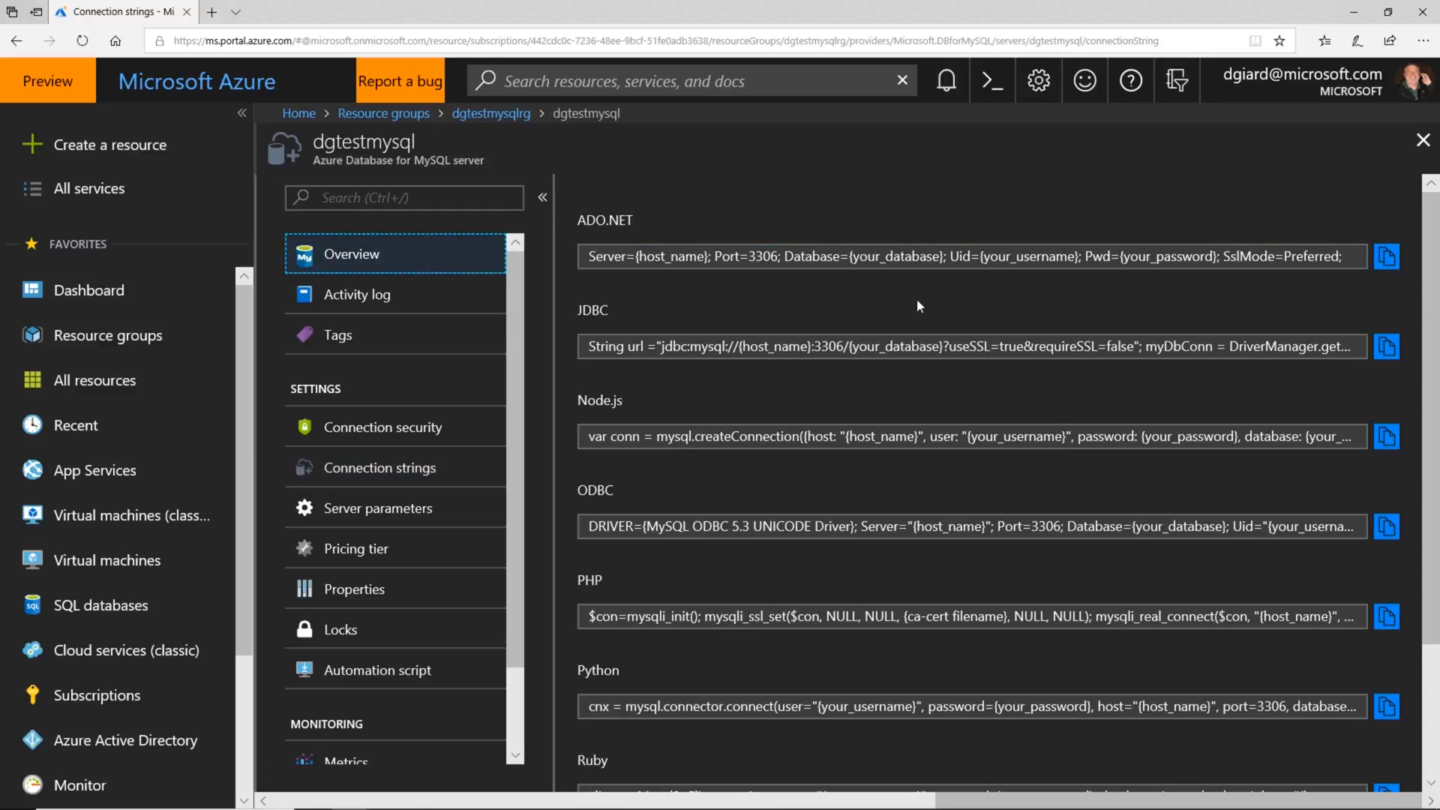
left_click(351, 255)
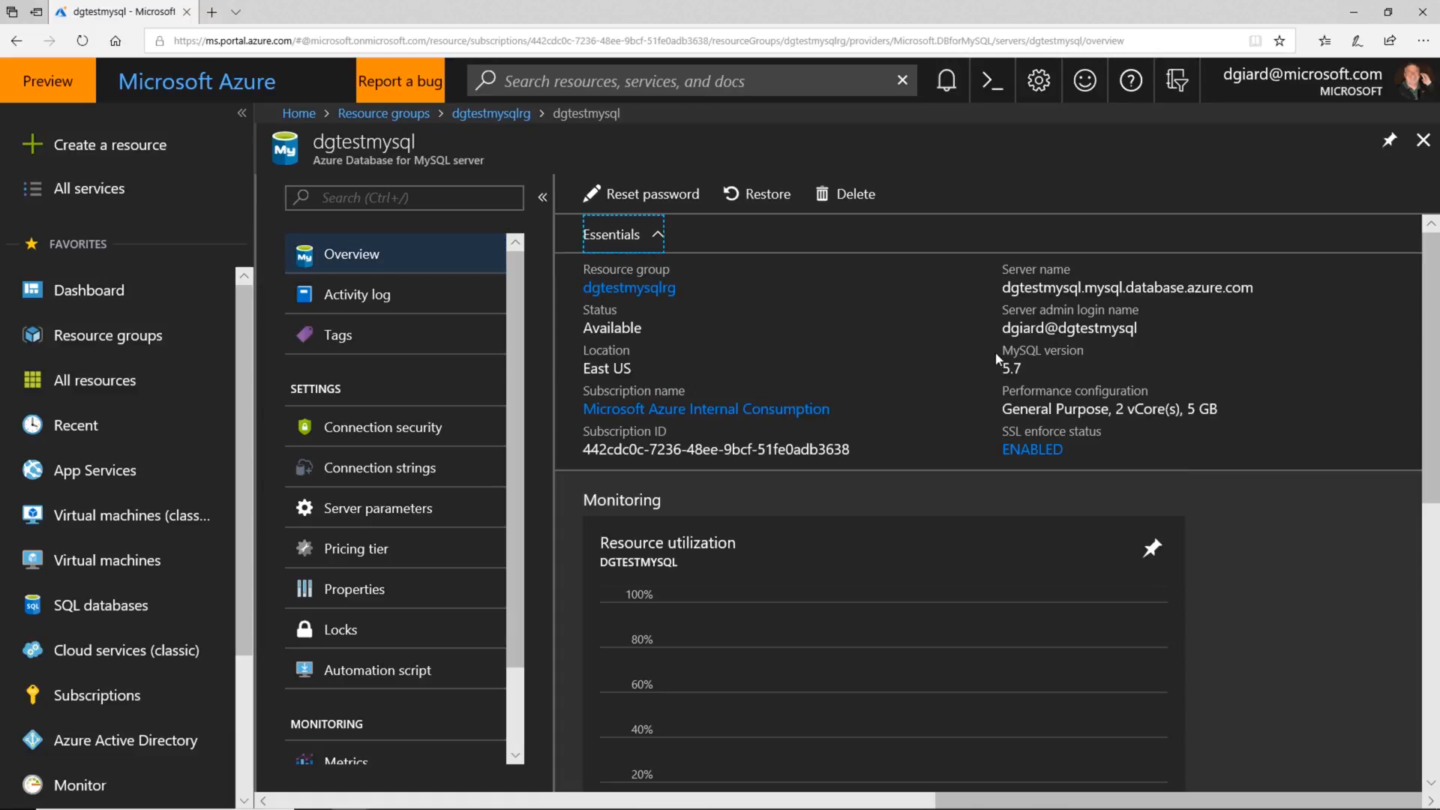
mouse_move(873, 291)
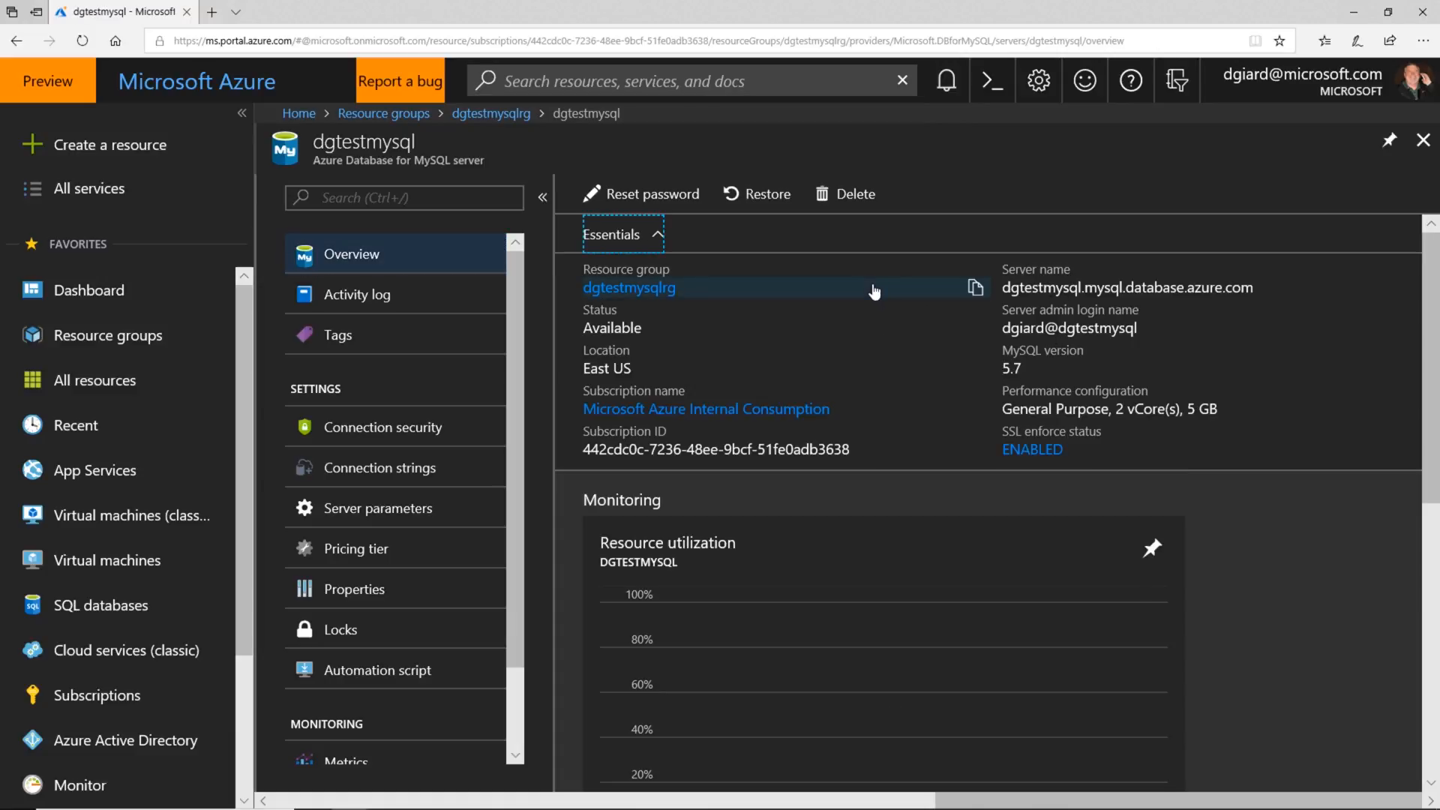